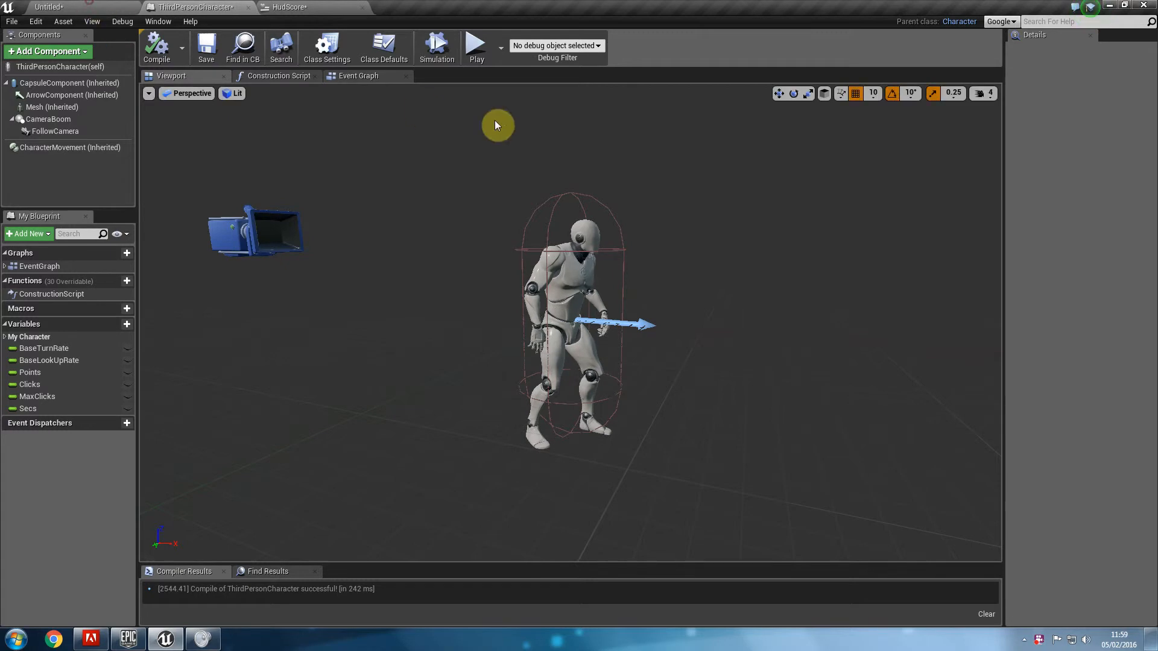
Return to the Untitled level tab, then play-test the game briefly and stop.
click(476, 42)
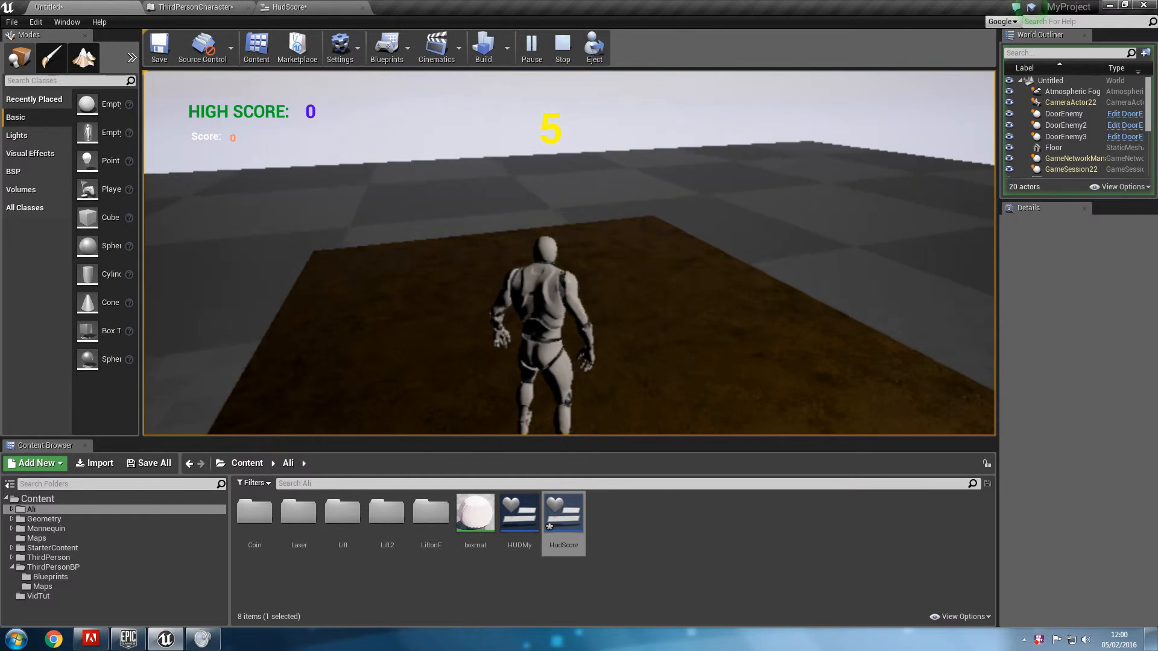
click(562, 47)
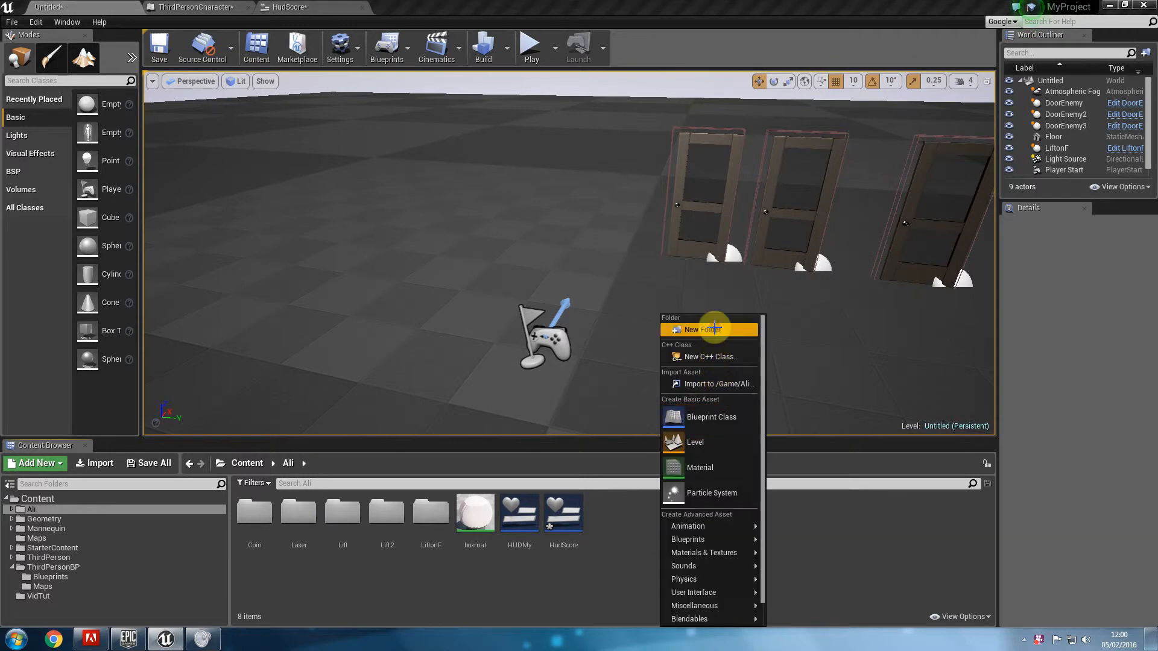
Discard a stray folder, force-delete the old LiftonF asset, and create a new LiftonF Blueprint Class.
click(707, 330)
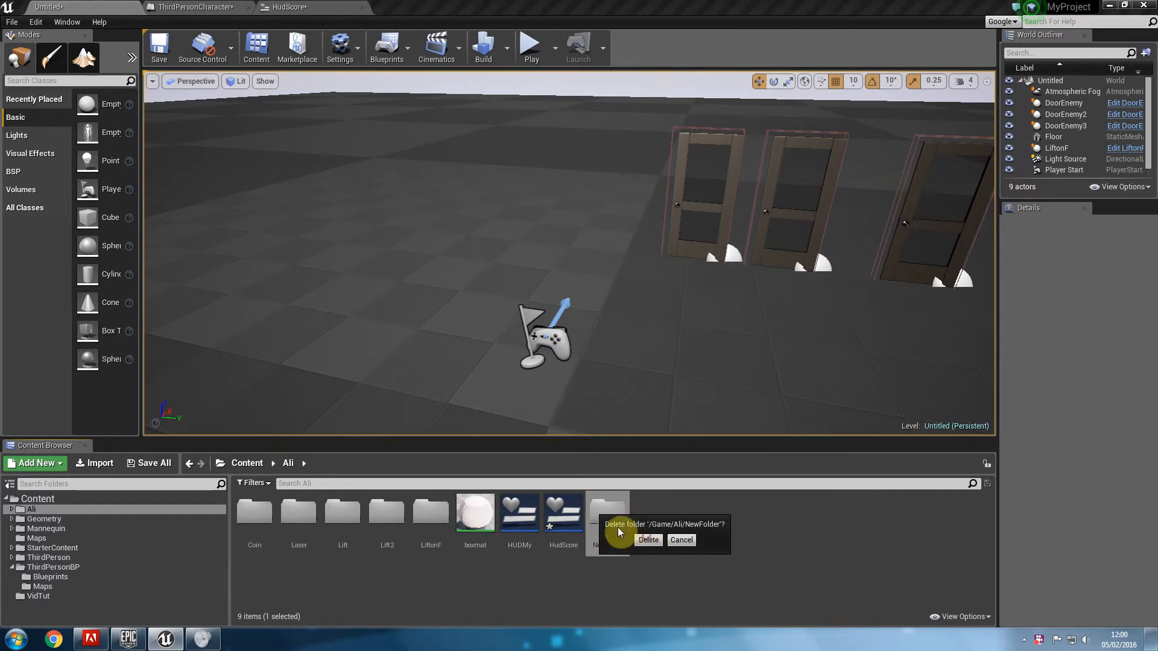
click(648, 540)
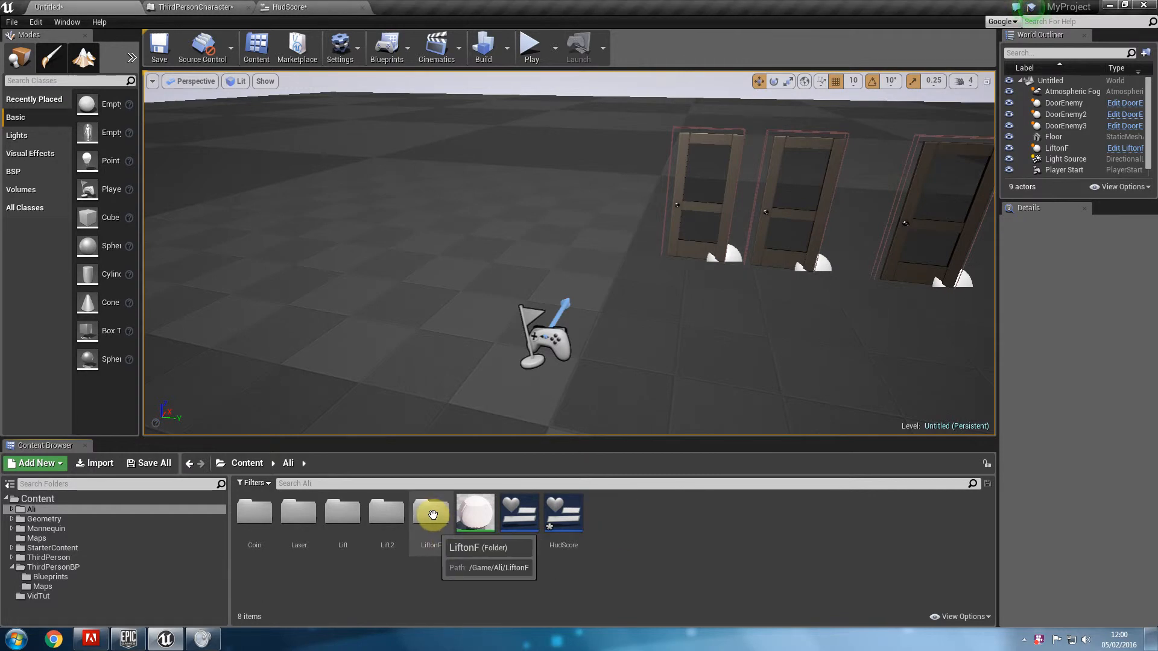
double_click(430, 512)
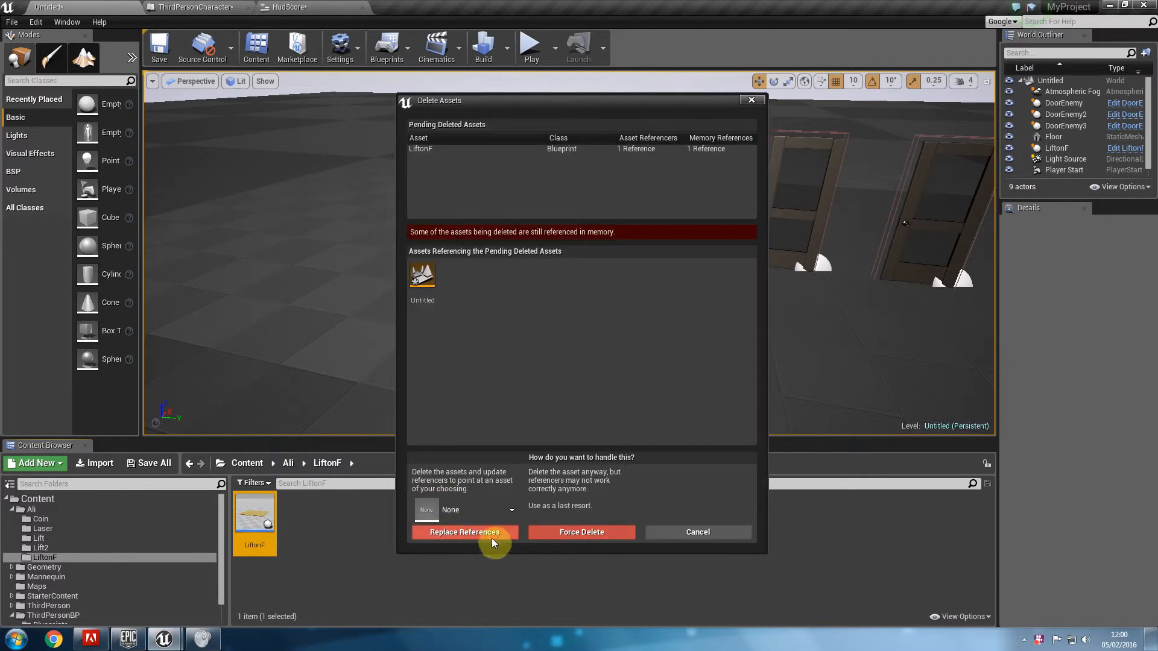
mouse_move(581, 529)
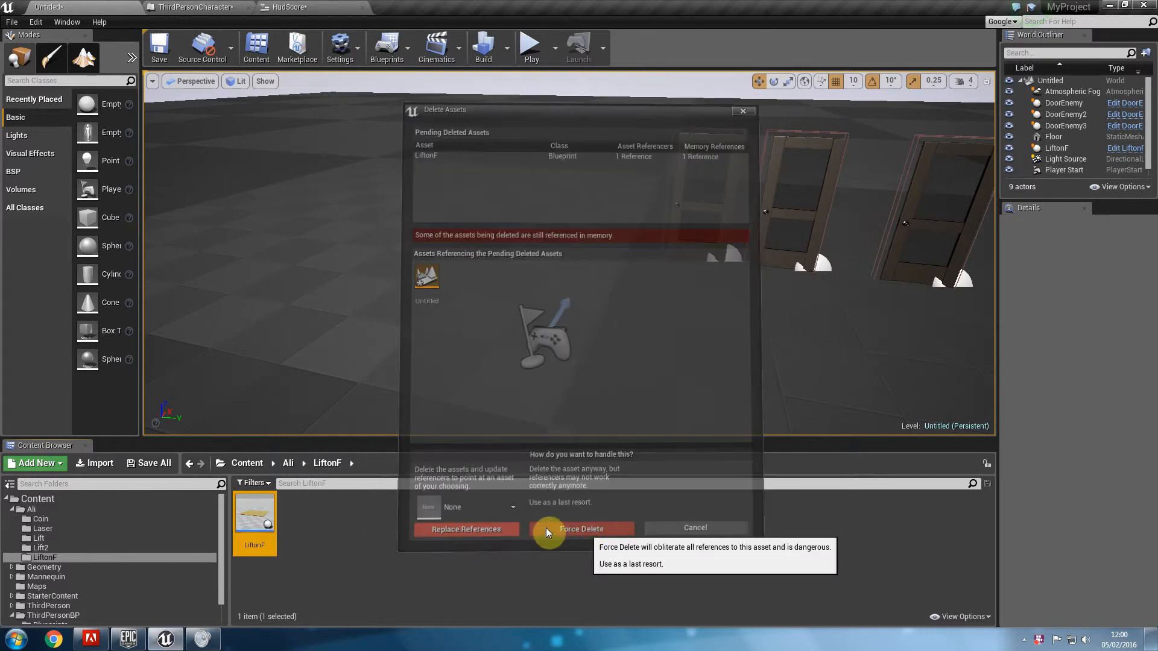
click(581, 529)
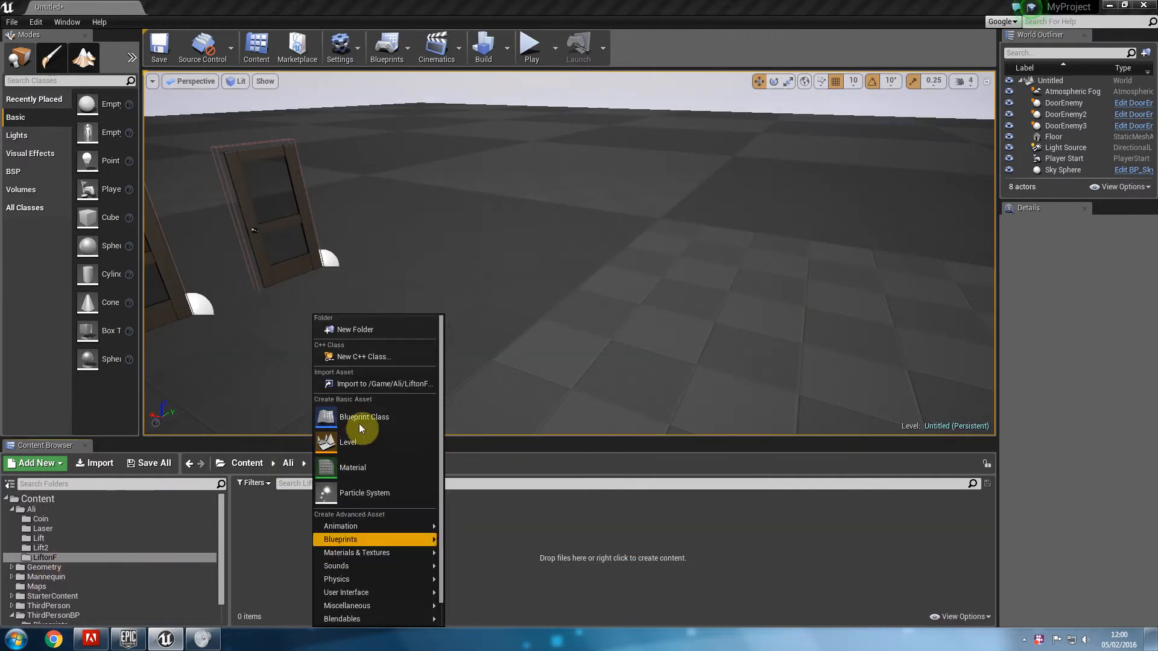
click(363, 417)
text(LiftonF)
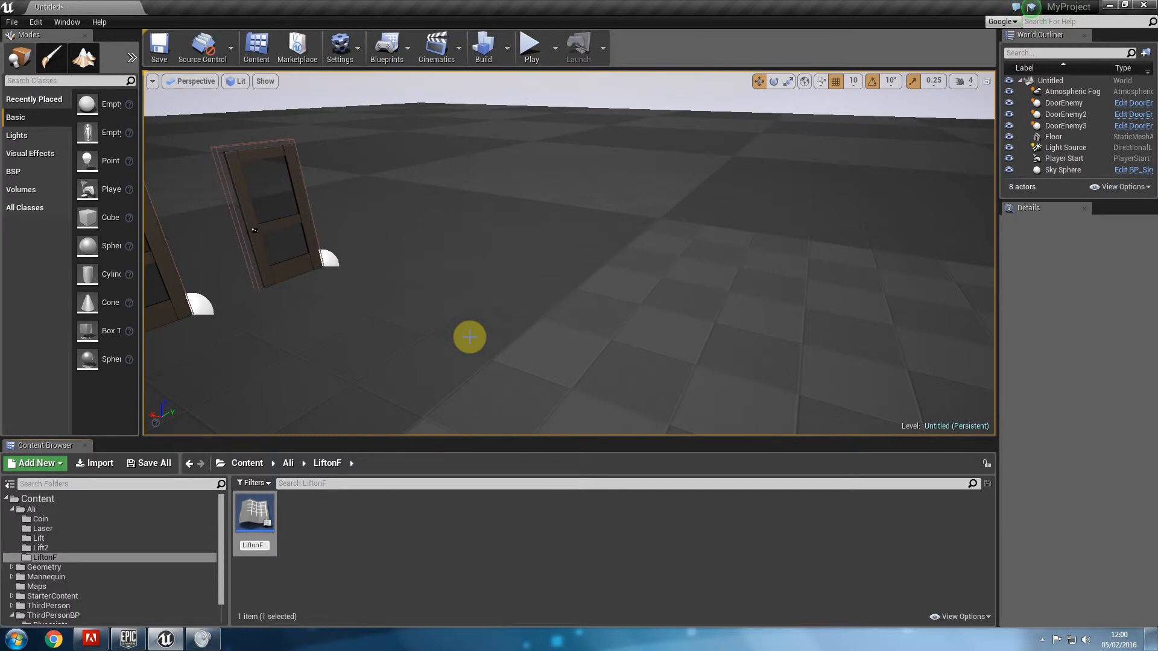
Add a 7x7x0.1 cube platform and a Box Collision raised to Z 150 in LiftonF.
double_click(254, 511)
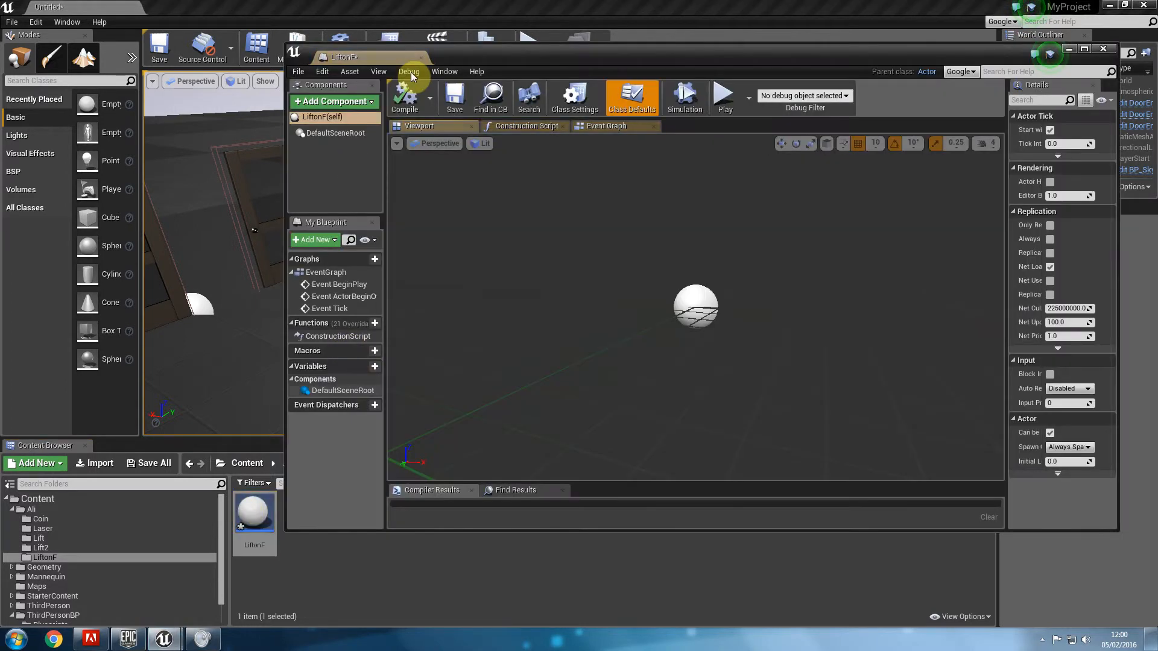
click(1083, 49)
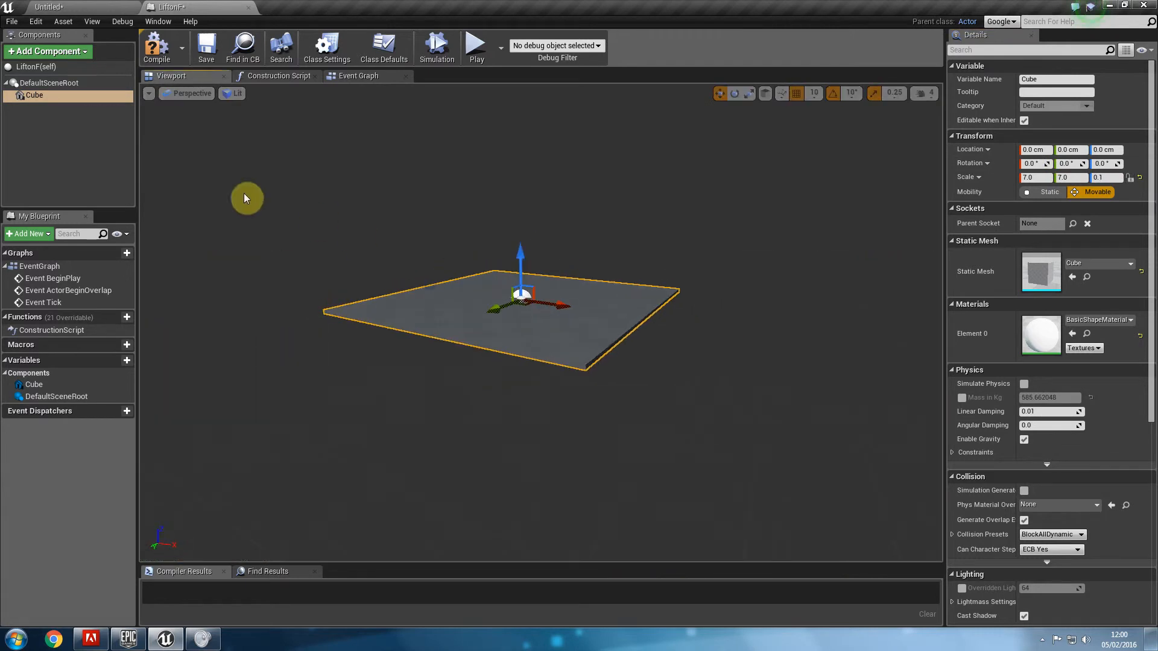
click(47, 51)
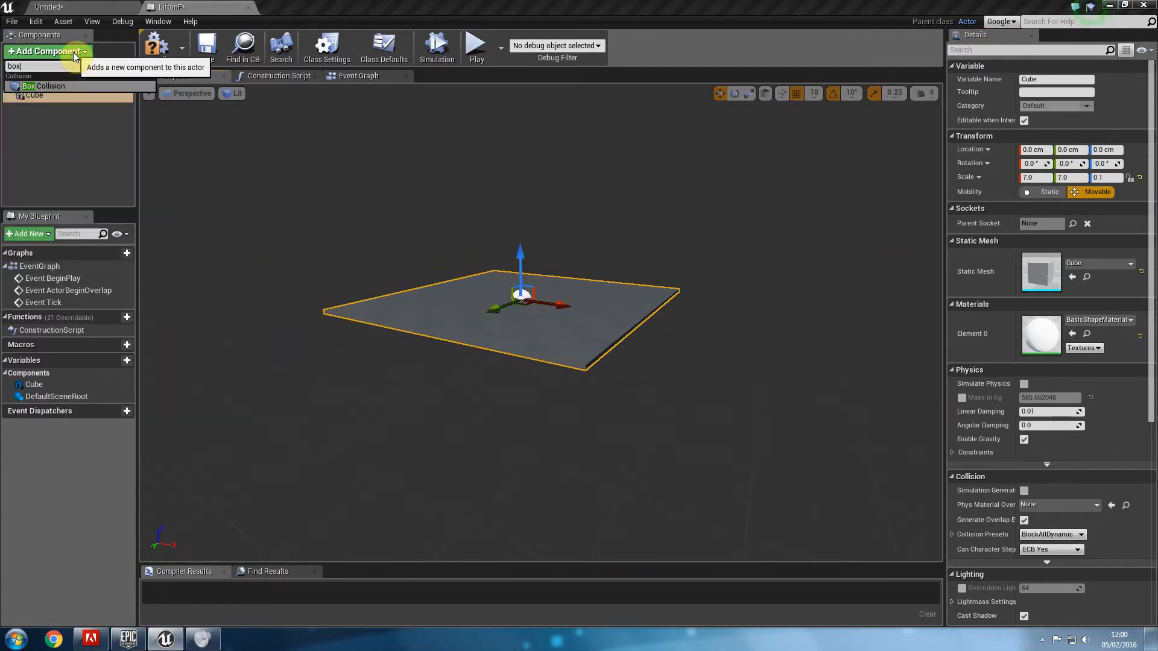
click(46, 85)
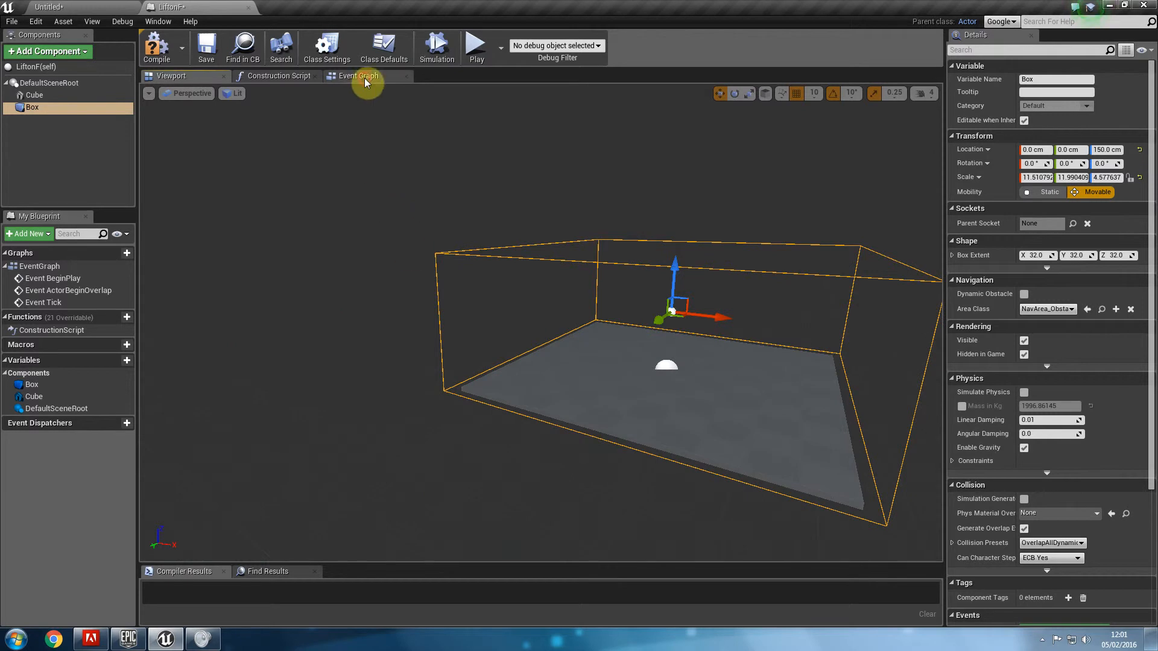
click(358, 76)
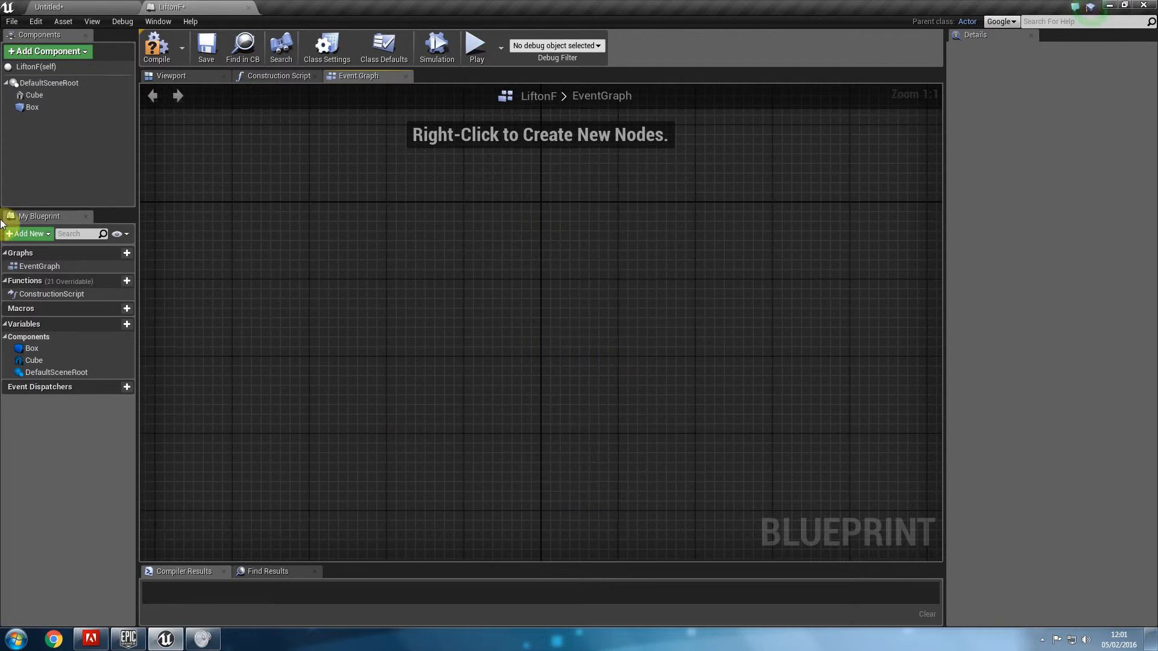
Wire Box begin/end overlap through Cast To ThirdPersonCharacter to Enable Input and Disable Input.
click(32, 108)
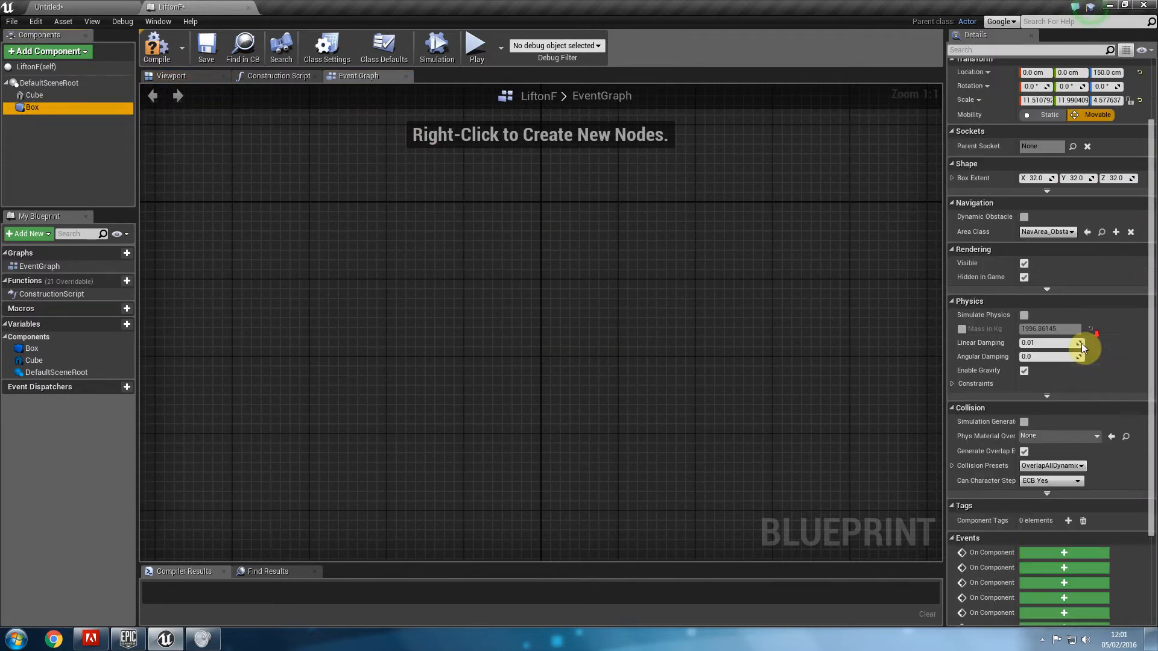
scroll(down, 3)
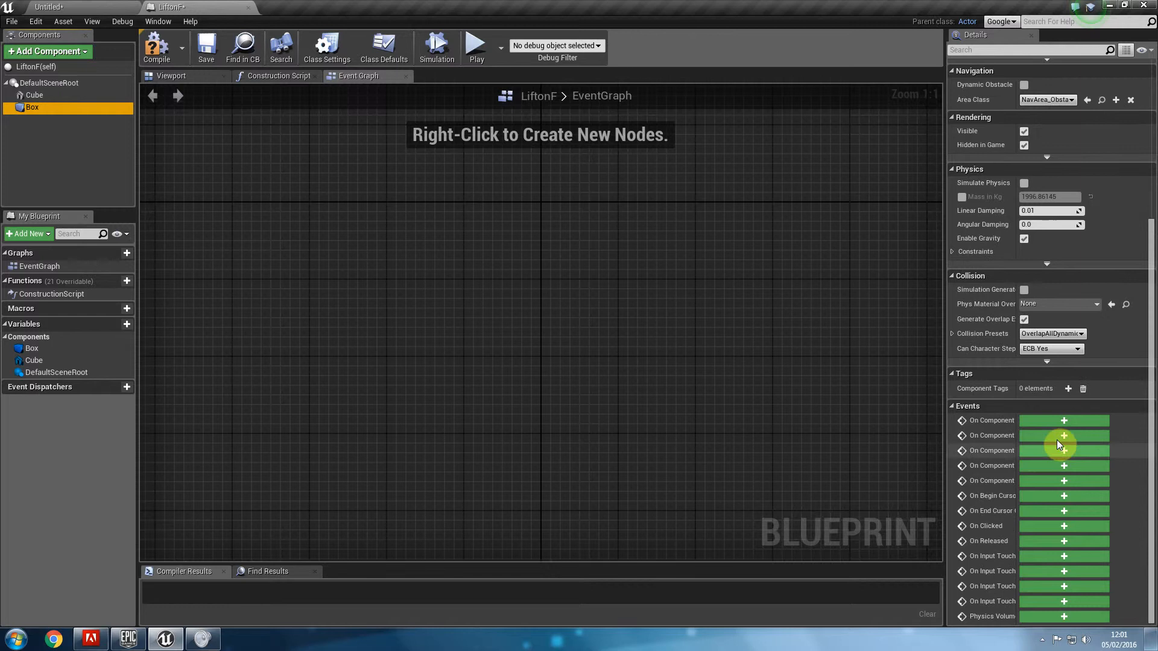
click(1063, 421)
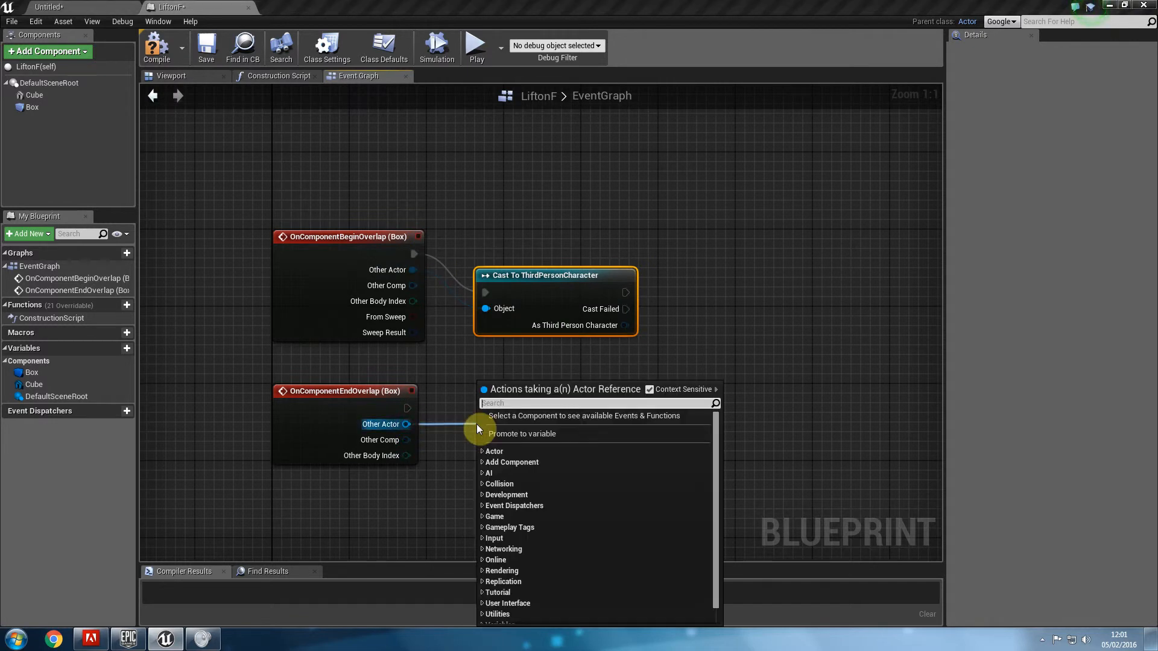
click(545, 429)
text(disab)
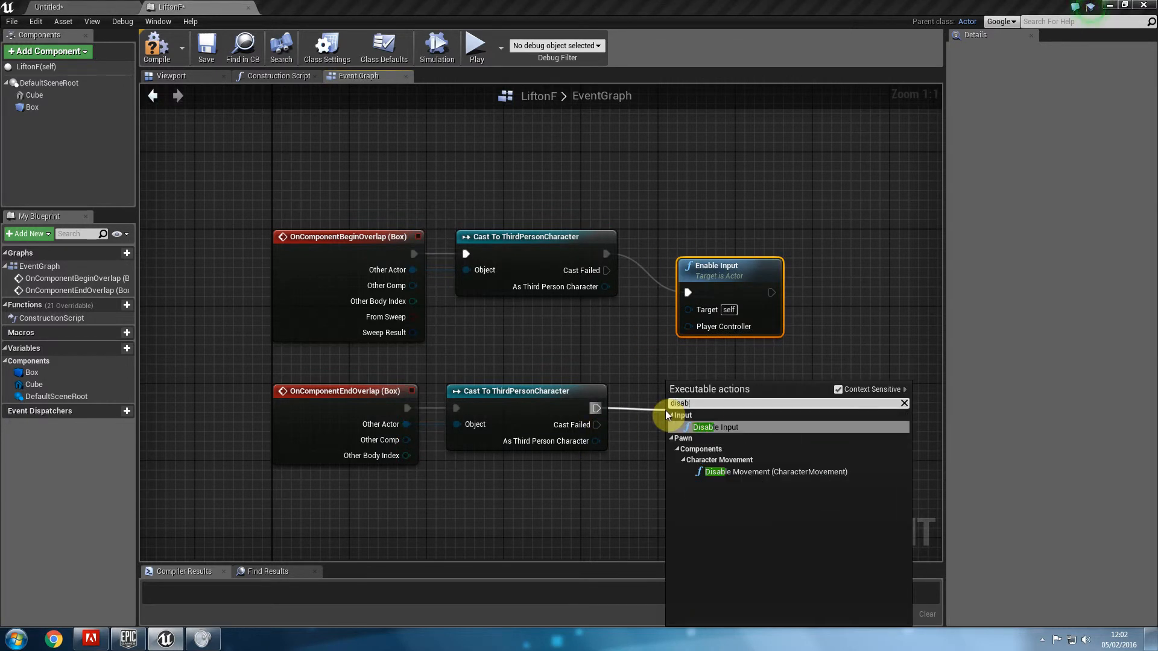
click(714, 427)
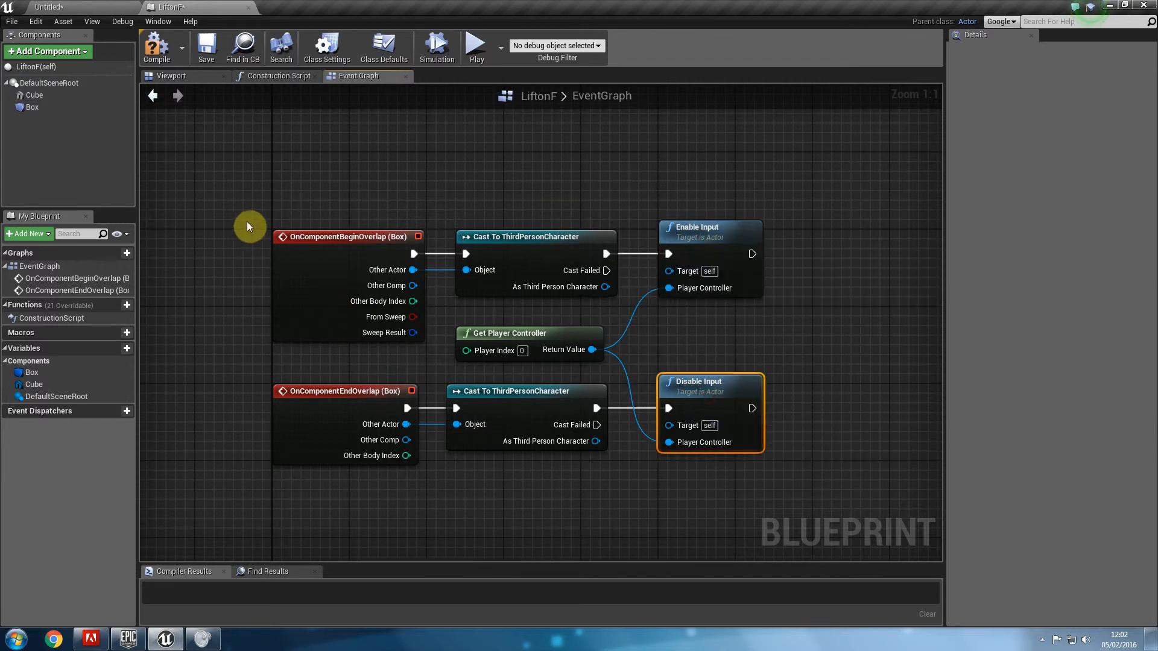
mouse_move(747, 513)
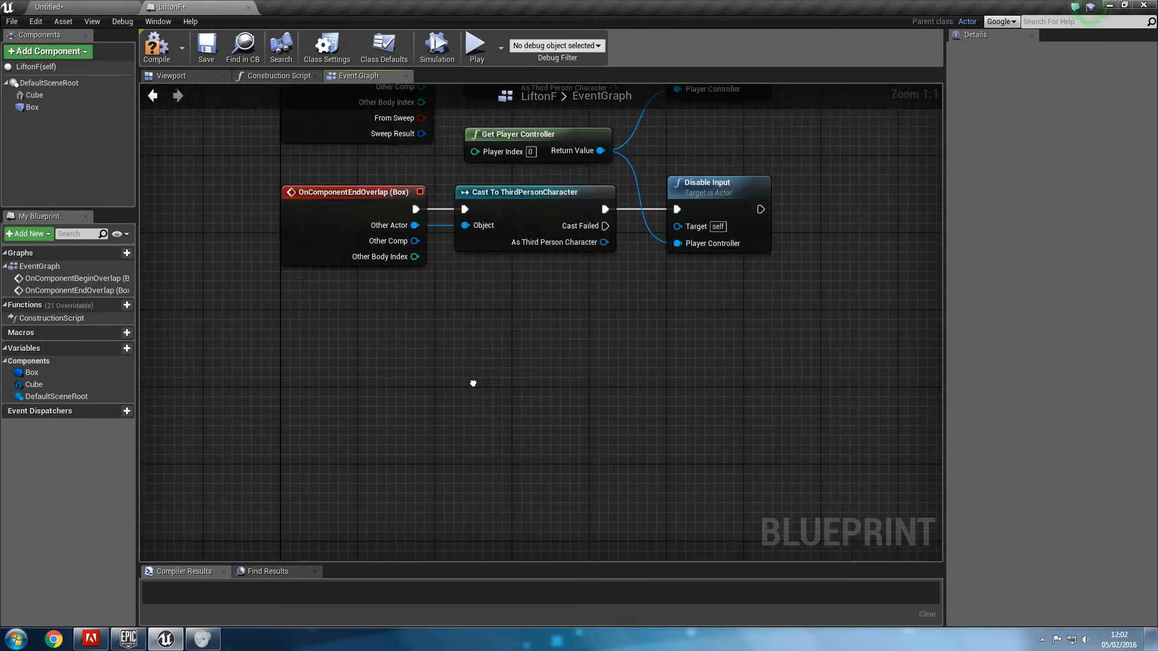
Connect the F key Pressed pin to a new ZMovement timeline and open it for editing.
right_click(473, 382)
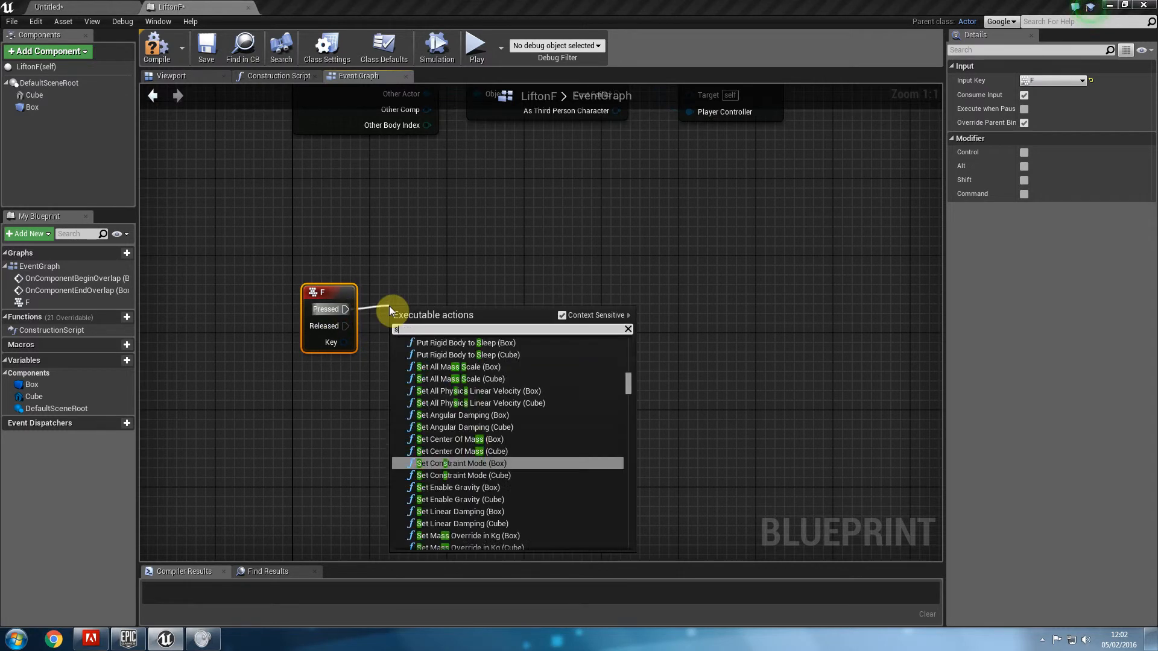
text(set timer)
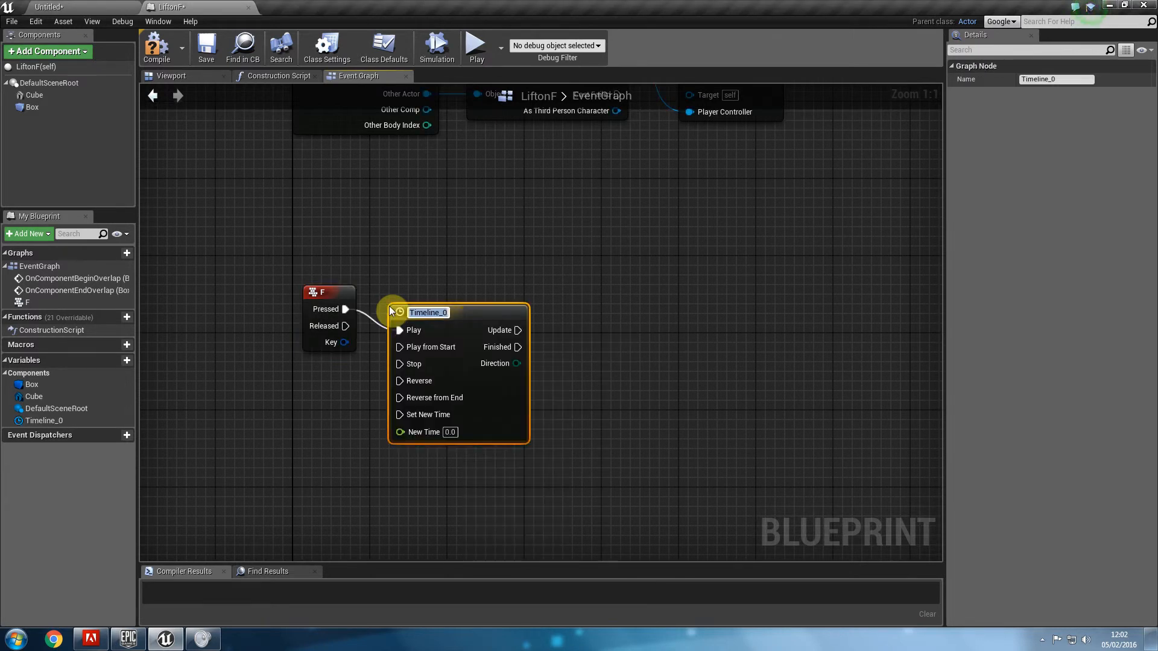
mouse_move(429, 312)
text(ZMovement)
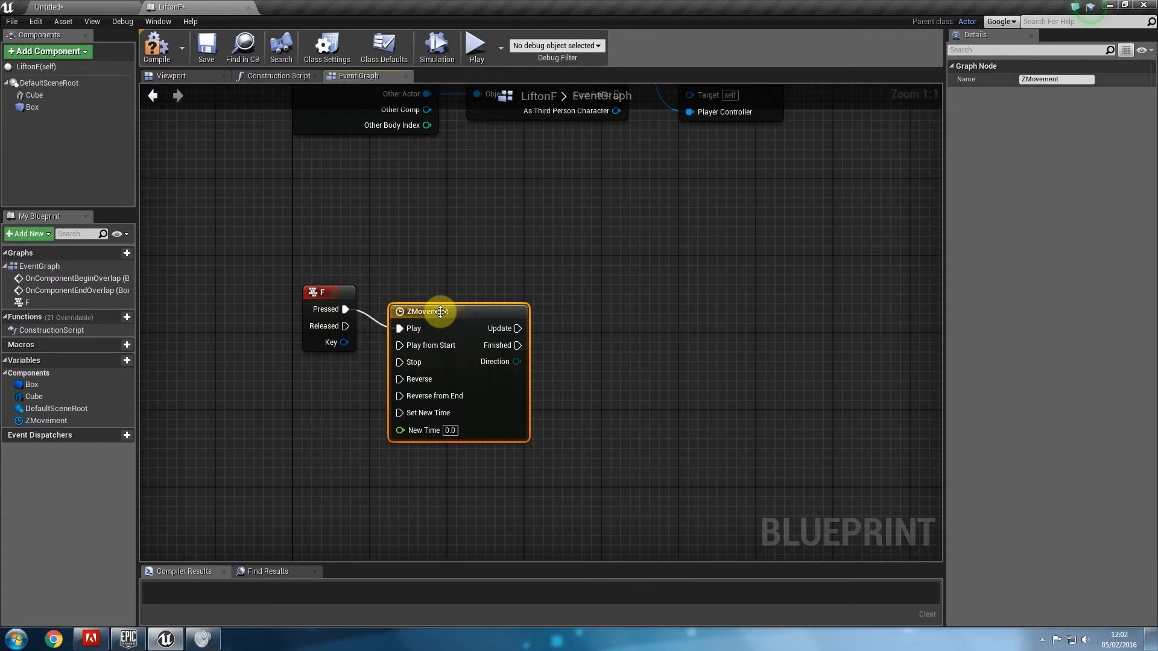
double_click(424, 311)
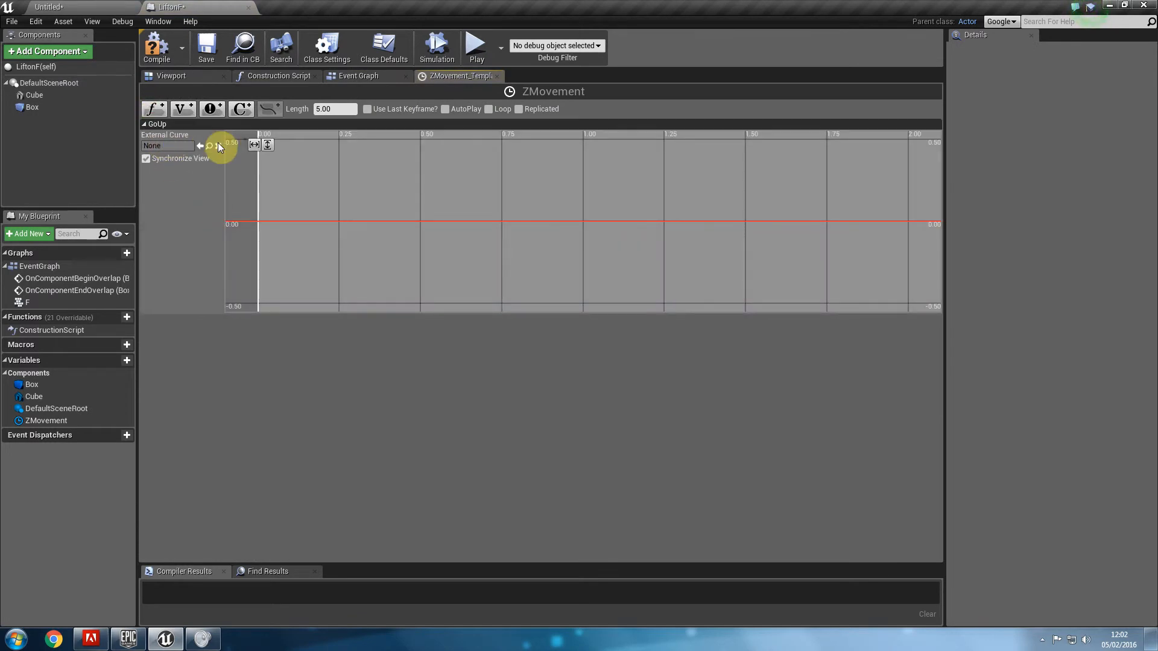
Give GoUp Auto keys at 0 and 3.0 s (value 1000) with Use Last Keyframe.
click(166, 145)
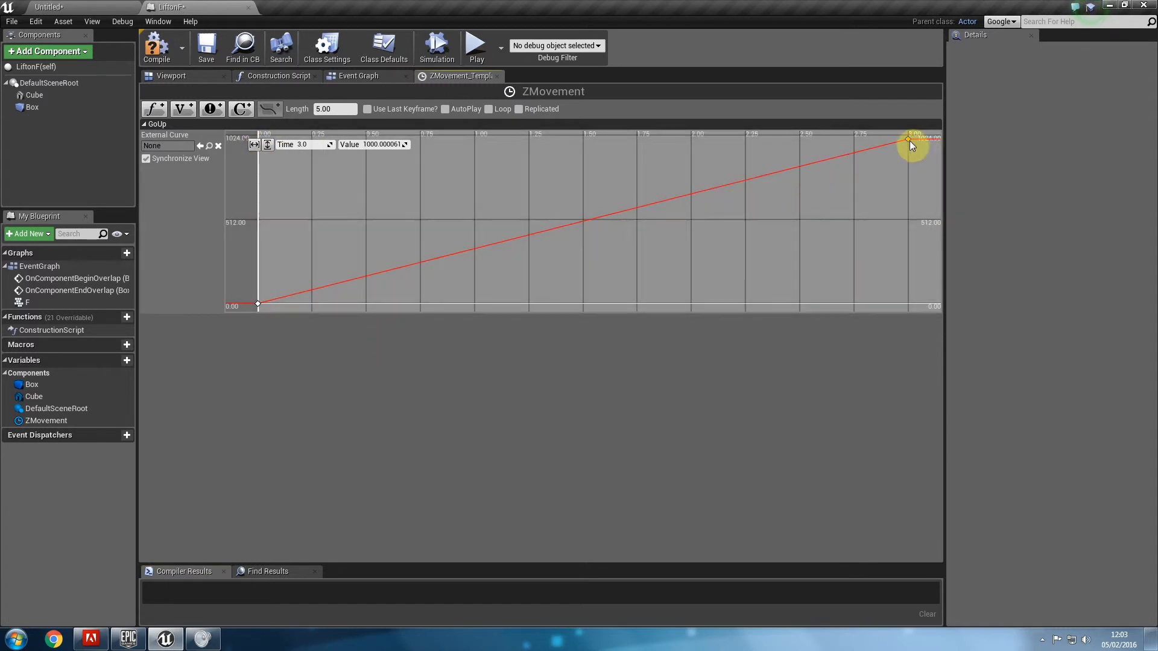
mouse_move(257, 303)
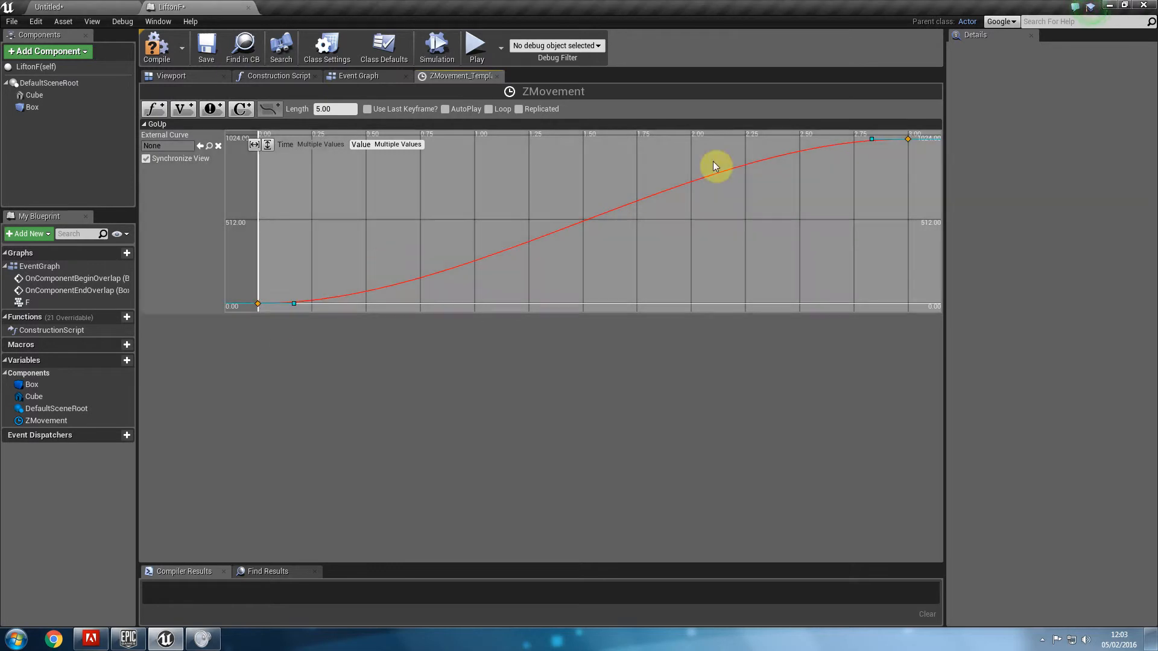
mouse_move(368, 112)
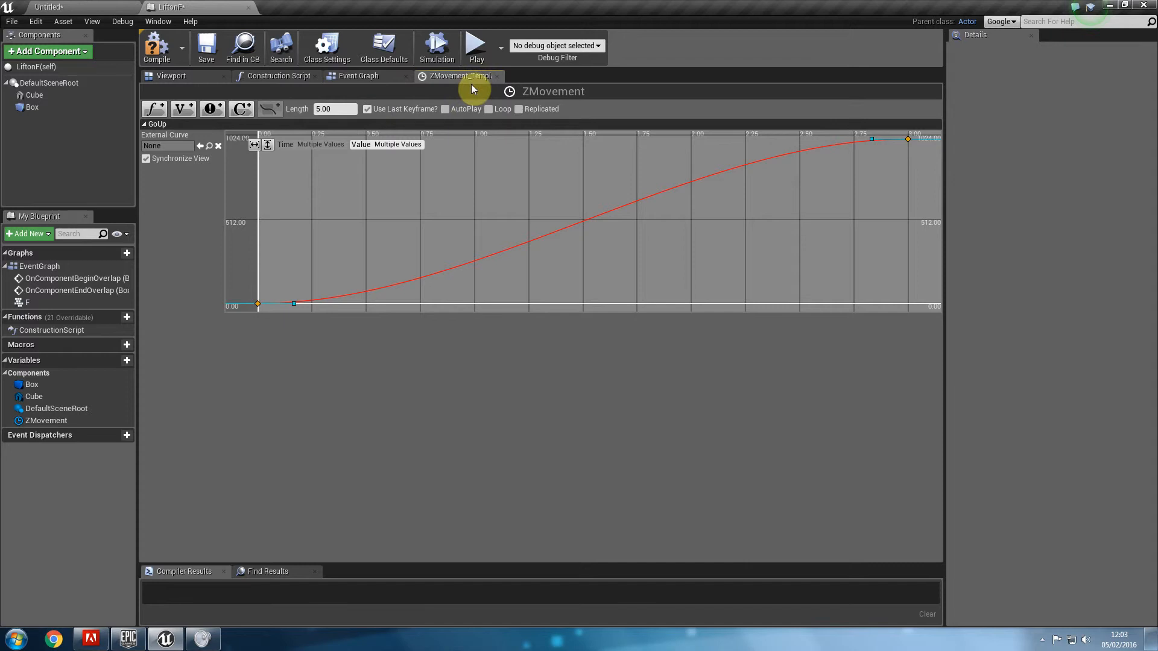
Add a SetActorLocation node with its New Location pin split into X, Y and Z.
click(358, 76)
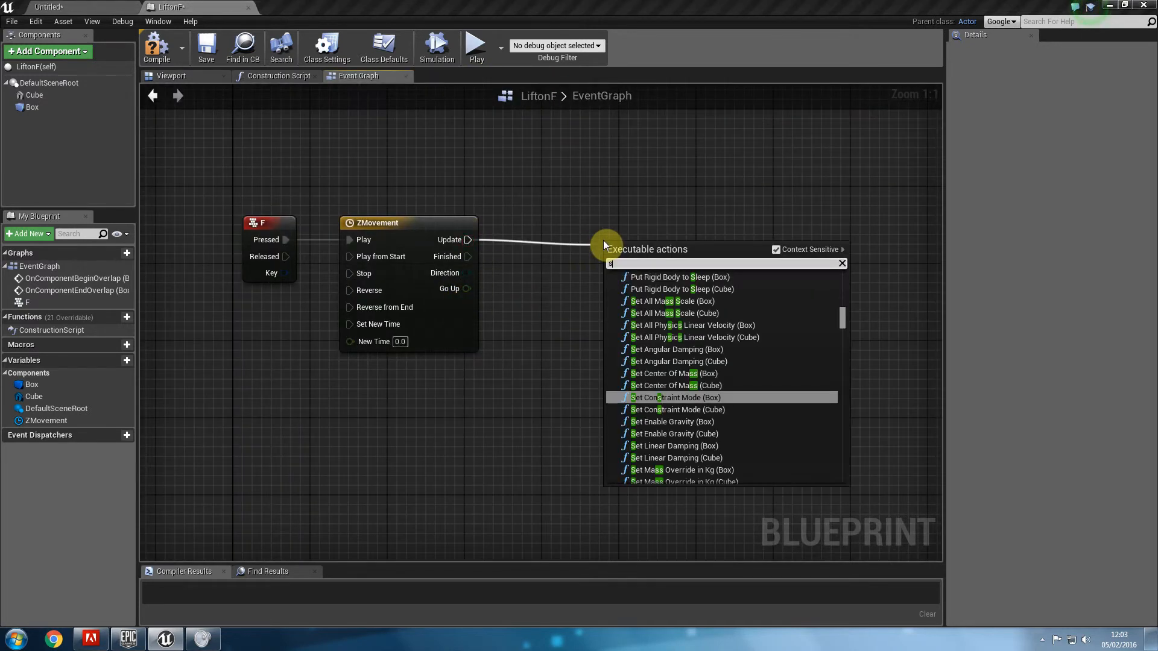
text(set actor loc)
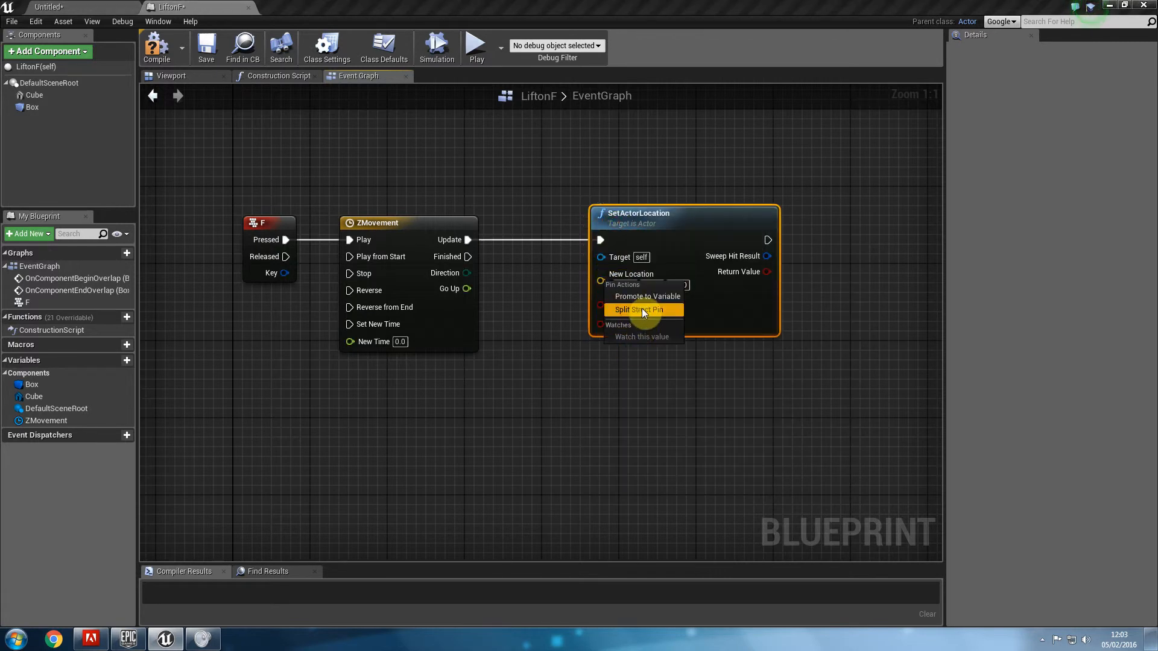
click(638, 310)
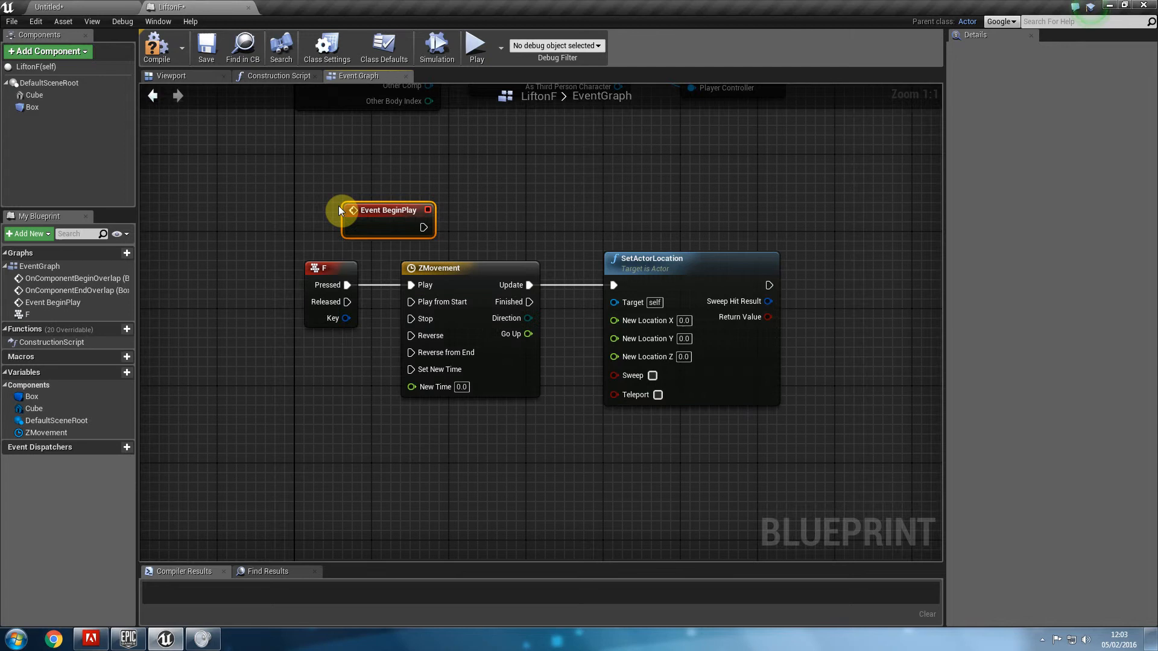
drag(388, 219, 350, 181)
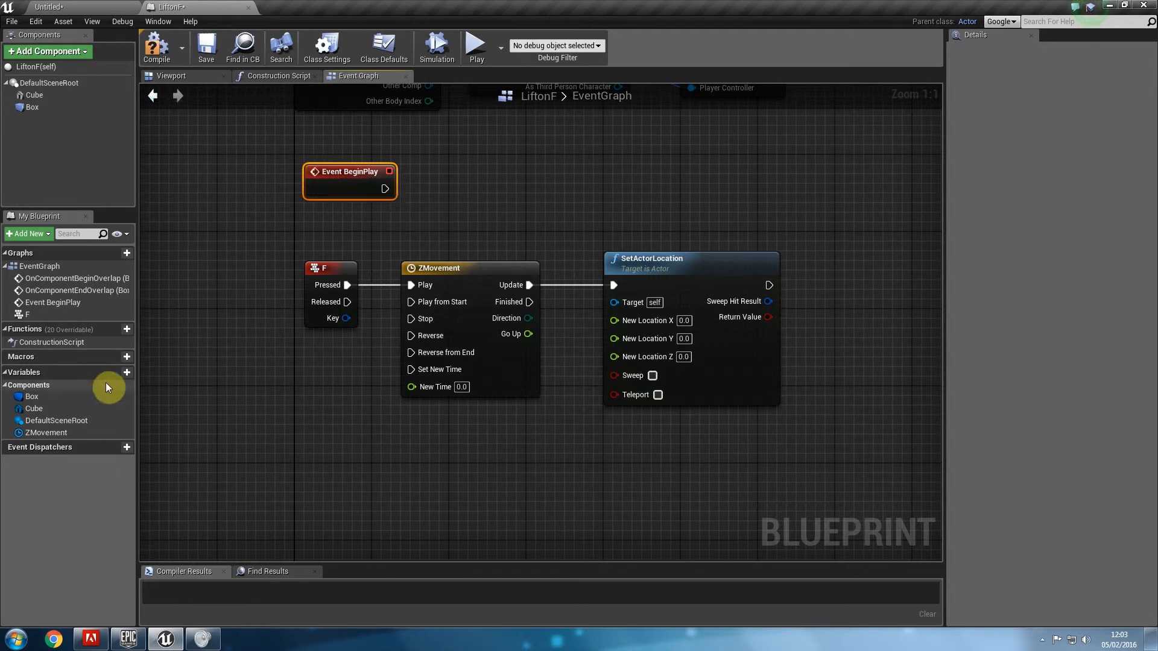
Create vector variable IL set from GetActorLocation, split it, and add a float + for Z.
click(126, 372)
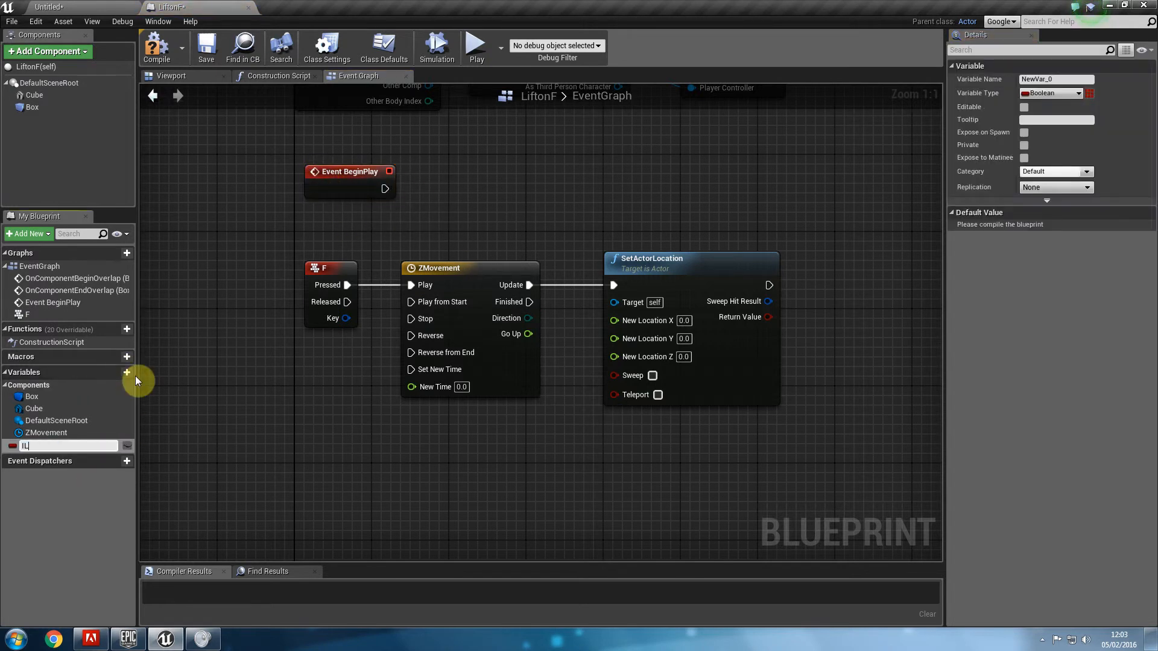
click(1052, 92)
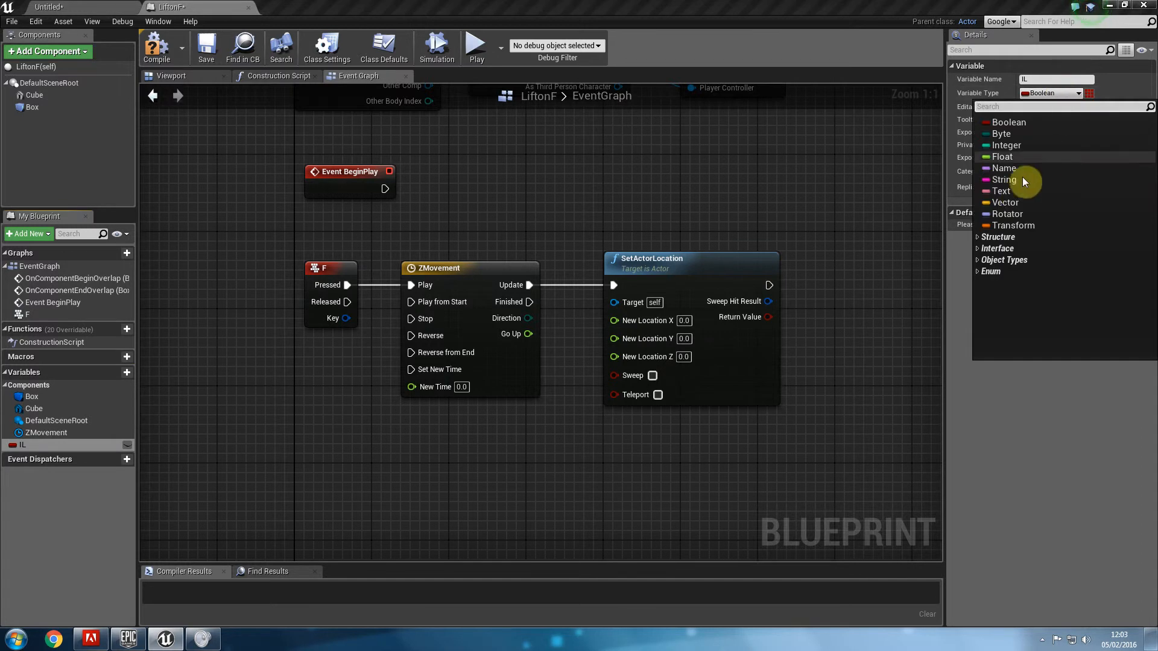
click(1007, 203)
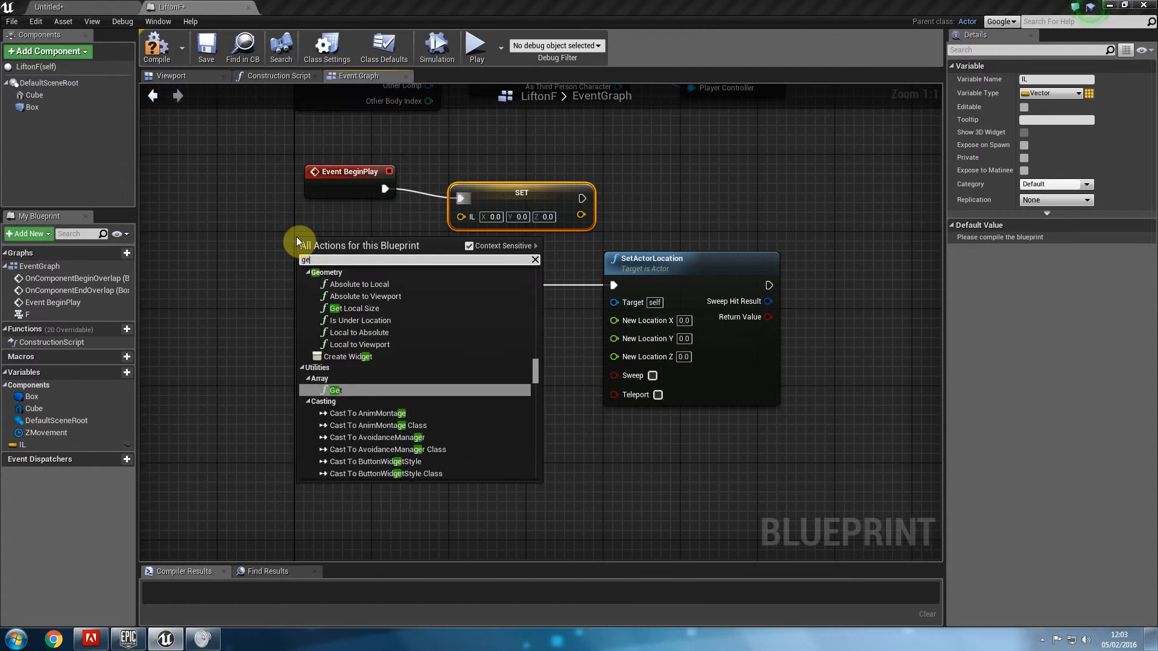
text(get actor loc)
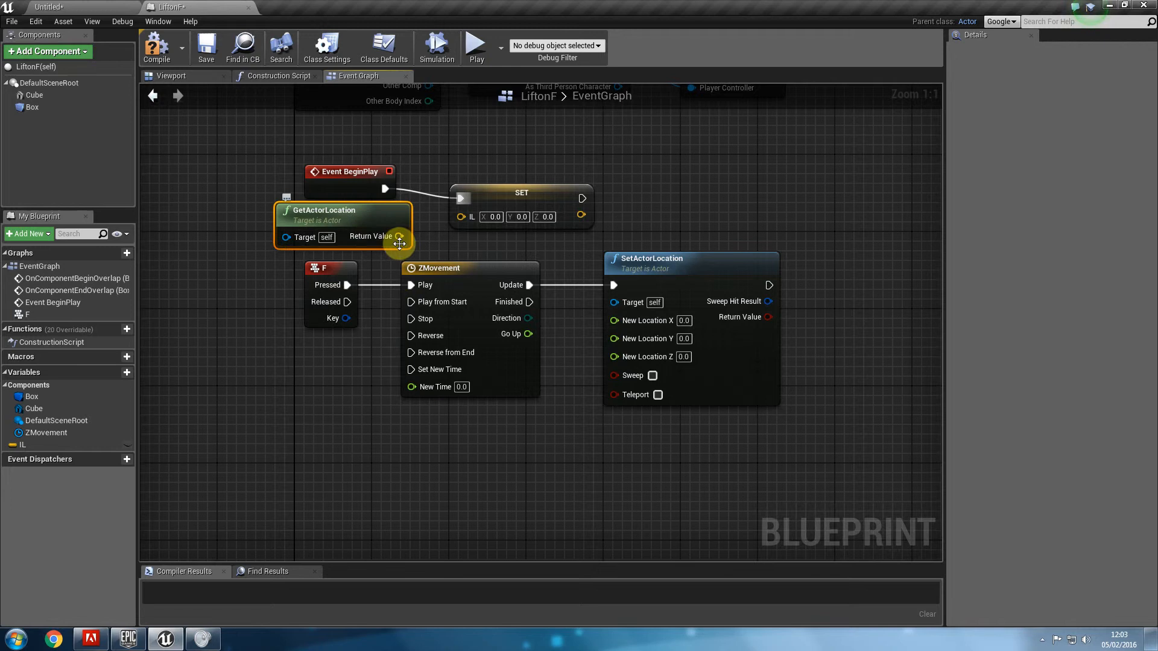
click(488, 183)
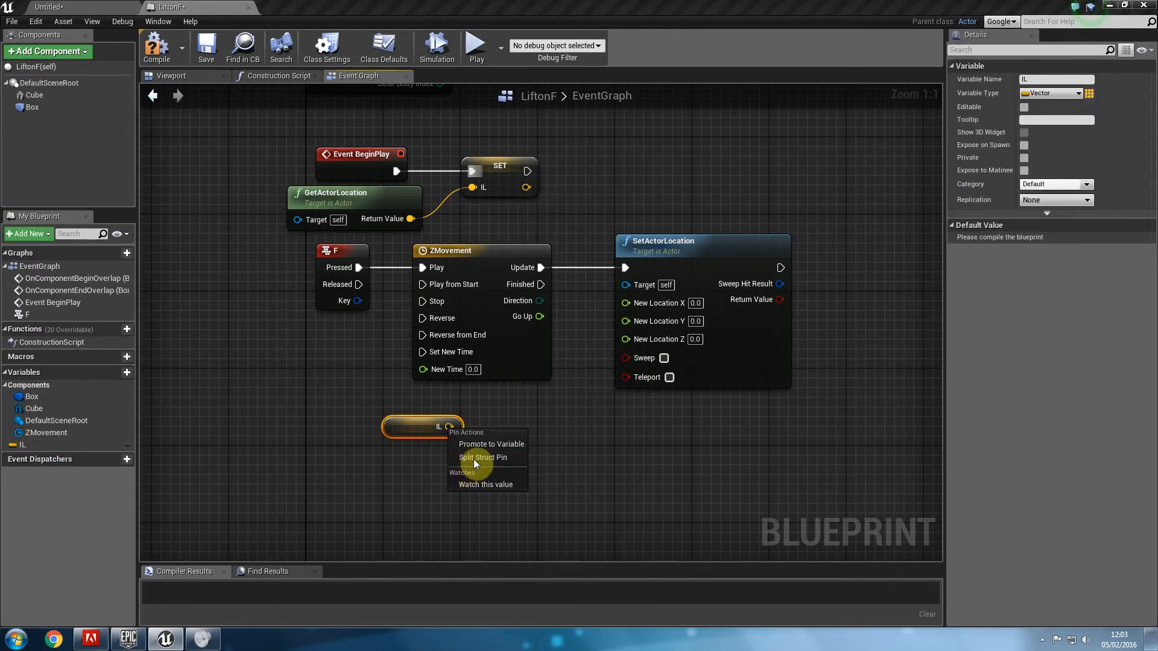
click(482, 457)
text(+)
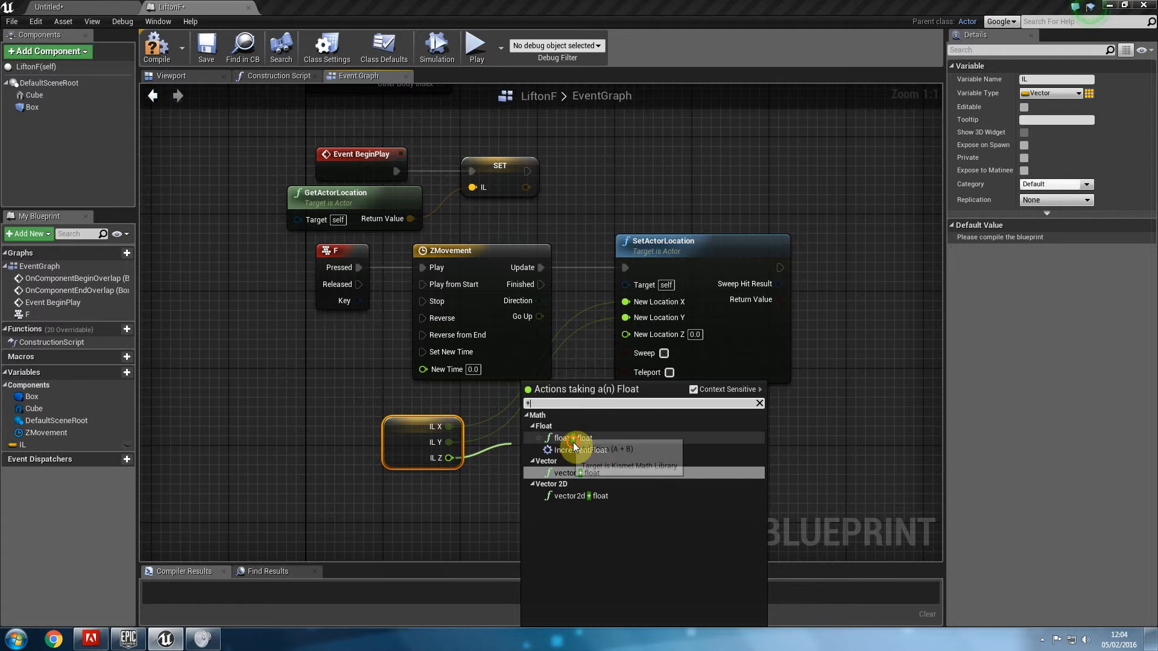
click(570, 438)
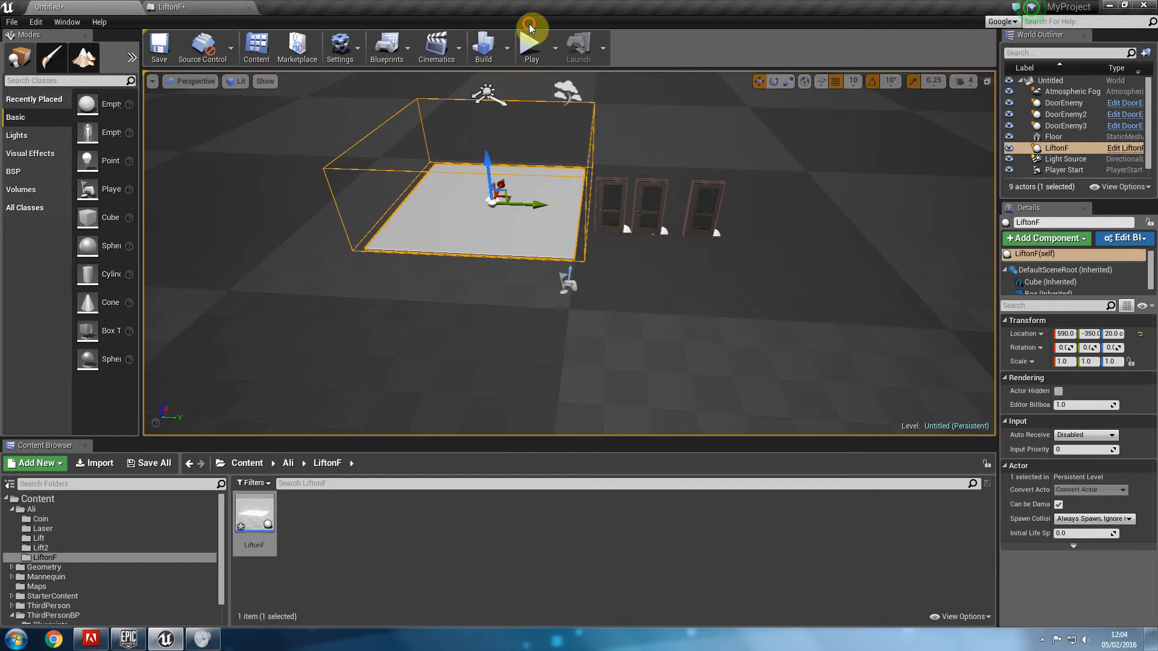
Play-test the level with the lift, stop, and go back to the LiftonF graph.
click(531, 46)
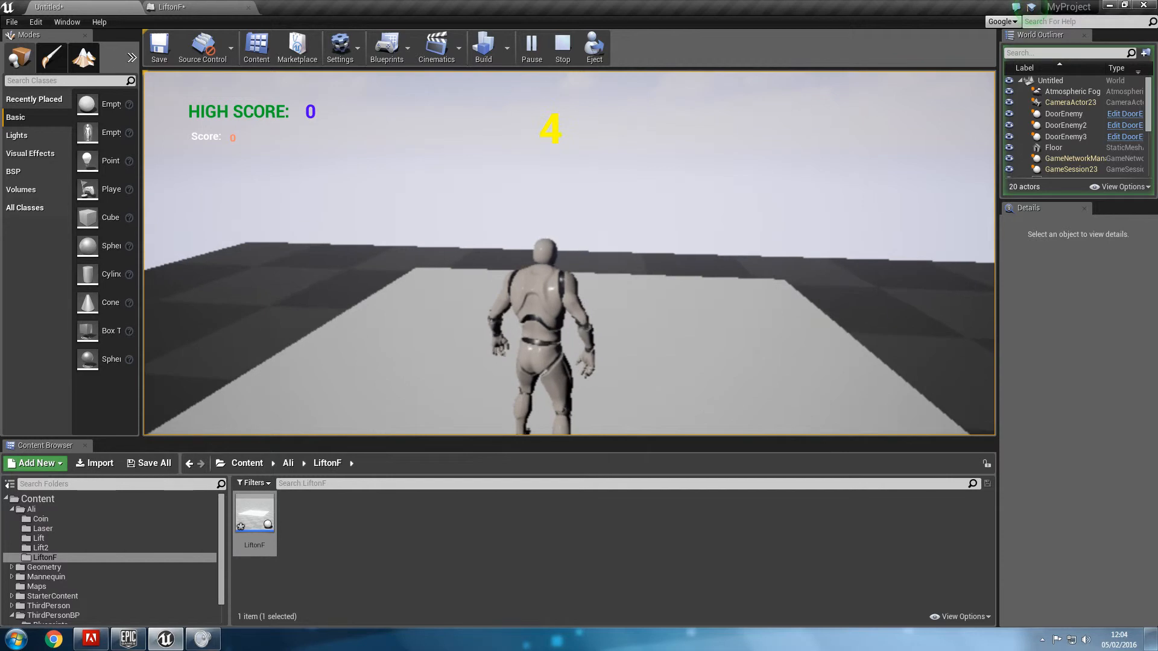
click(563, 46)
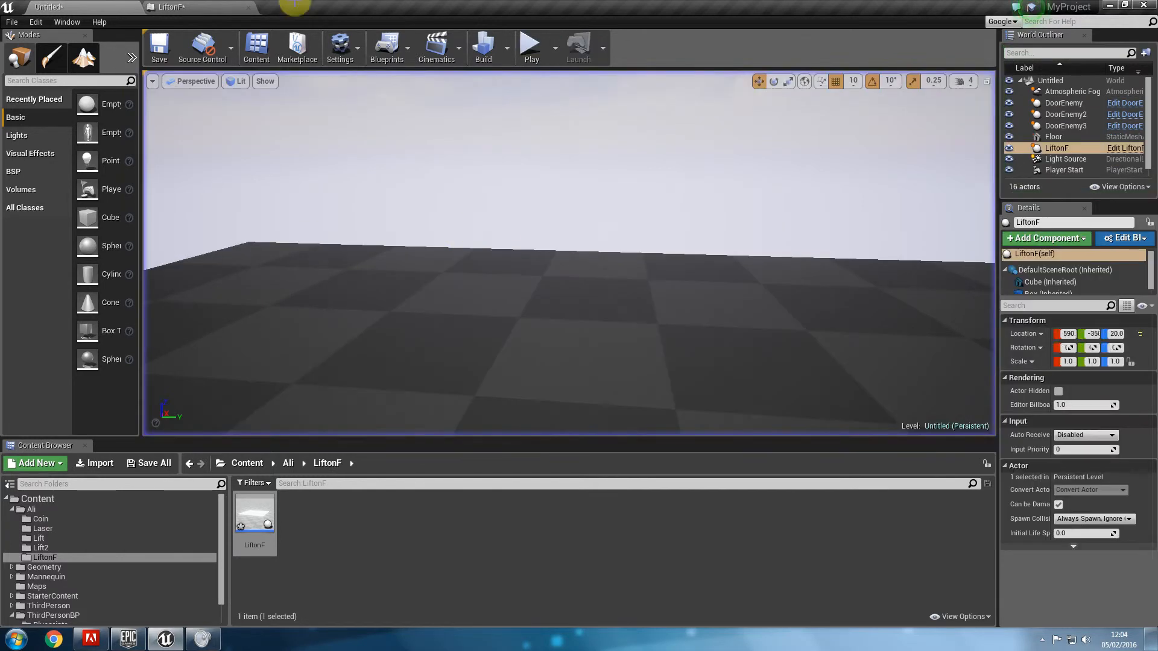
click(1122, 238)
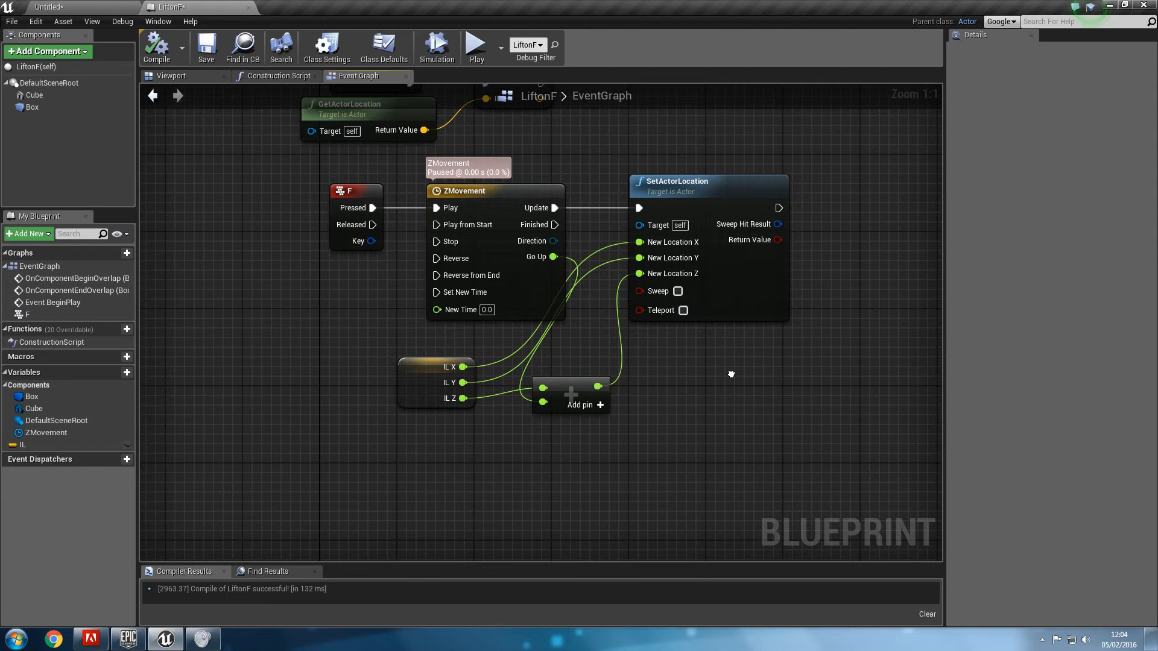
Insert a Branch between F Pressed and ZMovement Play, plus a second GetActorLocation node.
click(347, 191)
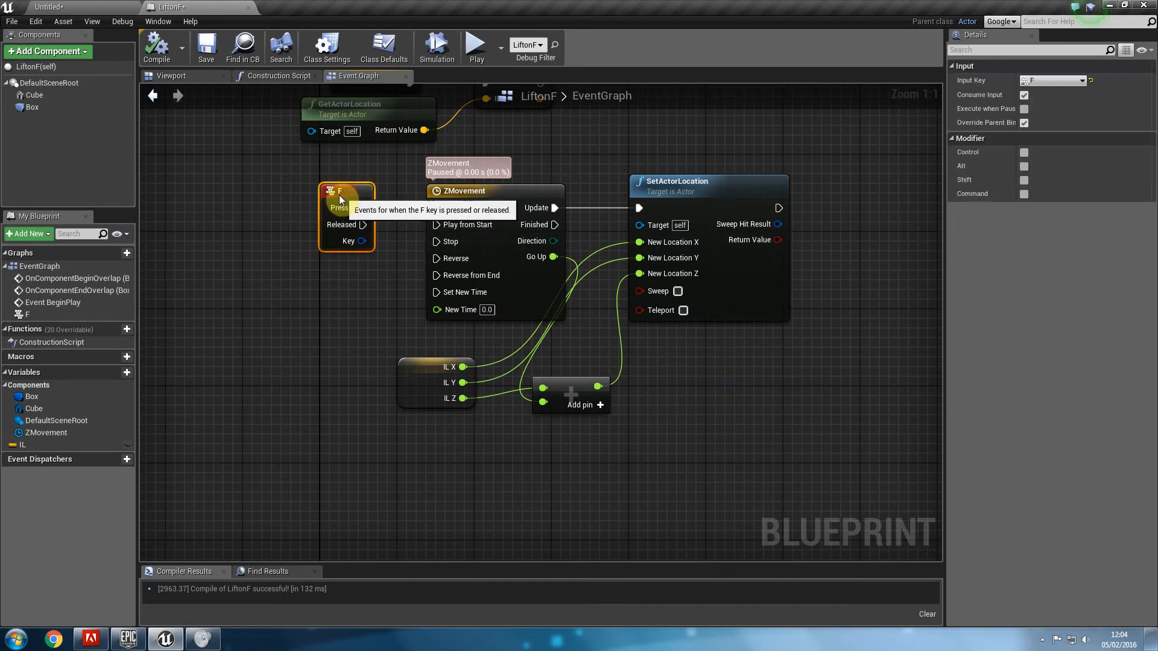
mouse_move(281, 395)
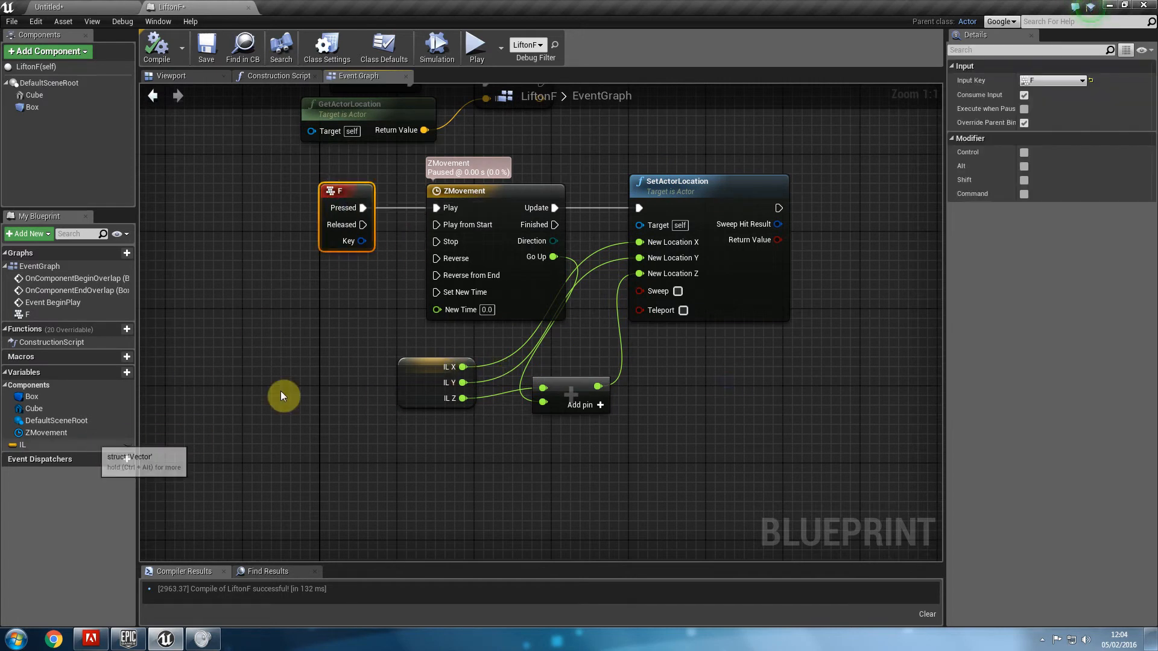
mouse_move(157, 433)
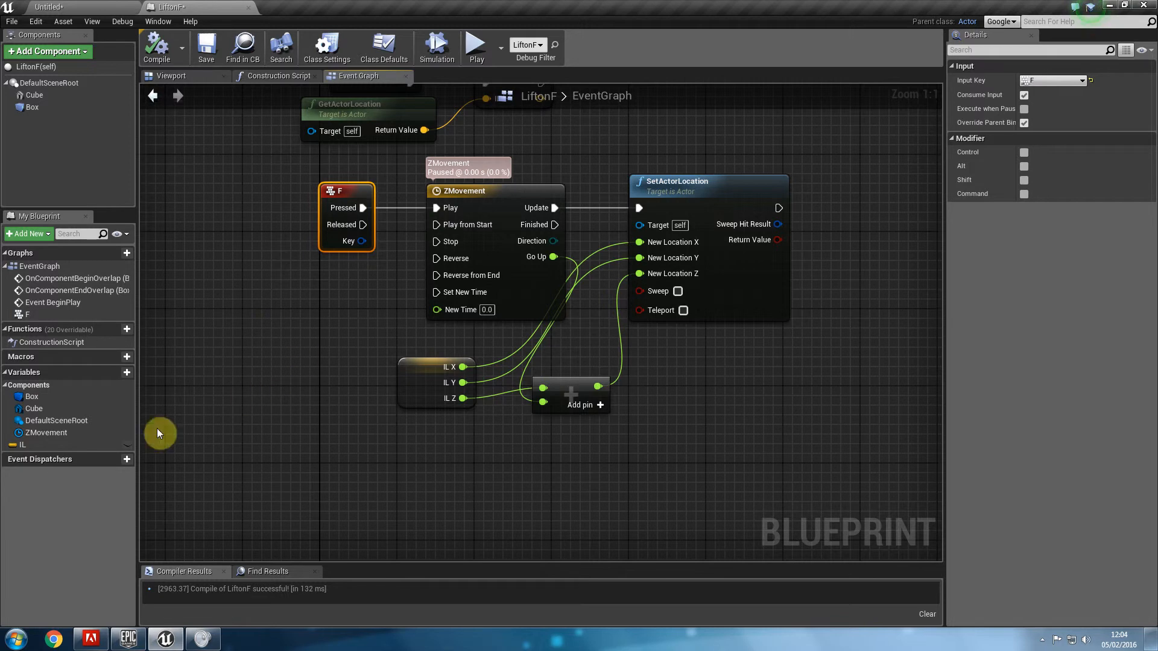
mouse_move(78, 461)
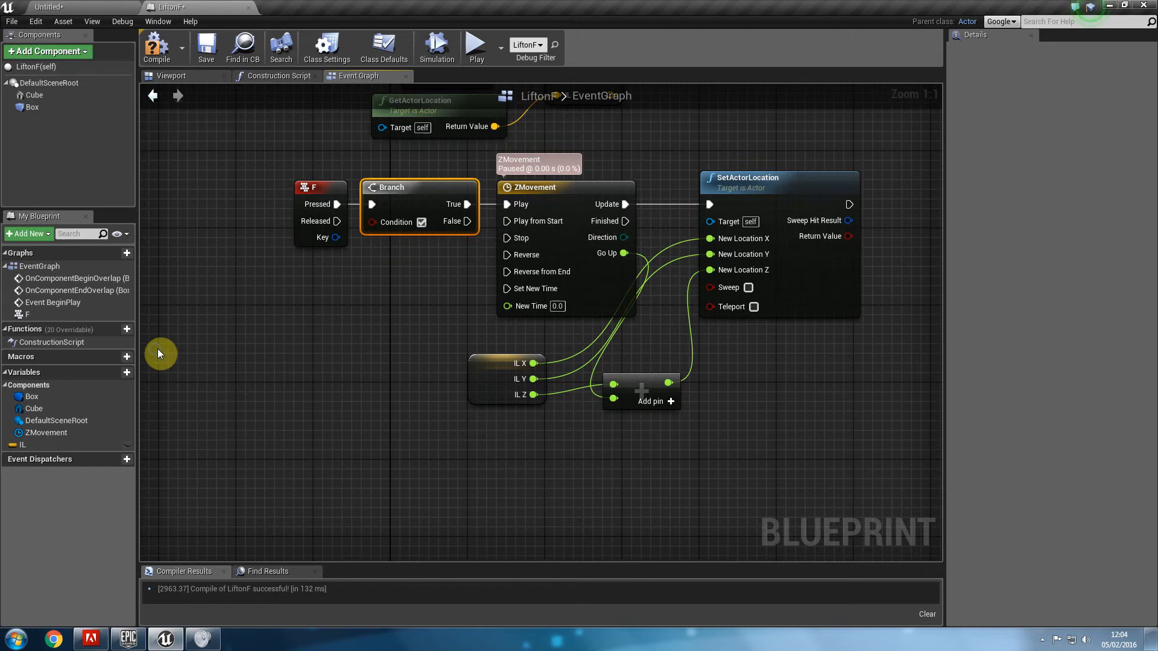
click(22, 444)
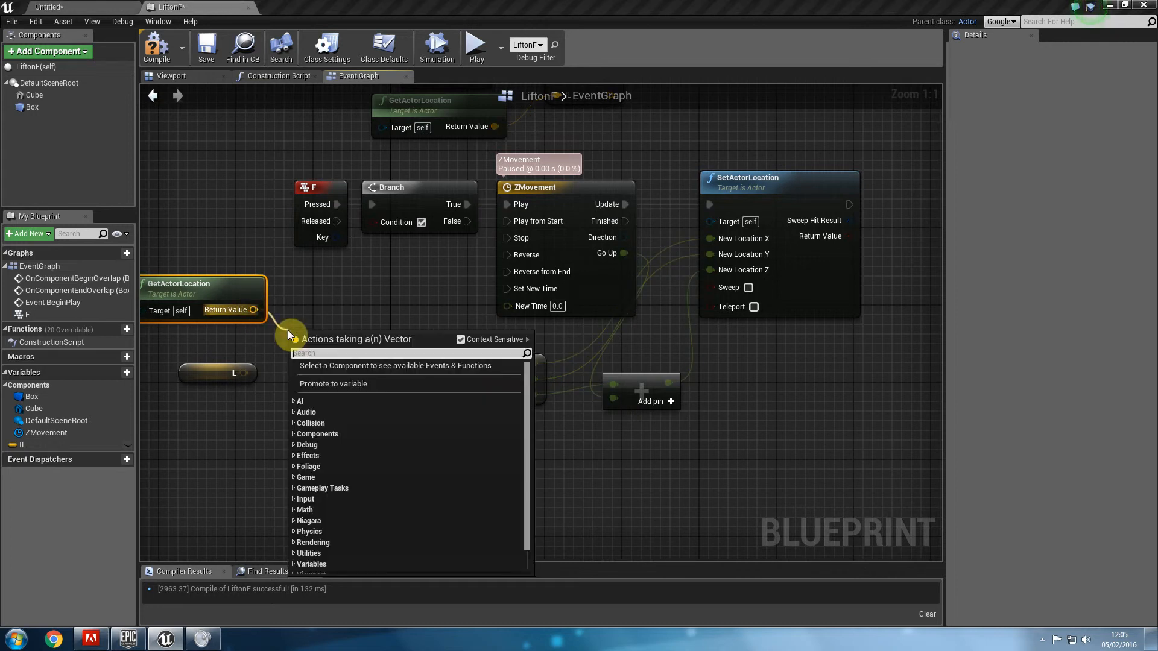
click(333, 384)
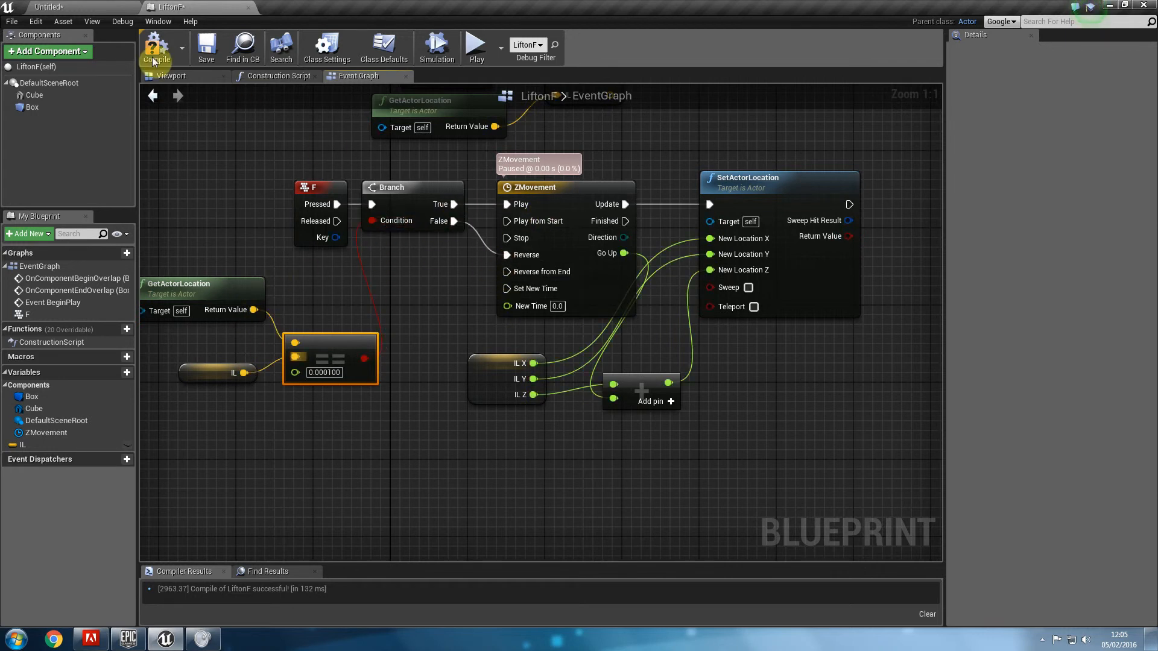
Feed a GetActorLocation == IL check into the Branch, route False to Reverse, and compile.
click(476, 44)
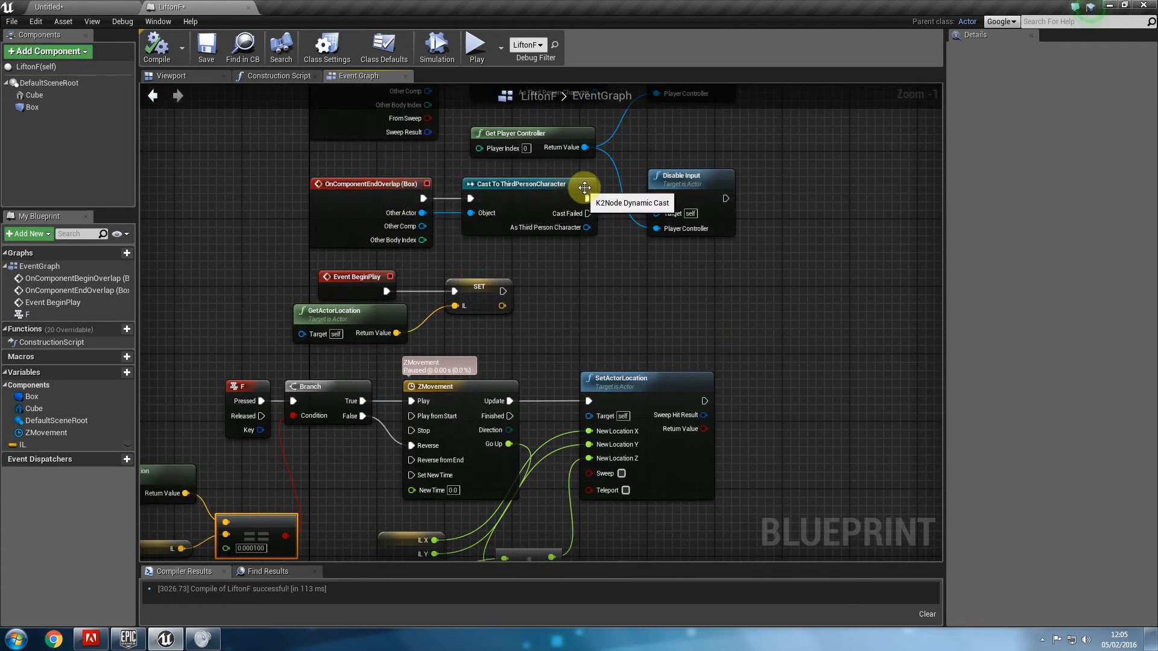
mouse_move(711, 184)
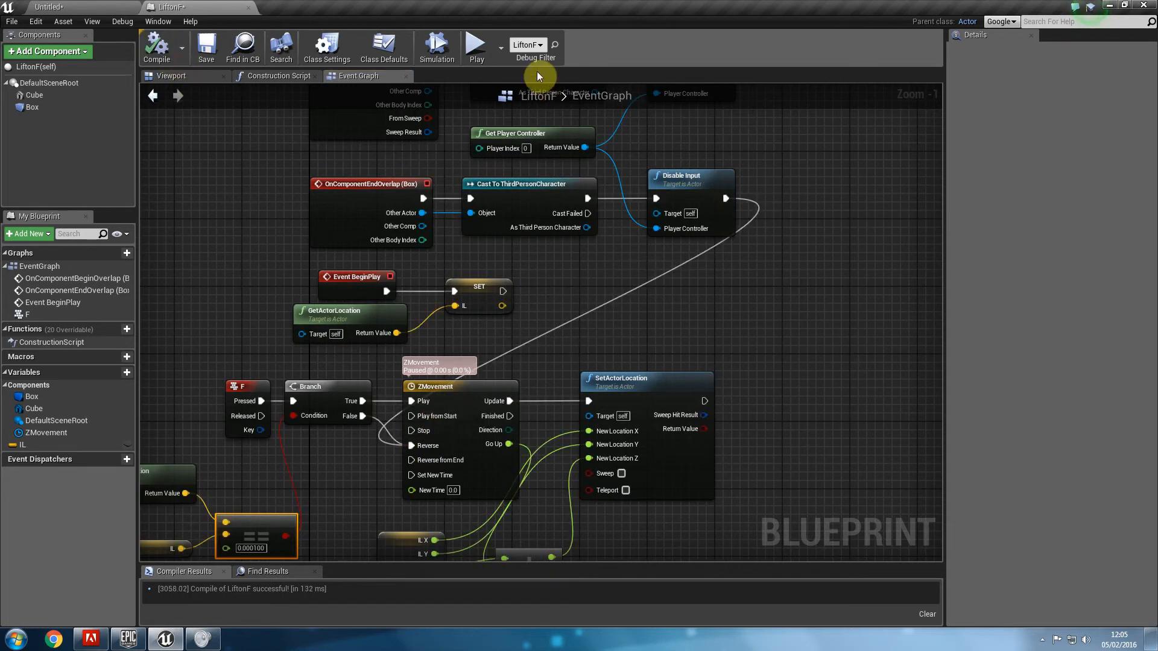
Play-test the level with the recompiled lift, then stop the session.
click(476, 44)
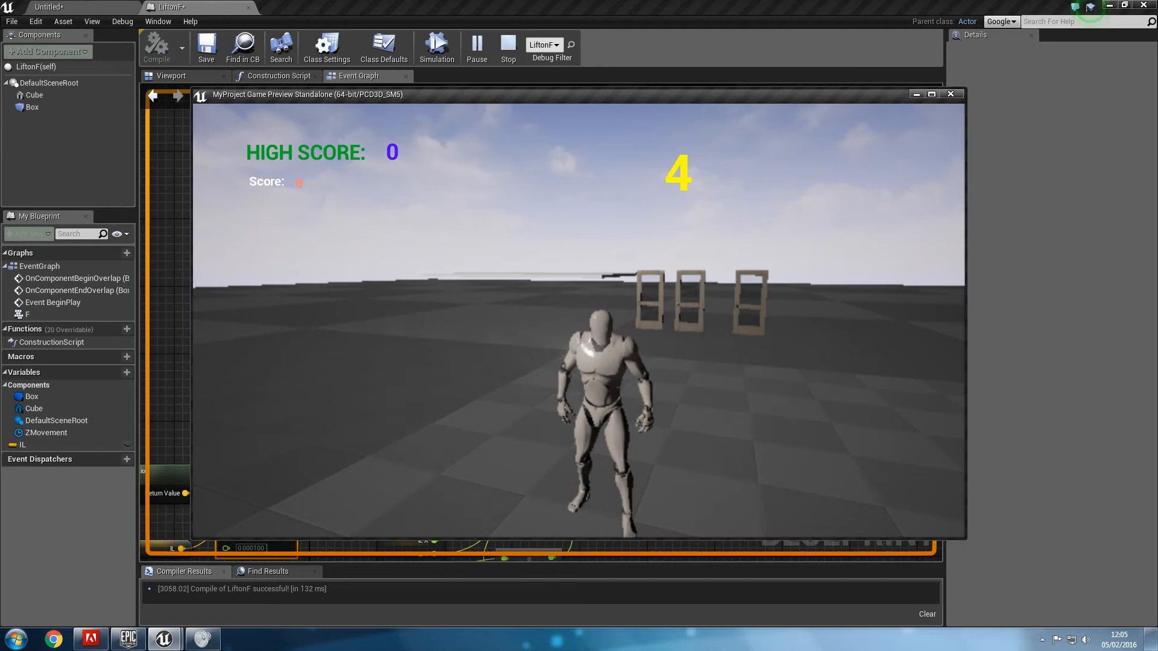
click(507, 44)
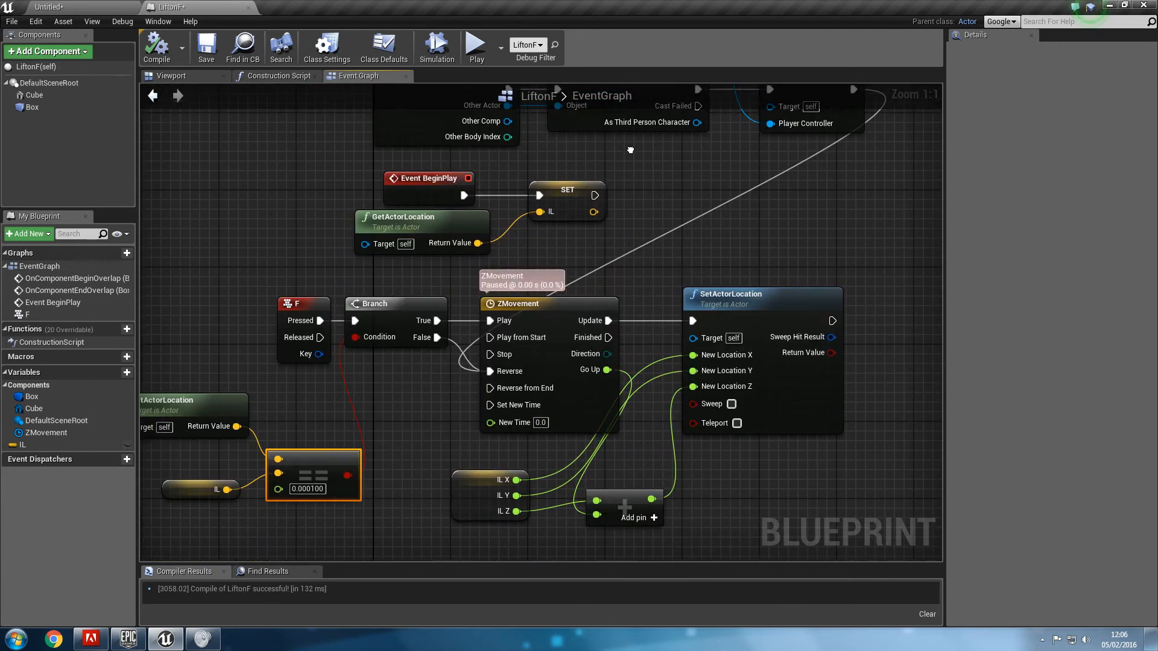
Return to the level editor to reach the Ali content folder.
click(49, 7)
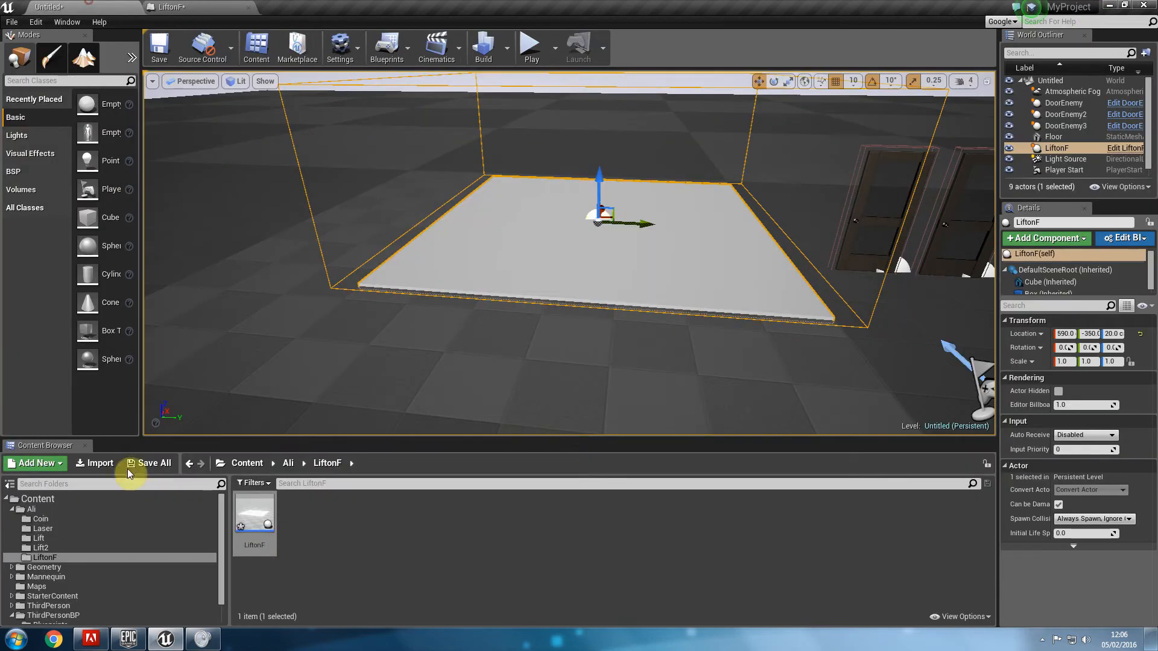
mouse_move(131, 524)
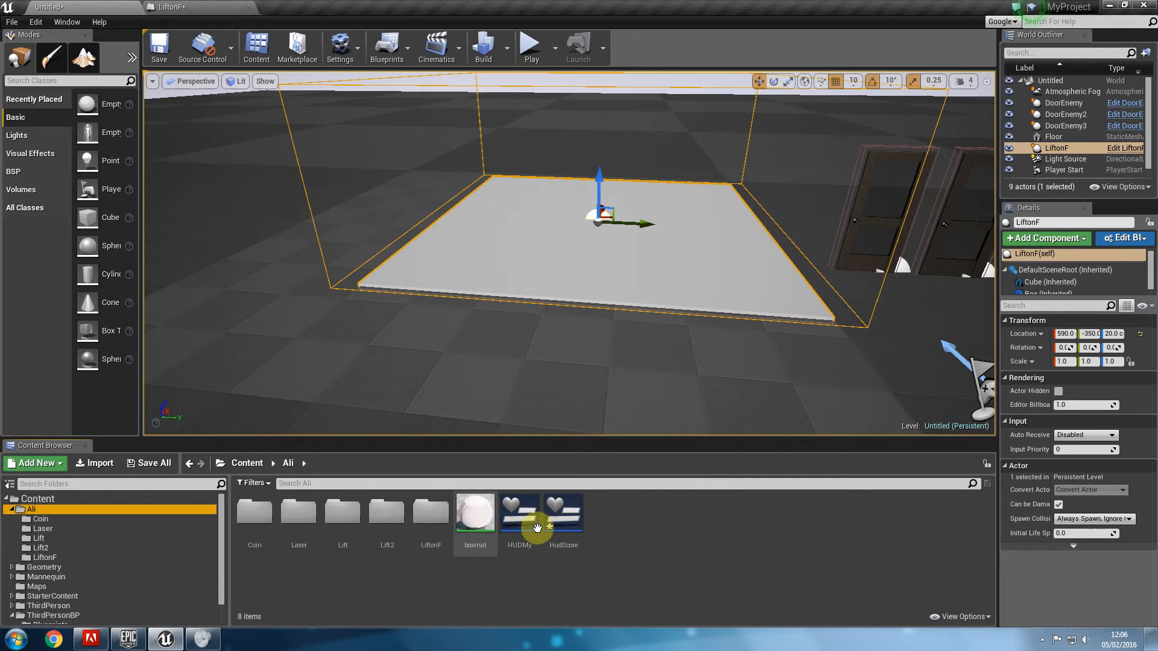
Open the HudScore widget and place a Text block near the canvas bottom.
double_click(562, 510)
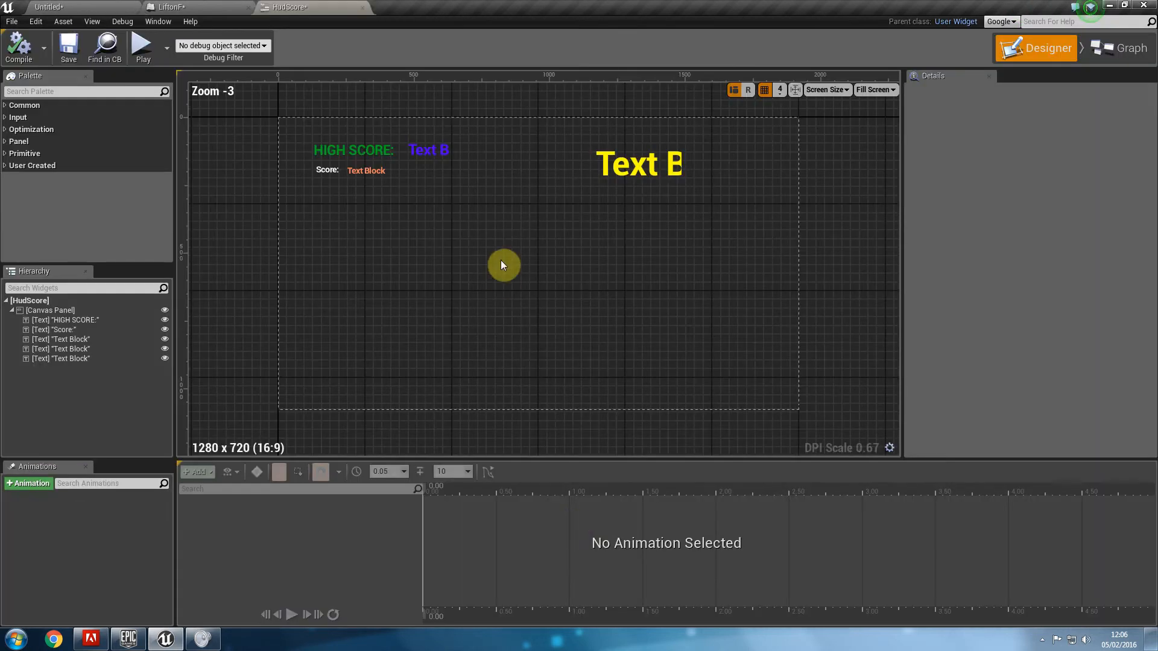
text(text)
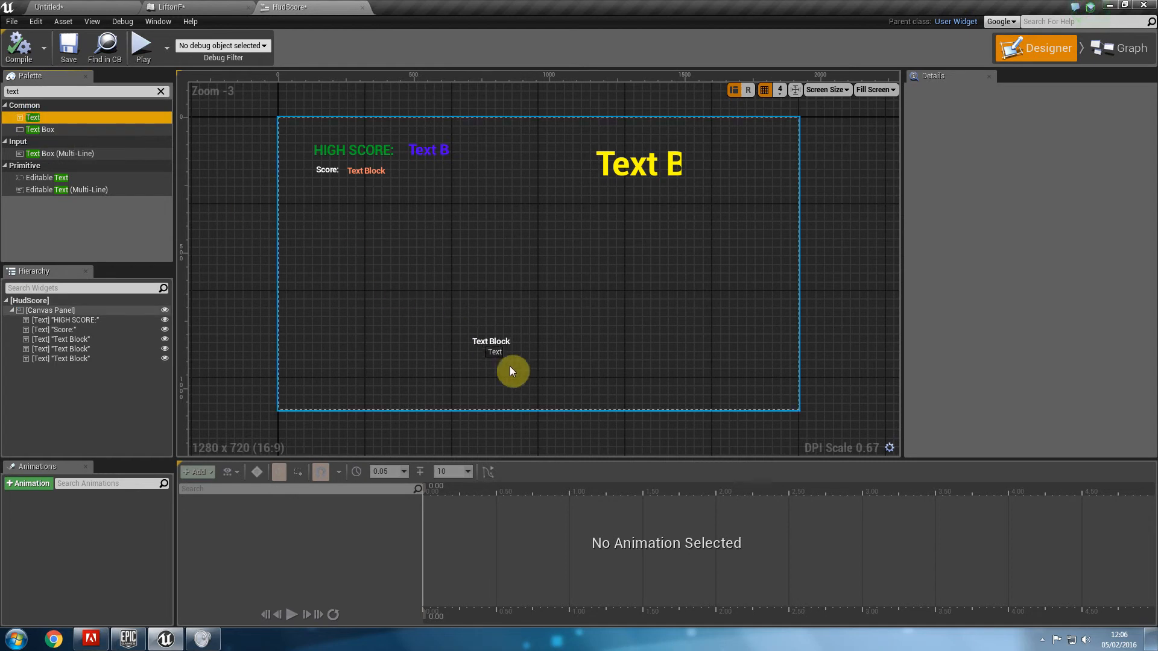
click(51, 310)
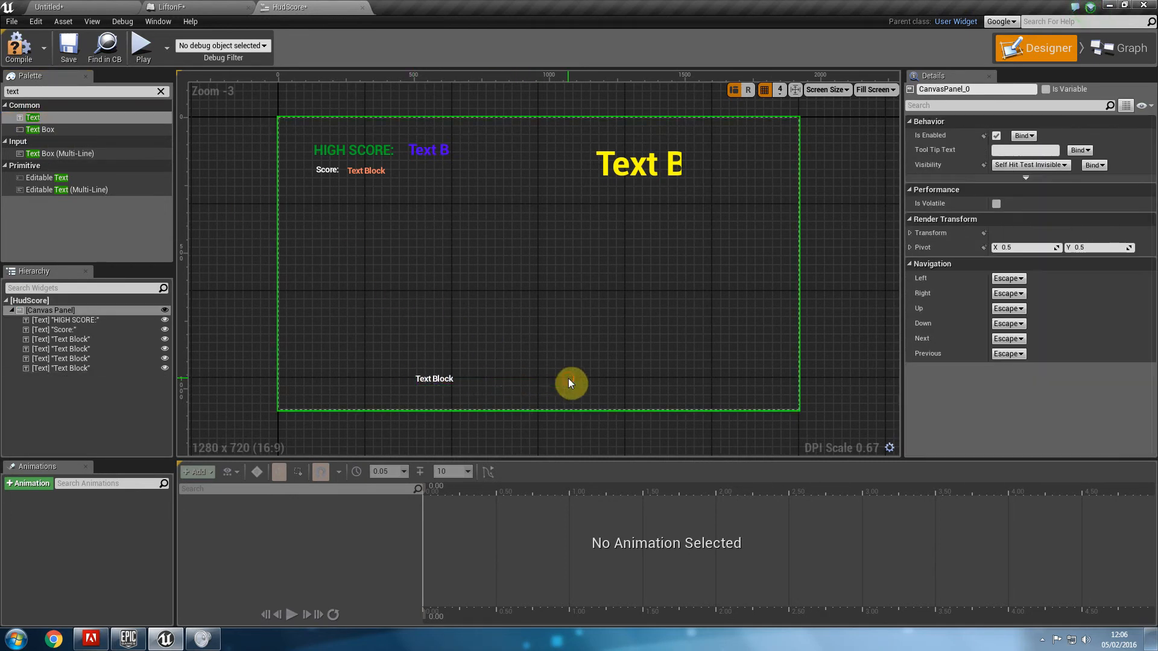
click(435, 379)
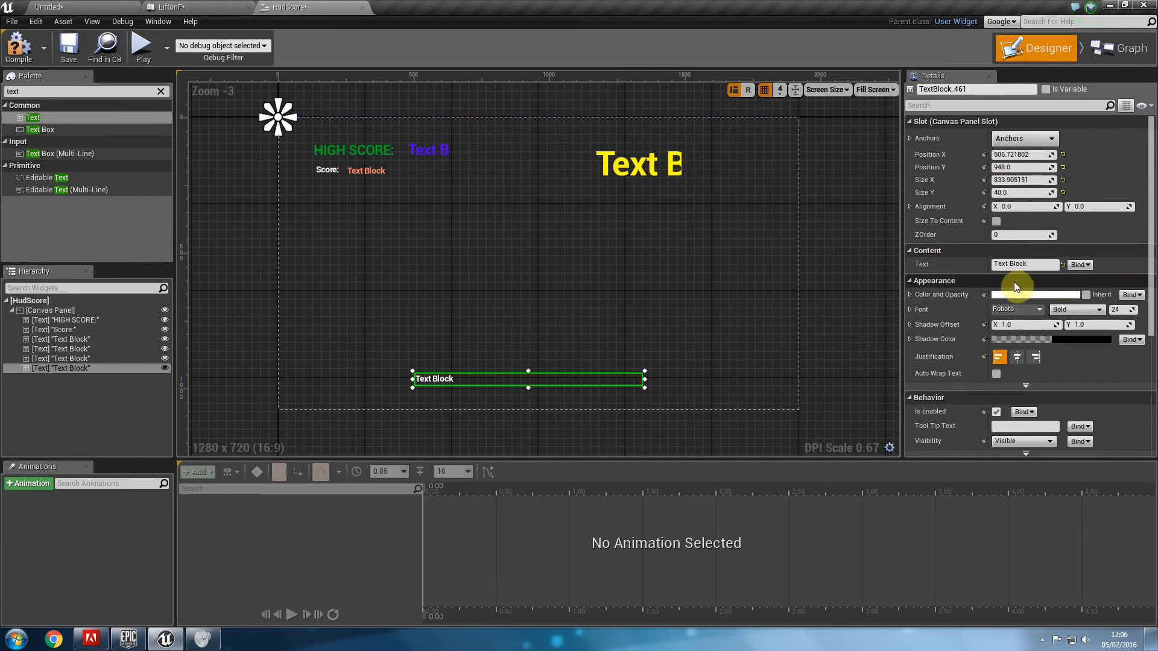
mouse_move(1033, 318)
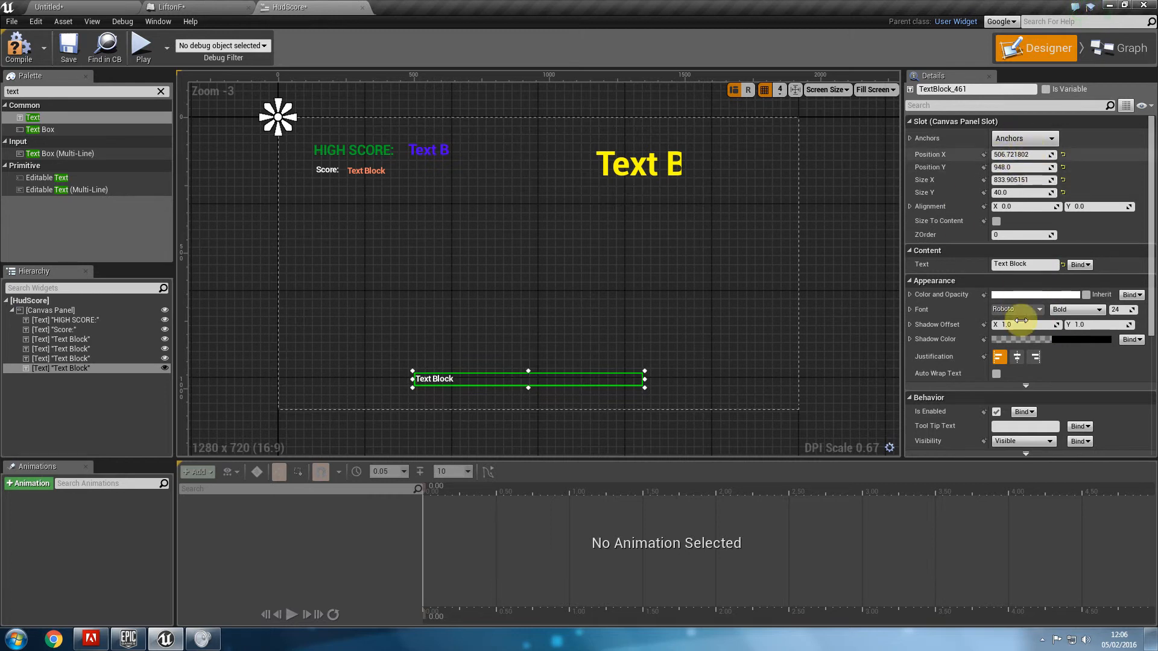
Centre-align the new text block, colour it red, and open its content binding.
click(1017, 356)
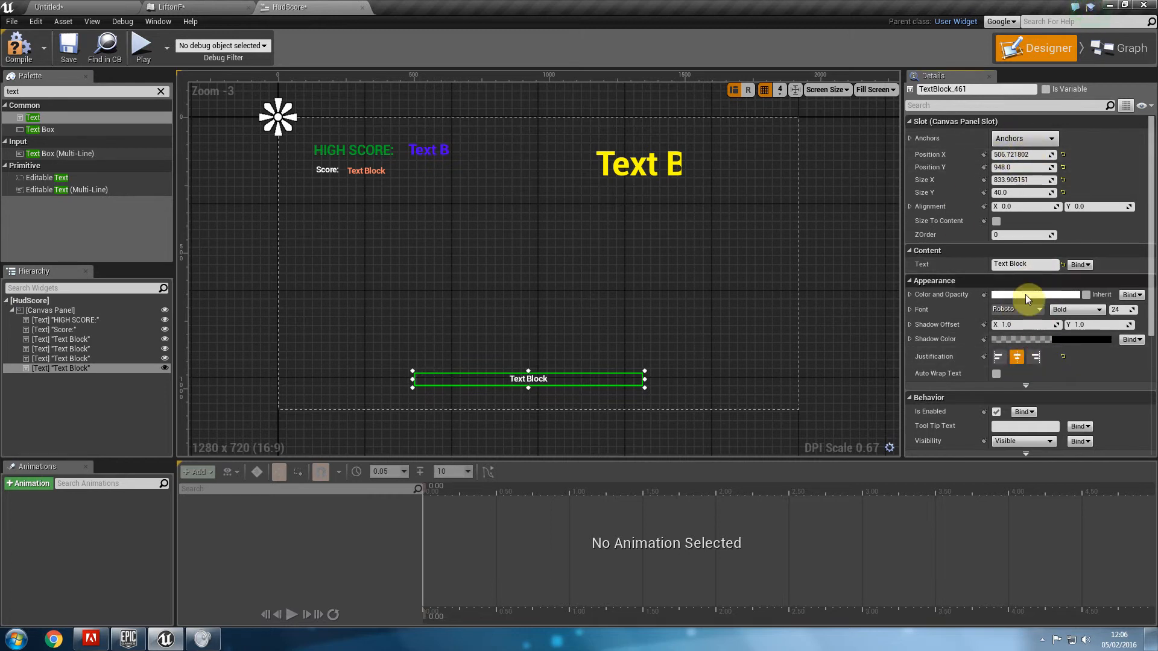
click(1042, 295)
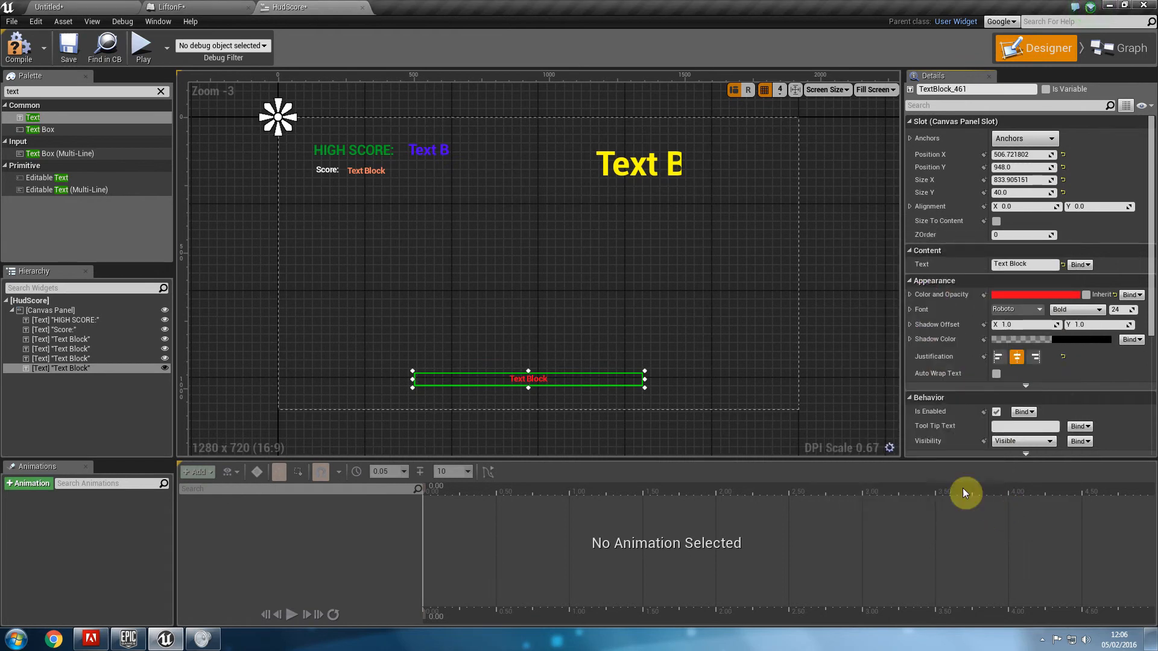
mouse_move(589, 376)
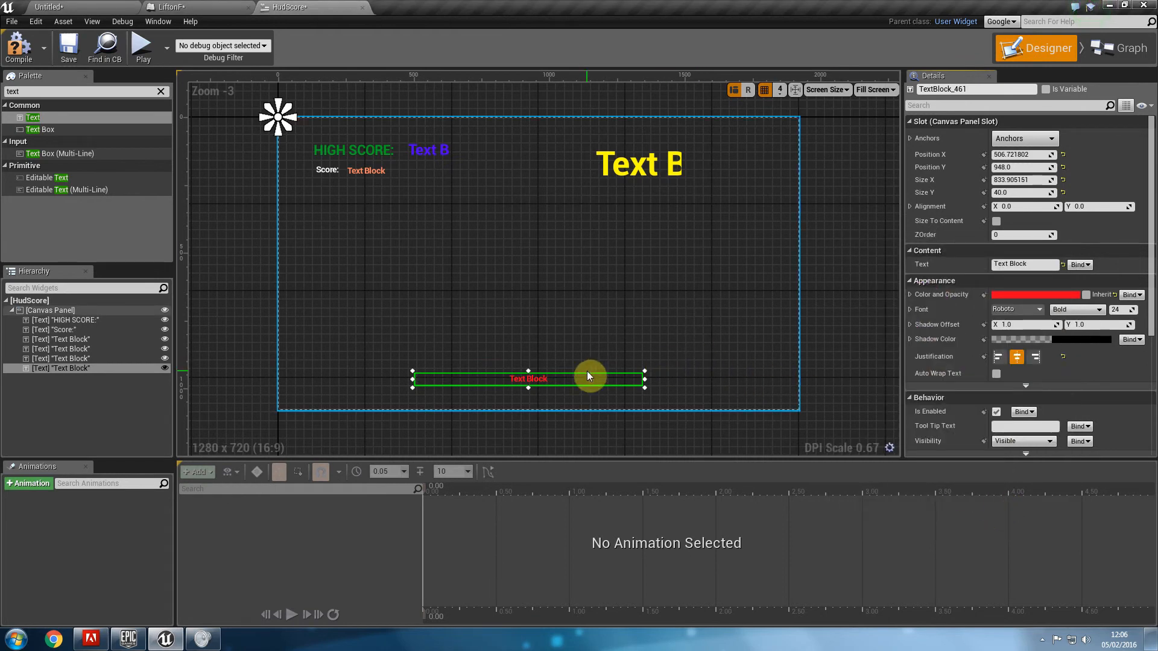
mouse_move(621, 350)
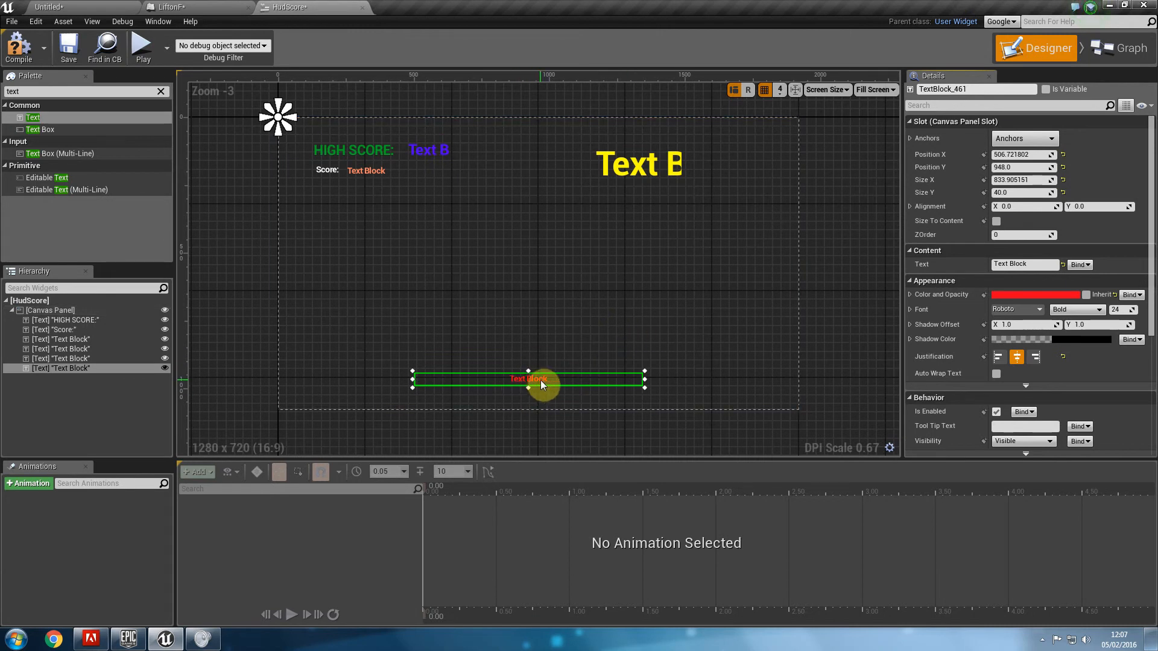
mouse_move(514, 389)
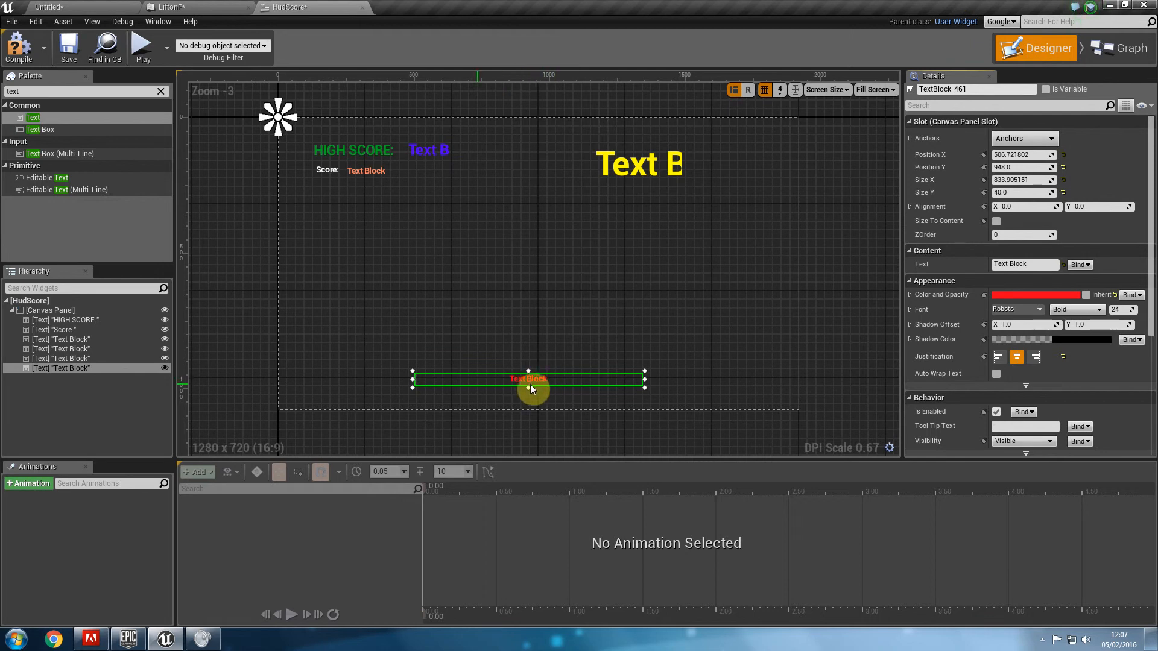
mouse_move(852, 352)
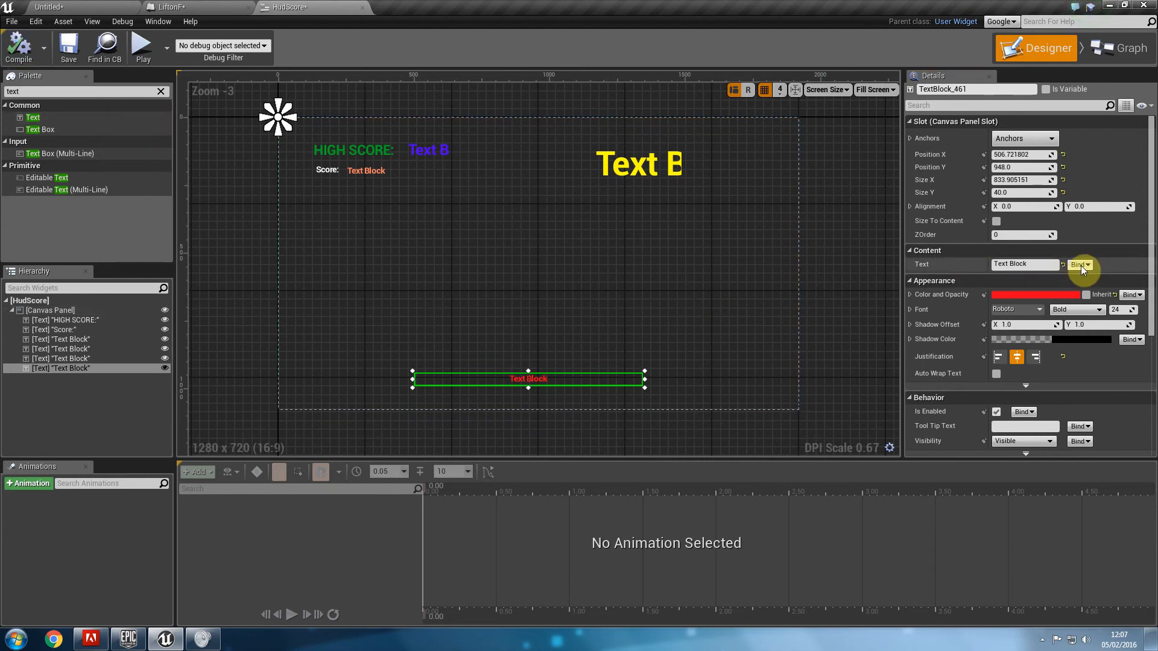
click(1079, 264)
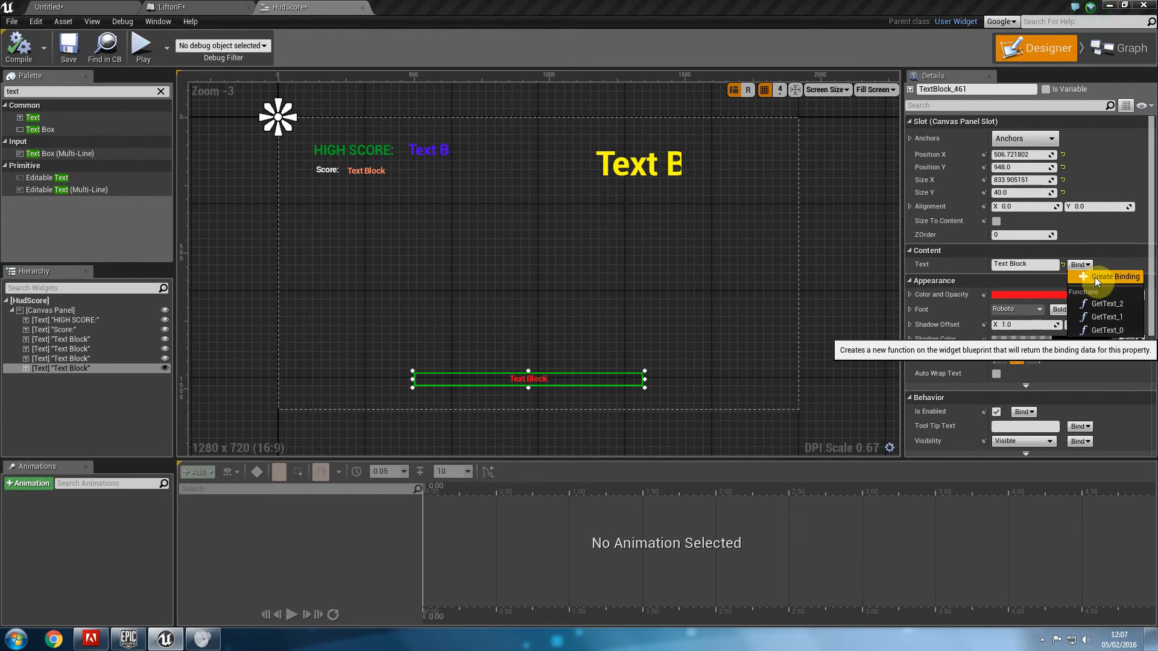
Create the GetText_3 binding function for the red text block's content.
click(1110, 277)
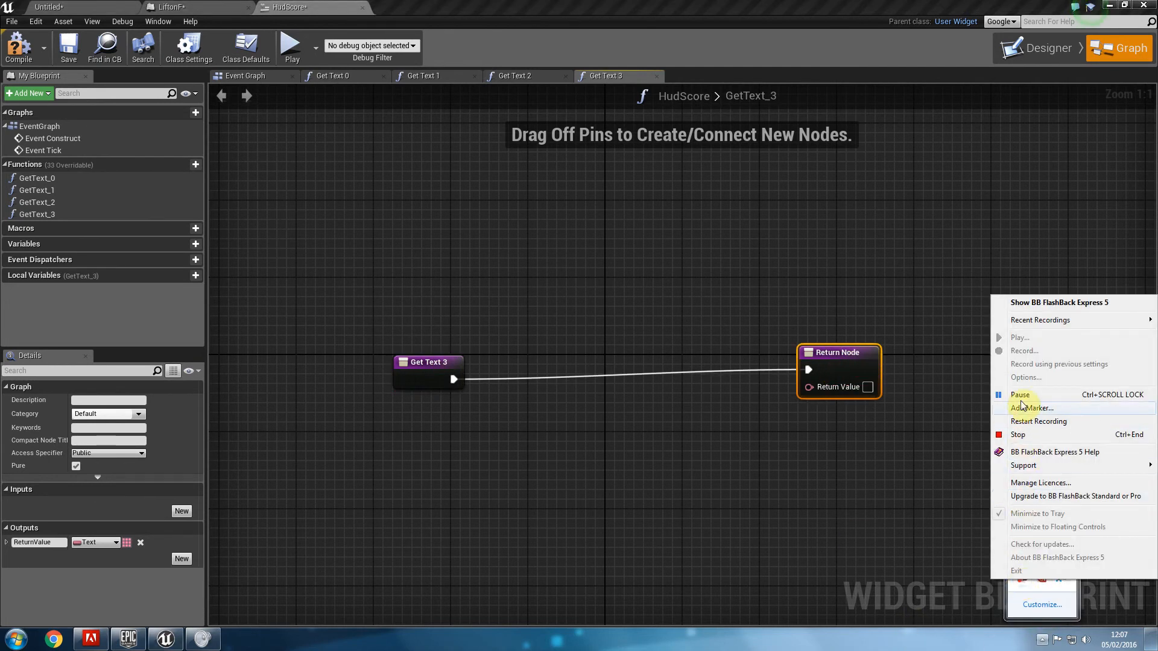
click(1059, 303)
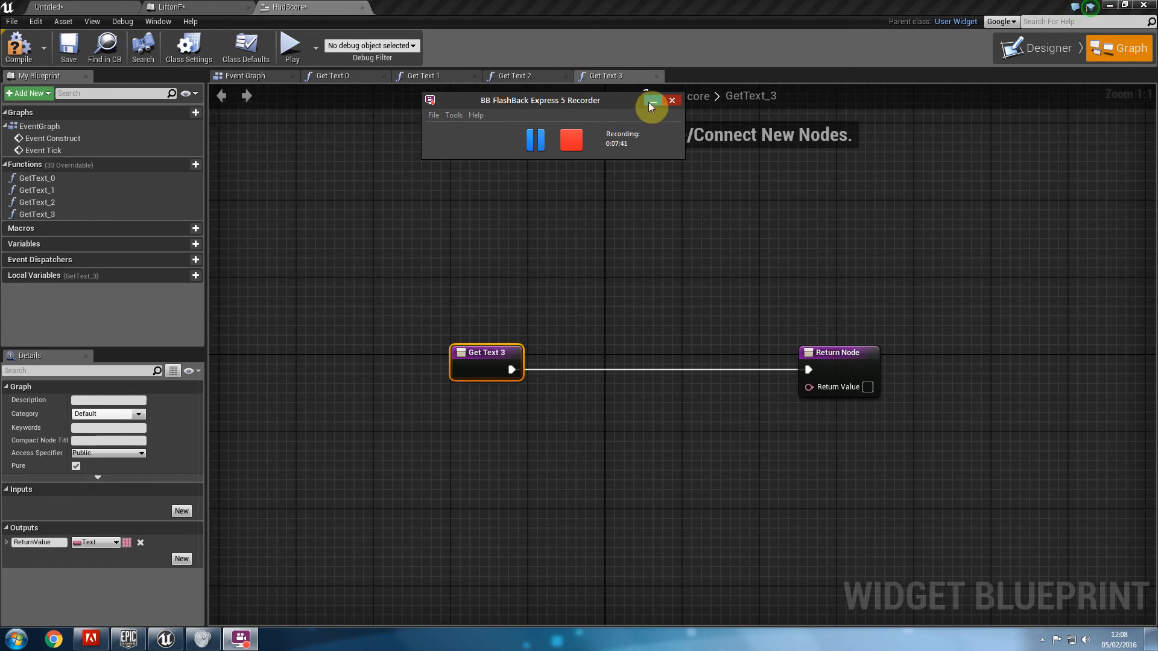
click(653, 101)
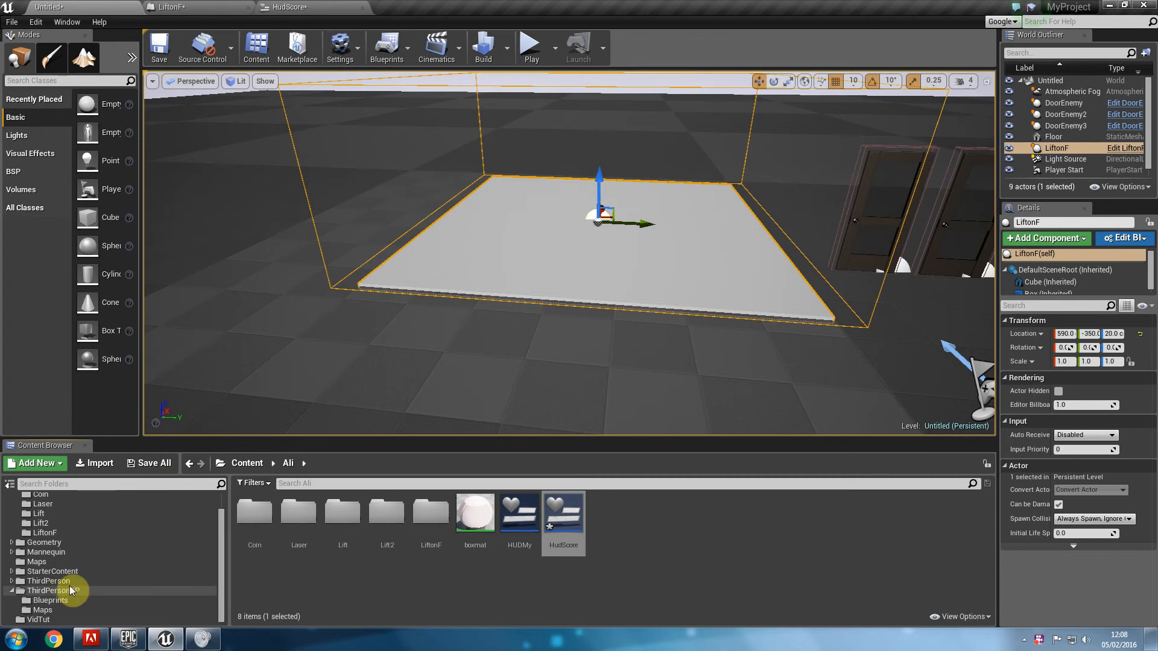
Add a String variable named GameInfo to ThirdPersonCharacter and compile it.
click(50, 601)
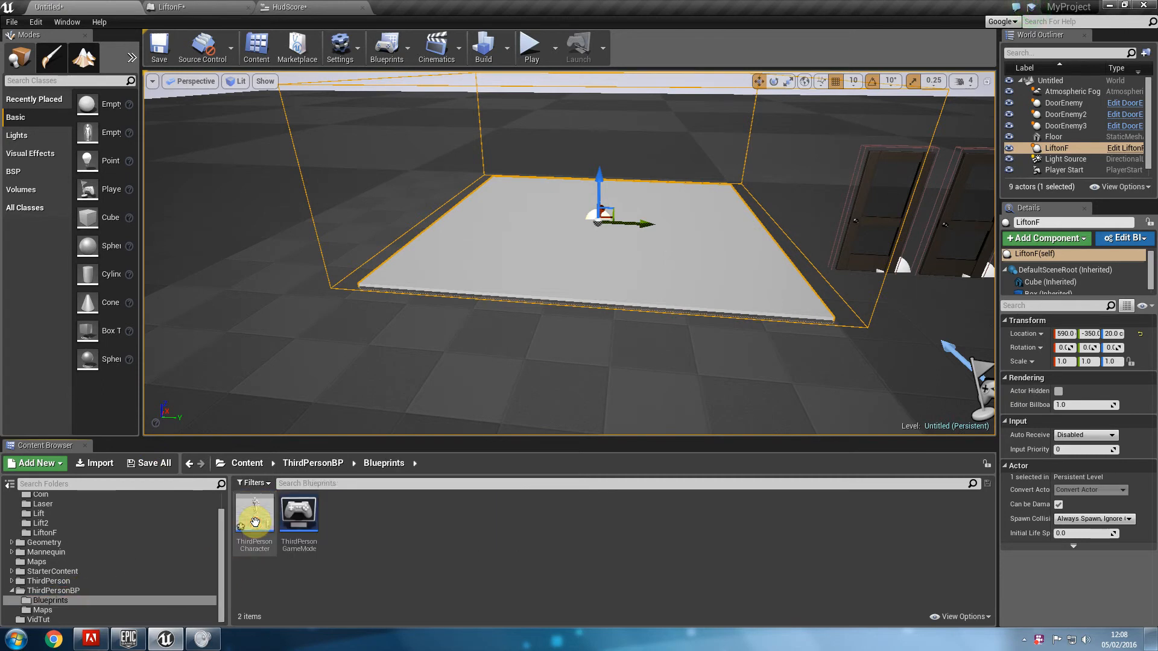
double_click(254, 516)
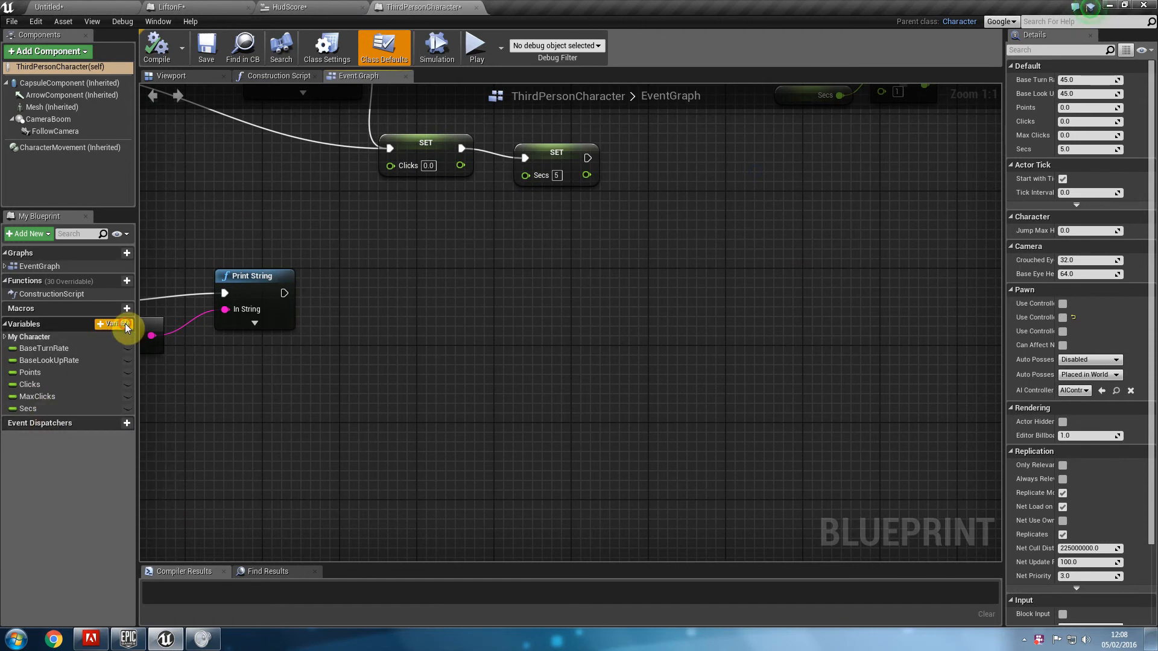
click(126, 324)
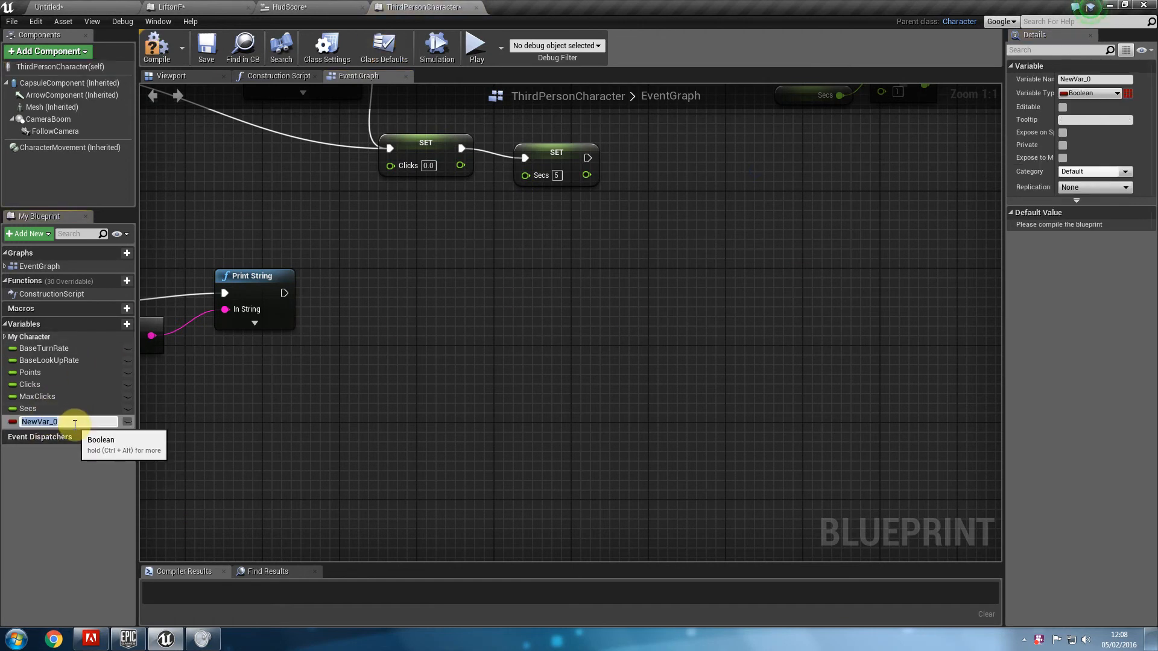
text(GameInfo)
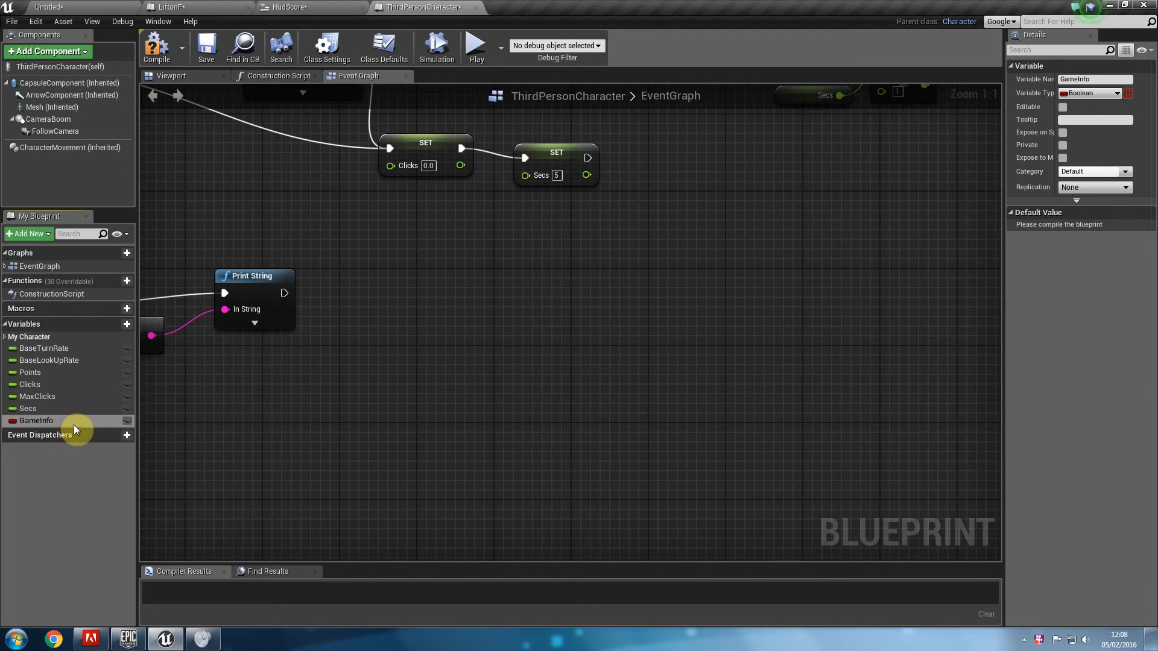
click(1092, 92)
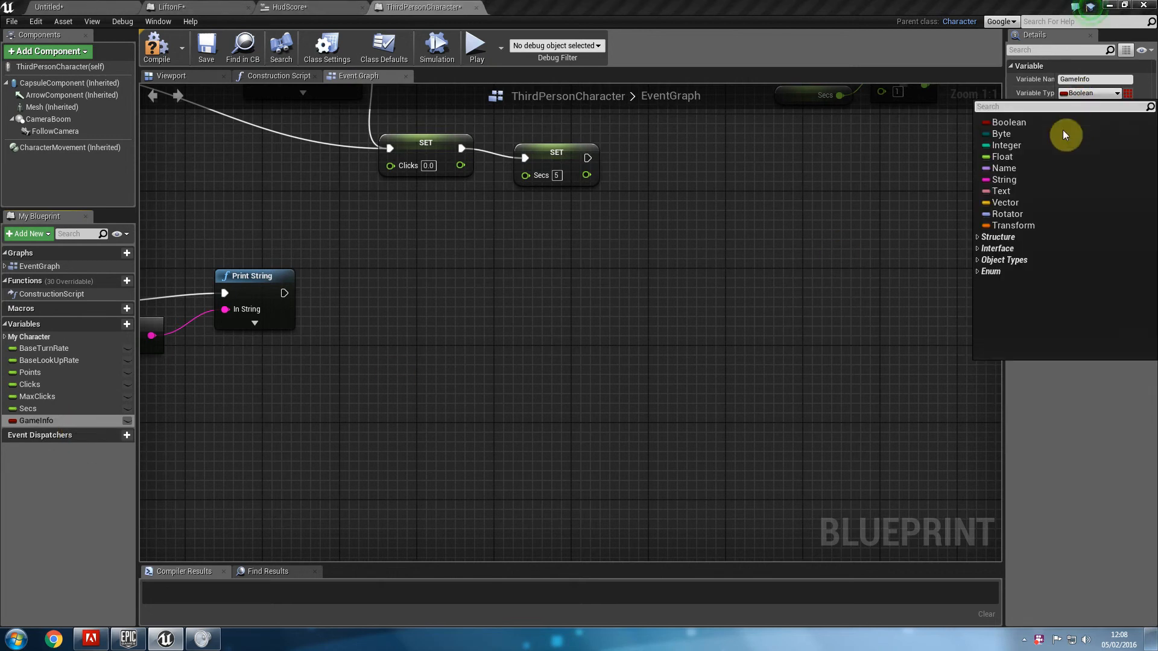
mouse_move(1042, 169)
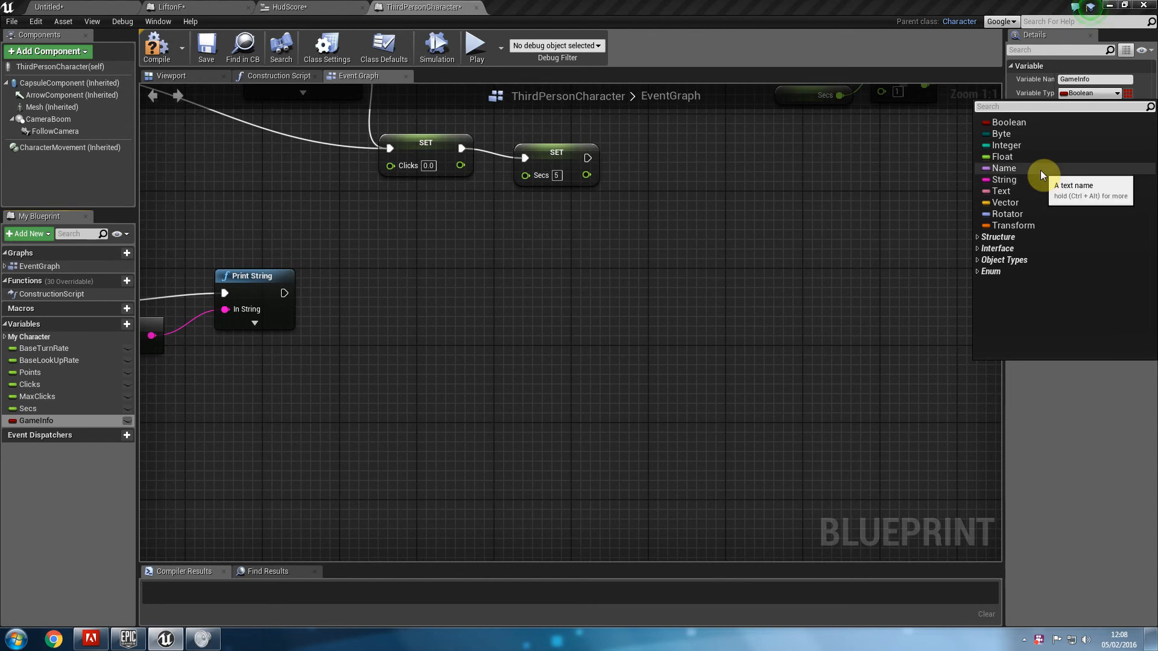
mouse_move(1037, 182)
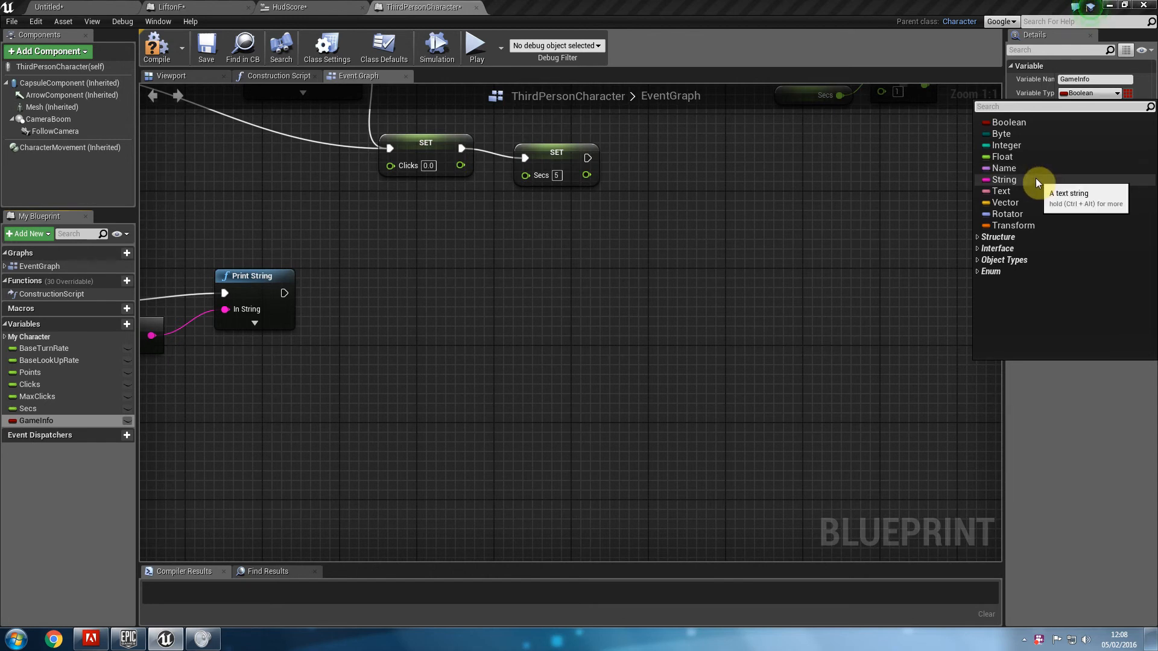
click(1005, 180)
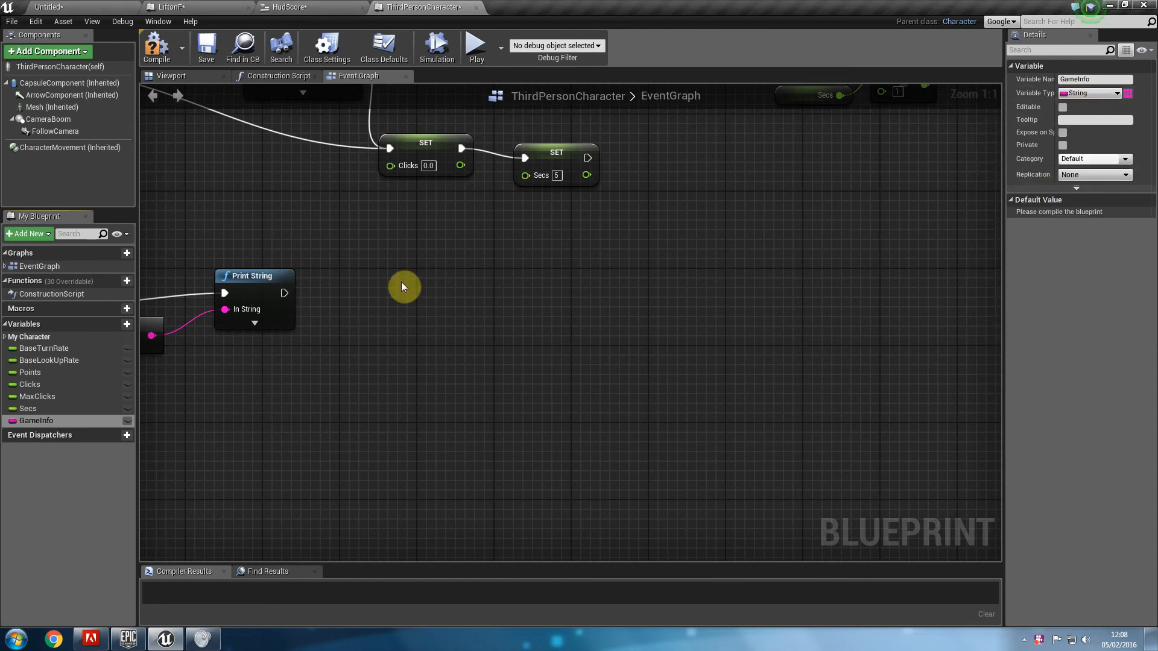
click(156, 44)
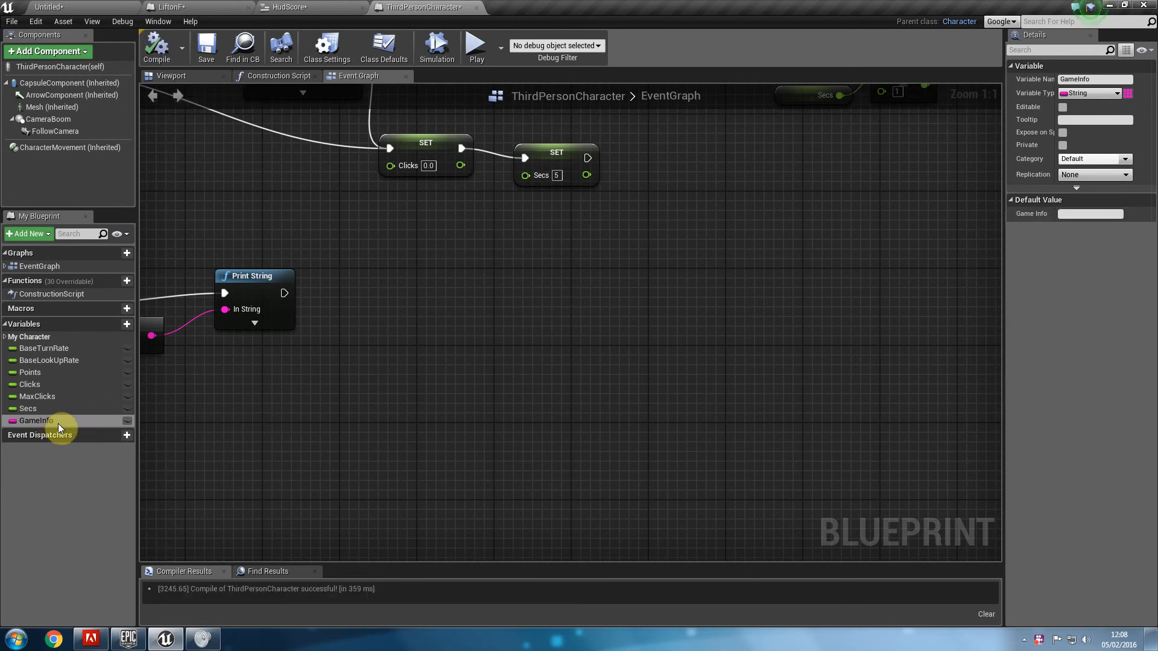
mouse_move(234, 330)
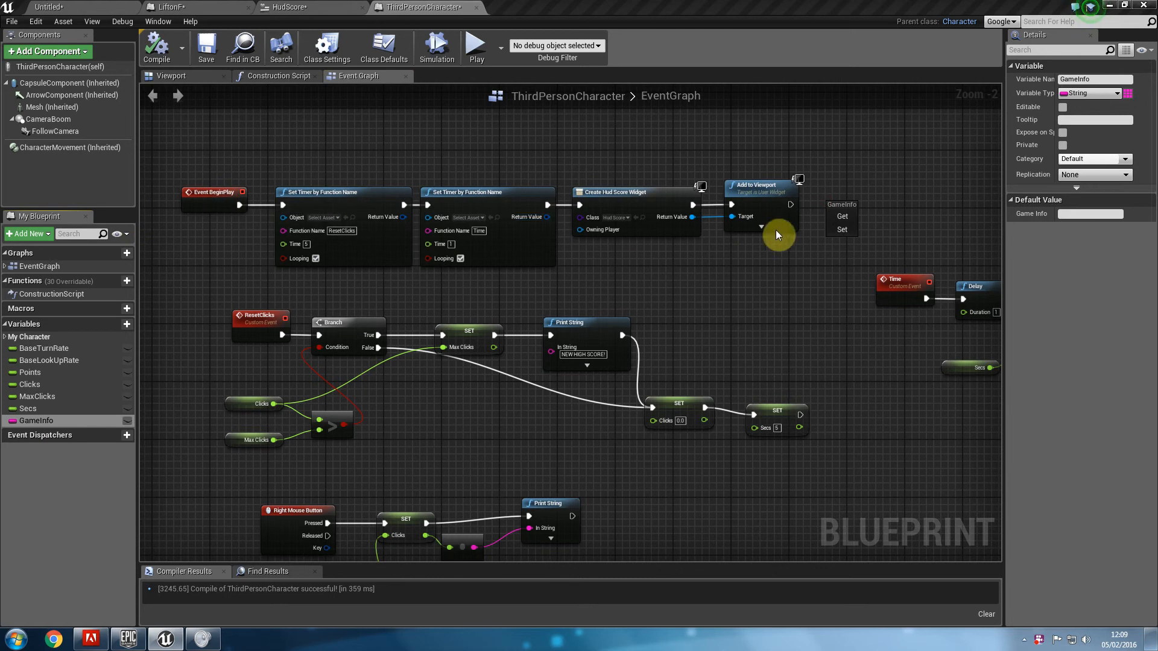
mouse_move(823, 234)
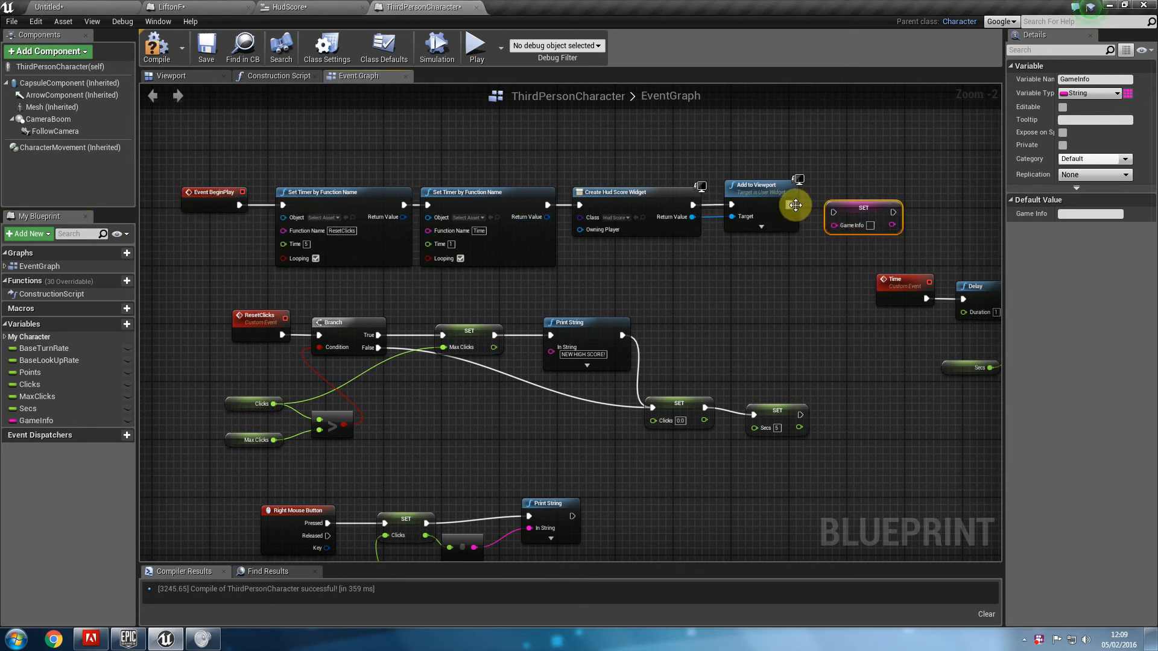
mouse_move(863, 218)
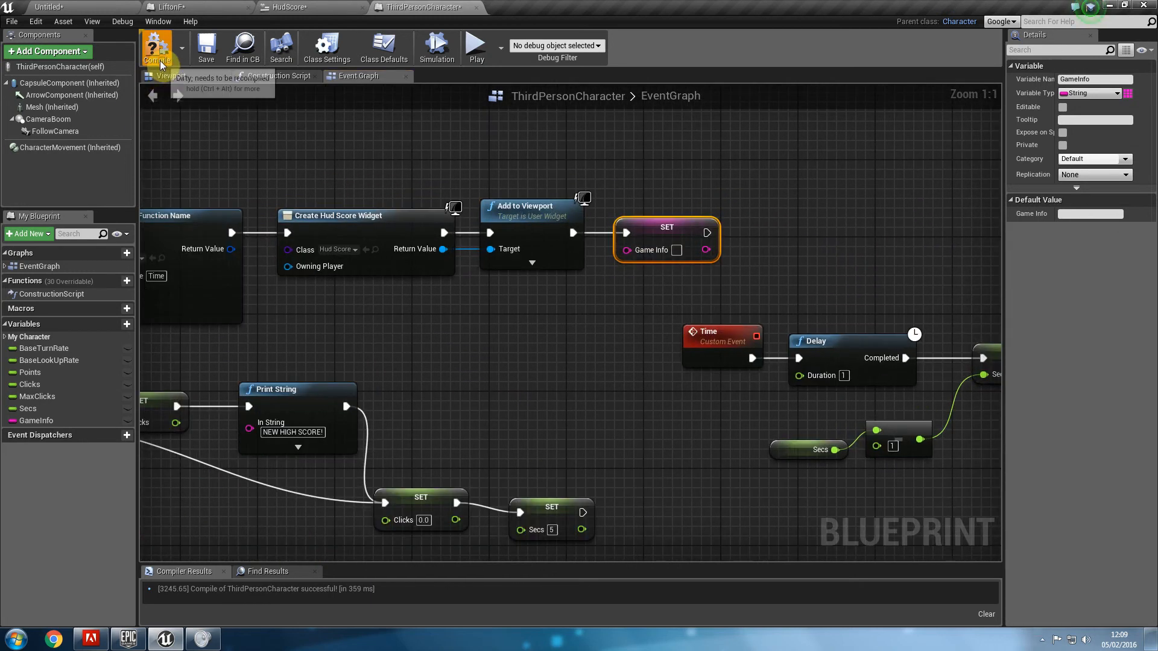
Recompile ThirdPersonCharacter with Set GameInfo placed after Add to Viewport.
click(156, 46)
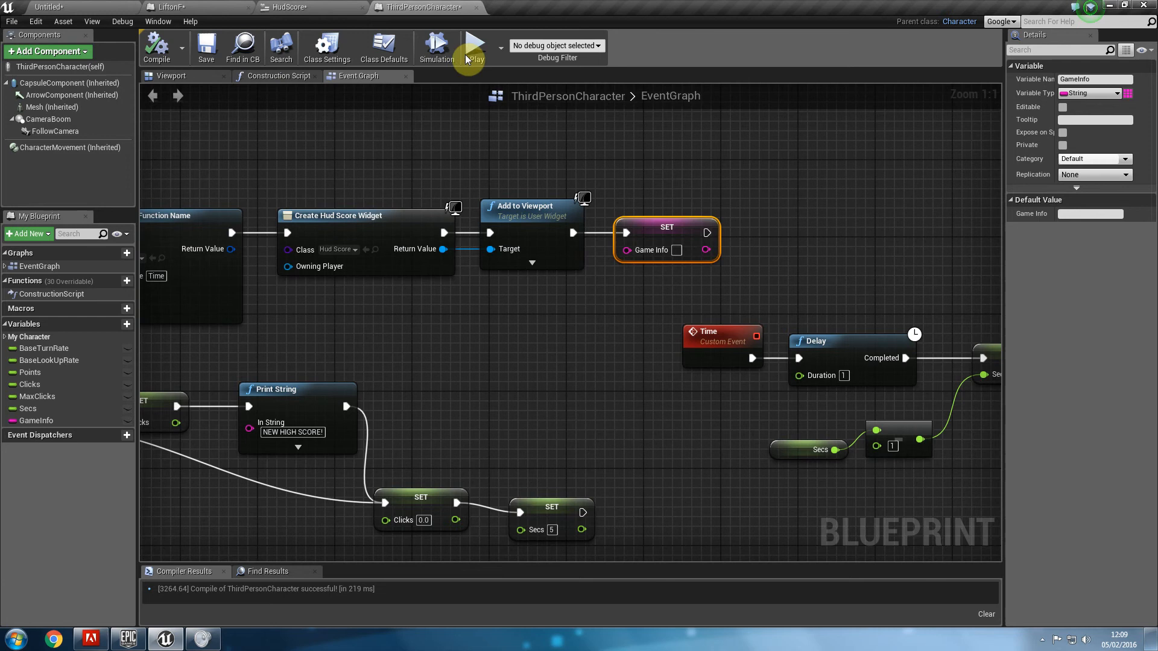
mouse_move(200, 13)
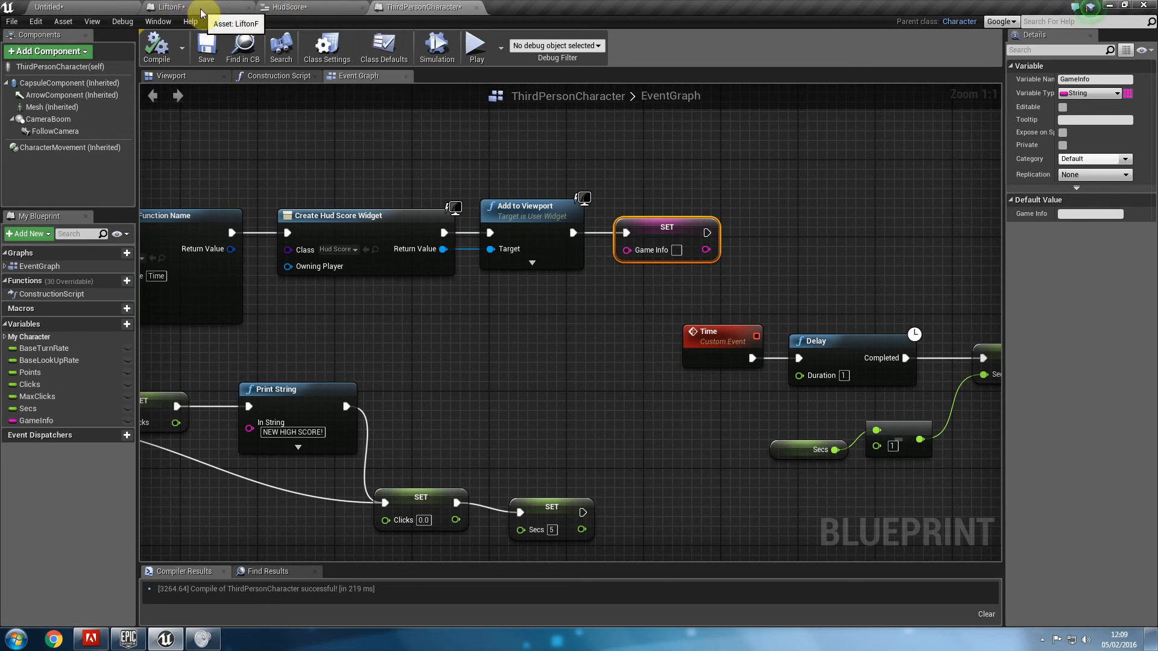
In LiftonF, set GameInfo to 'Press "F" To Activate Lift' on overlap and clear it on end overlap.
click(168, 6)
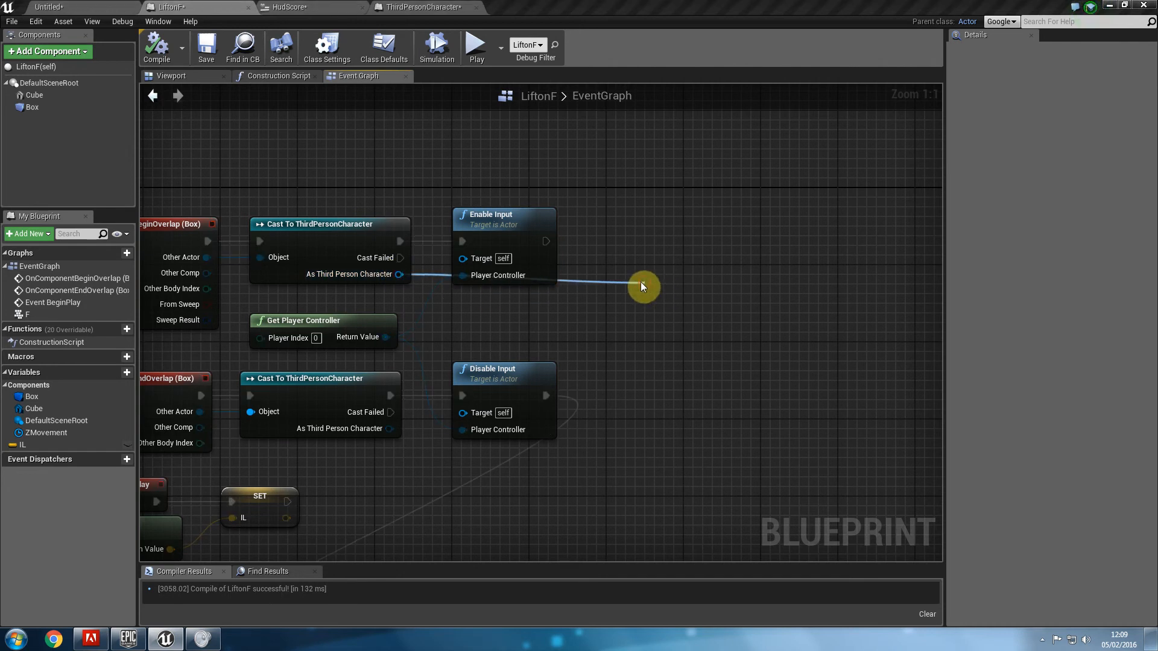
click(643, 286)
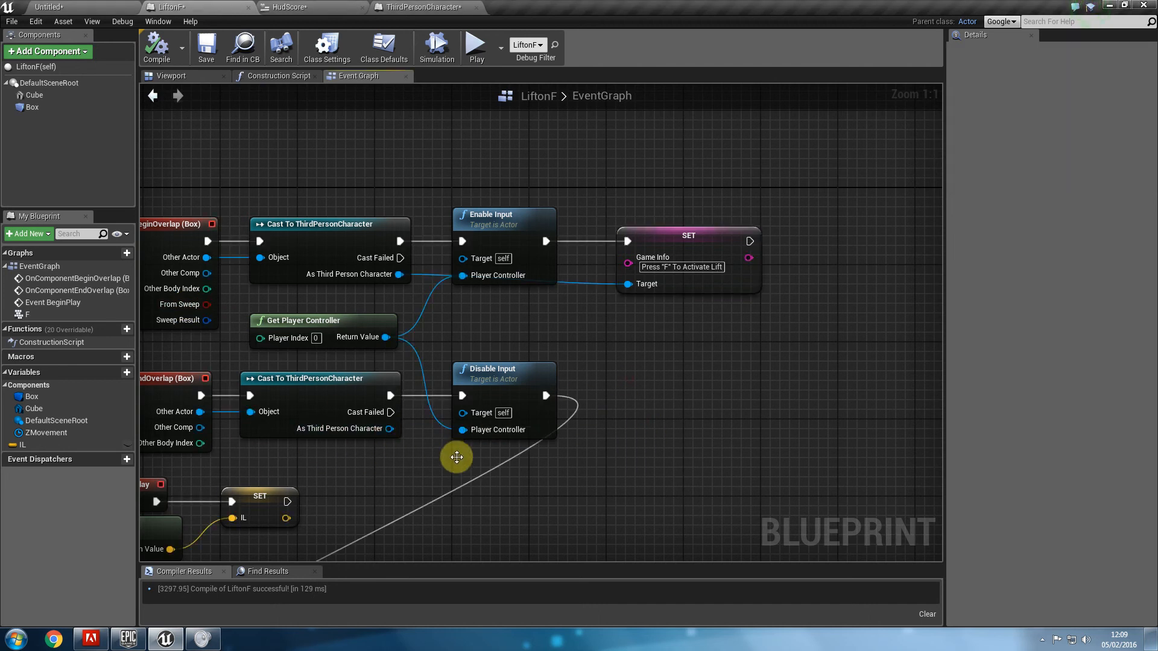
mouse_move(390, 432)
text(set game in)
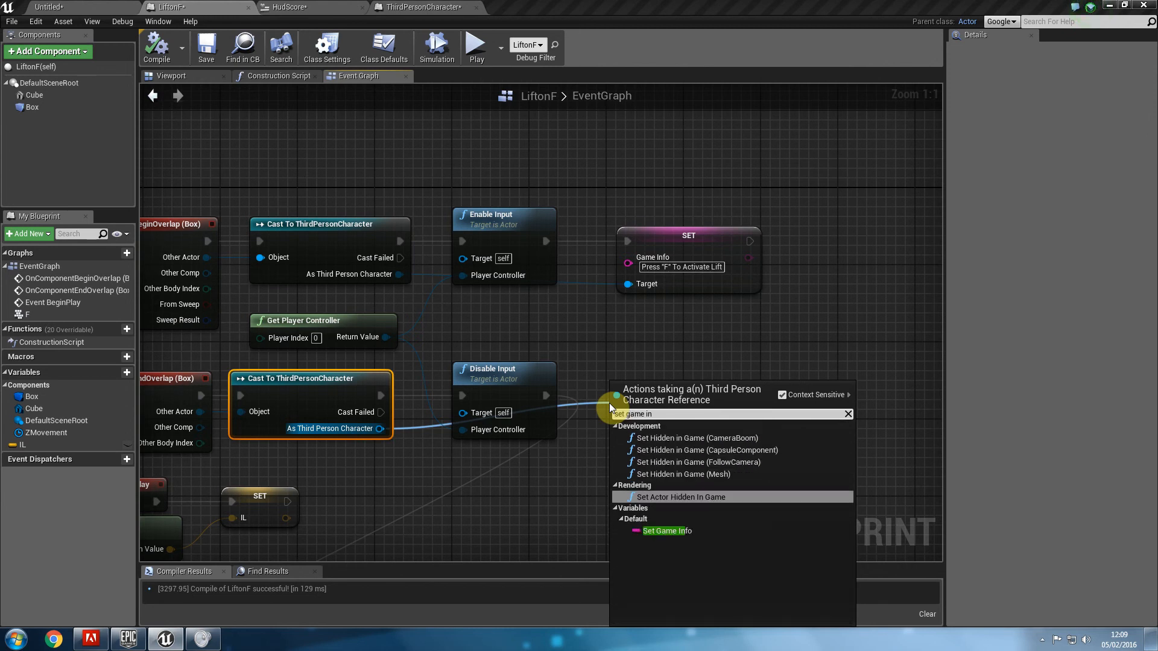
click(666, 530)
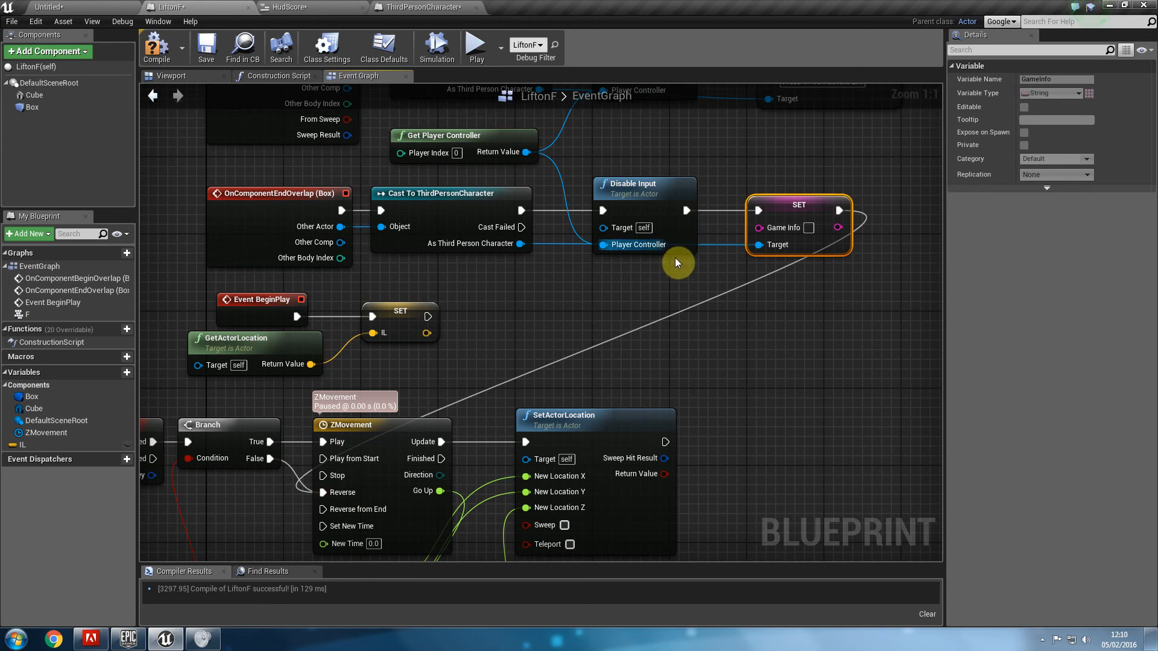
mouse_move(529, 246)
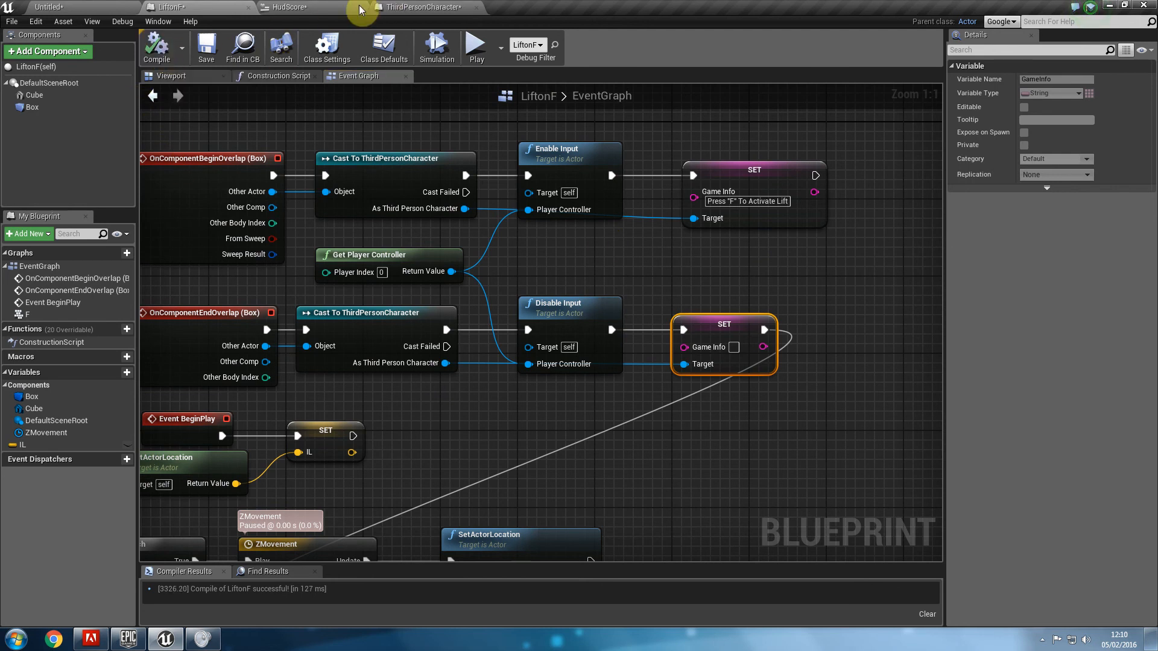
click(288, 7)
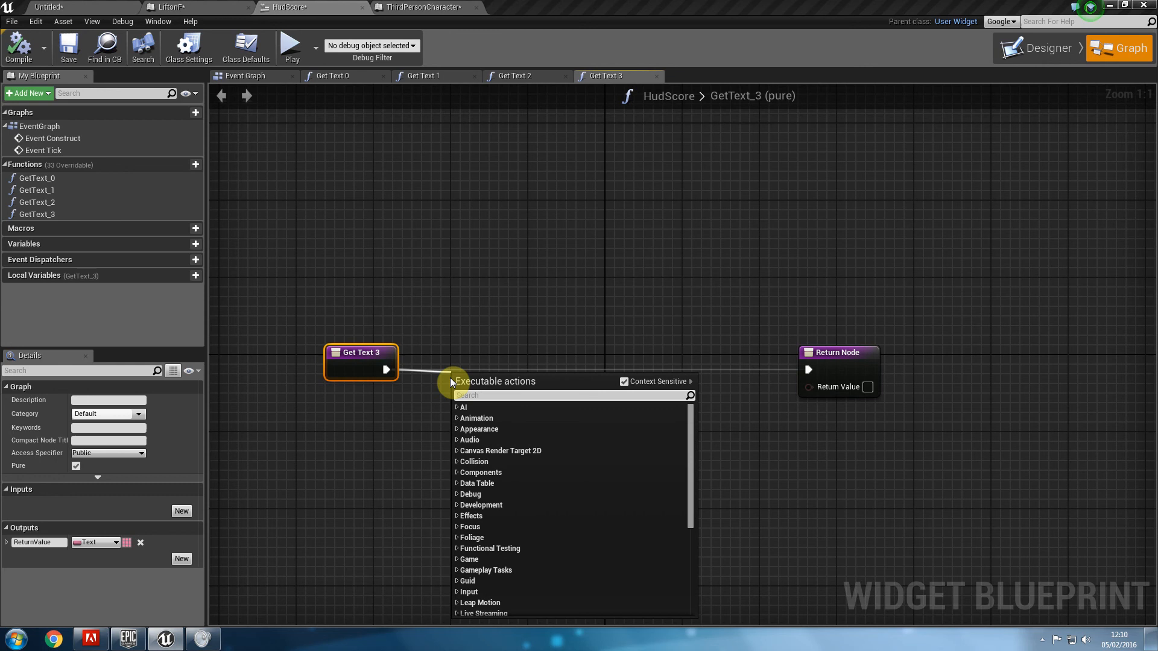
Make GetText_3 cast the player pawn to ThirdPersonCharacter, return GameInfo, then play-test.
text(cast to thir)
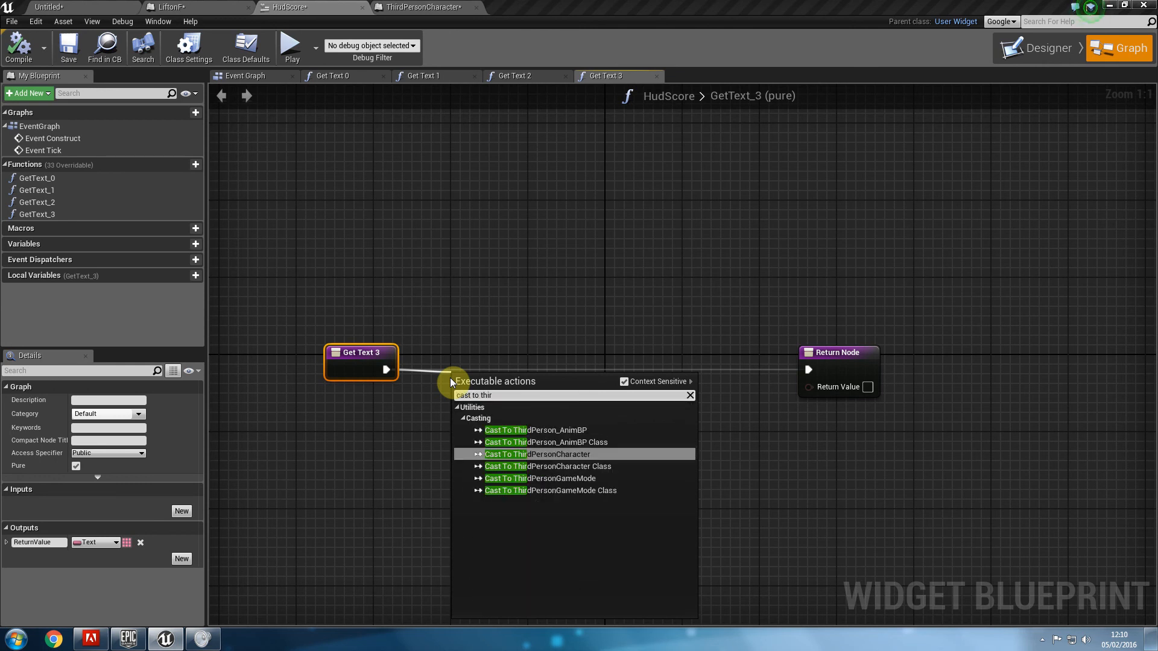
click(537, 454)
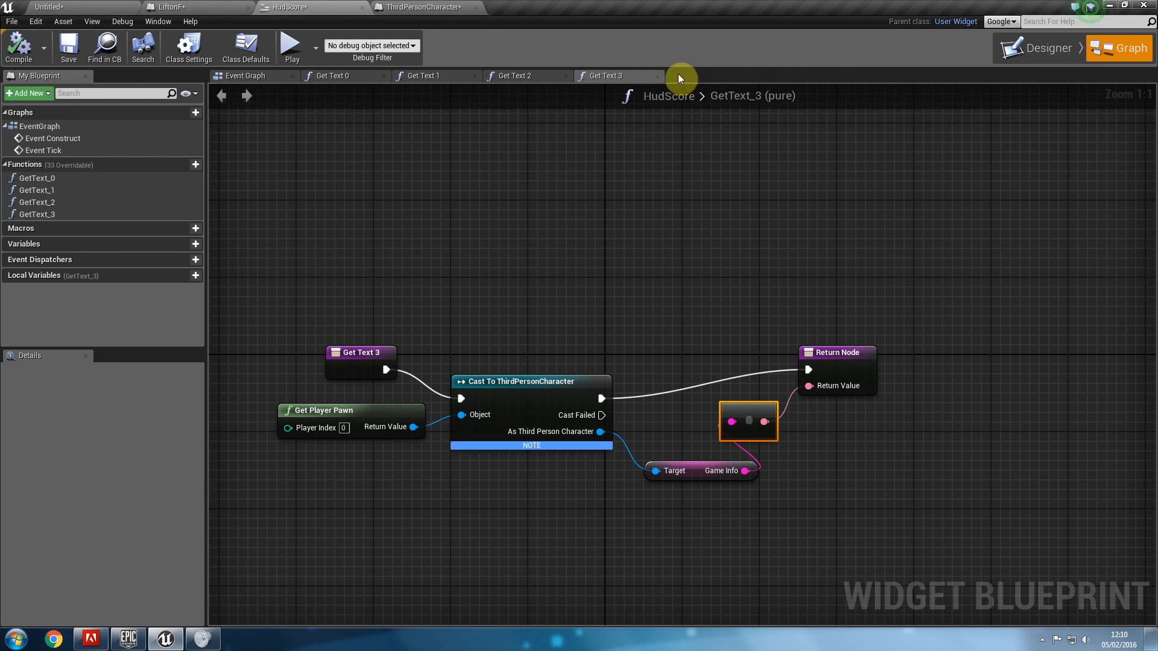
click(290, 46)
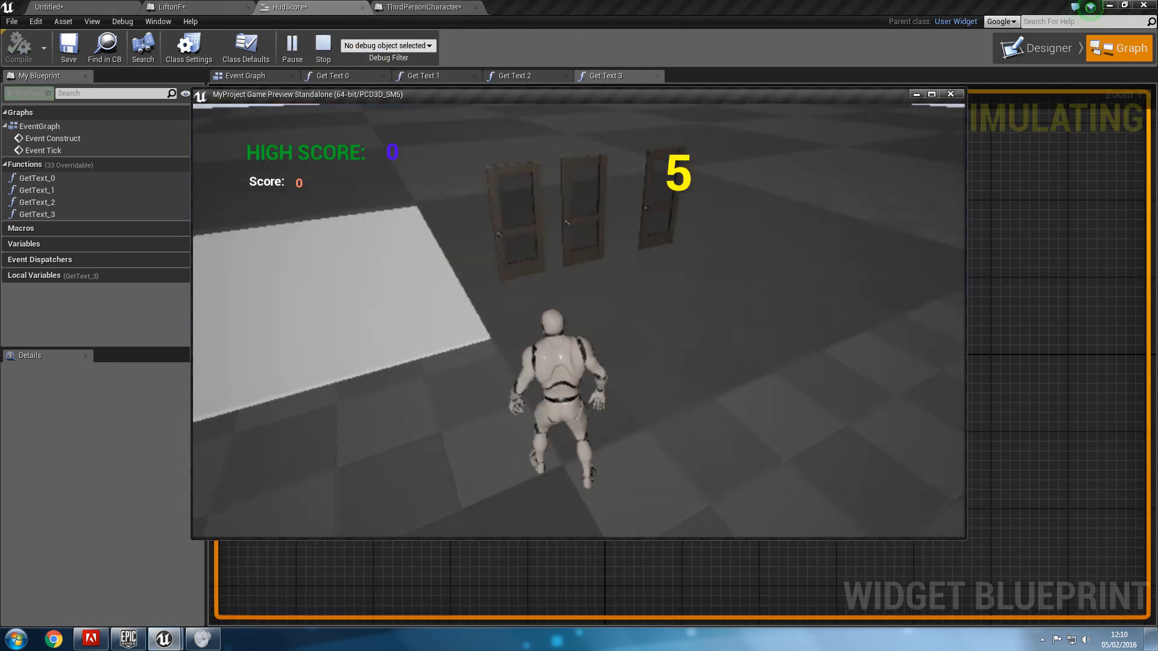